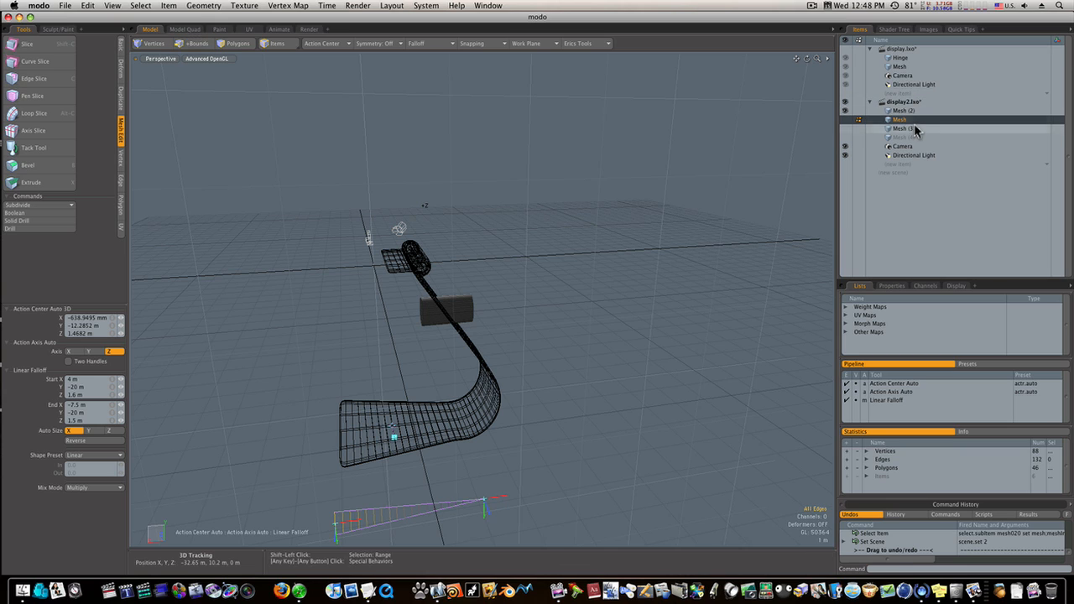
Step: Show Mesh (2) and Mesh from display2.lxo as solid meshes
left_click(902, 129)
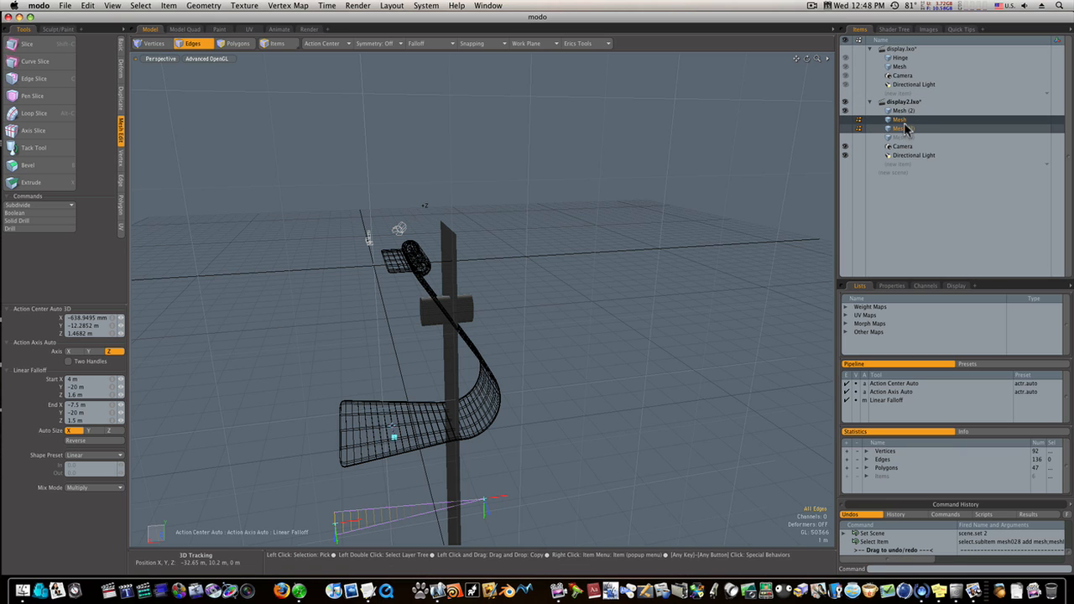
left_click(904, 129)
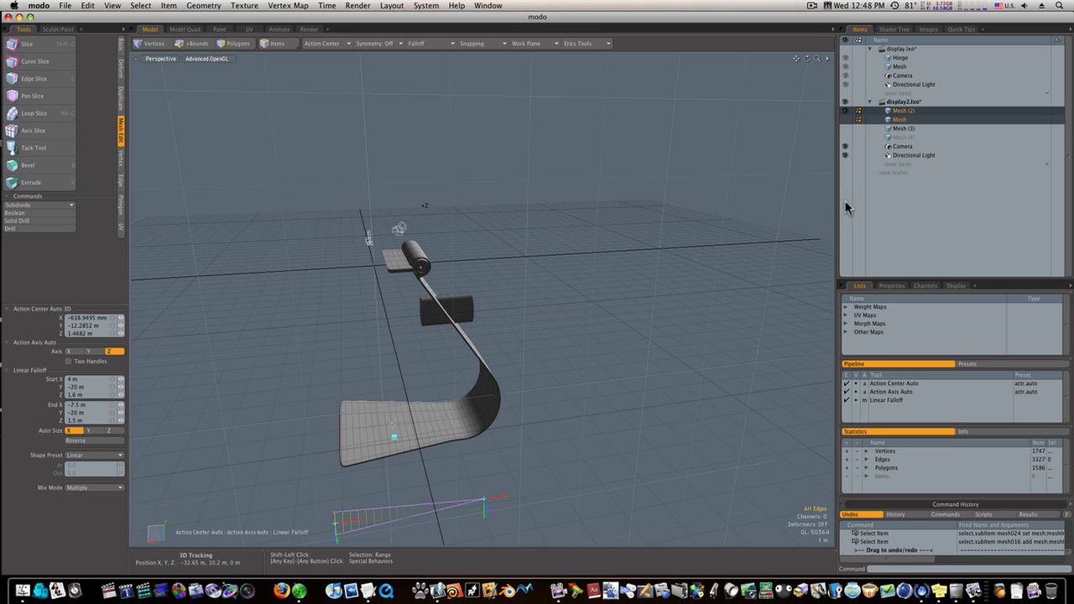
left_click(192, 43)
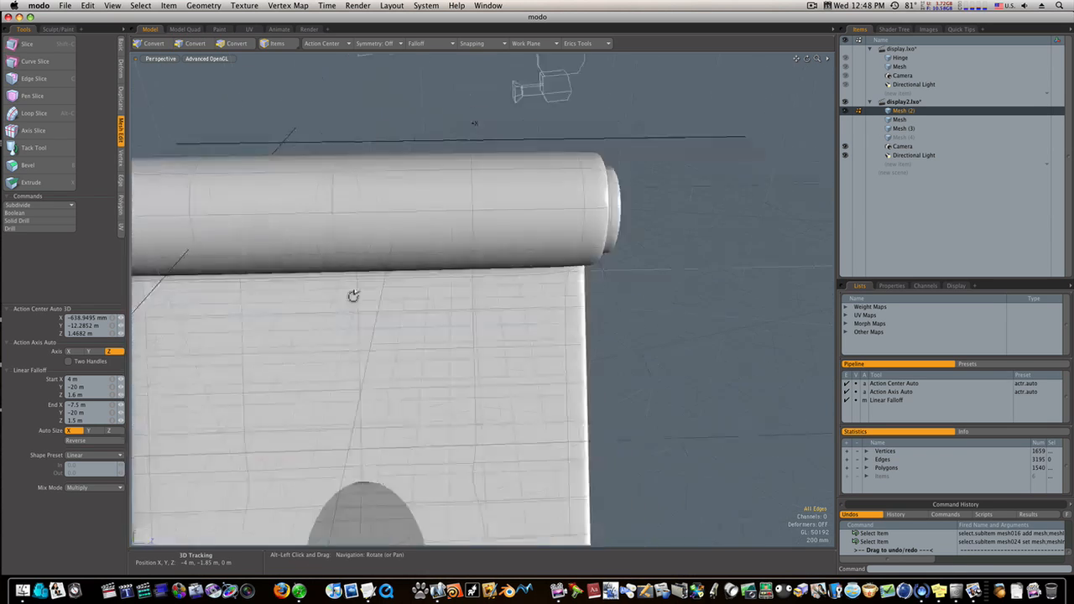
Step: Orbit around the stand to inspect the hinge, arm, curved base and round cutout
left_click_drag(352, 296, 306, 260)
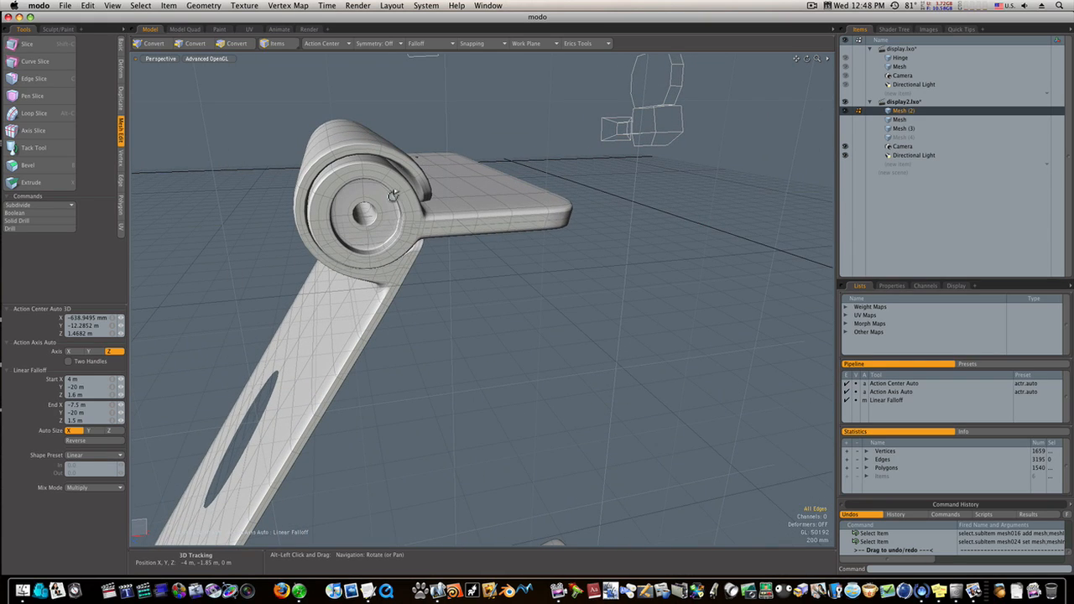
mouse_move(394, 320)
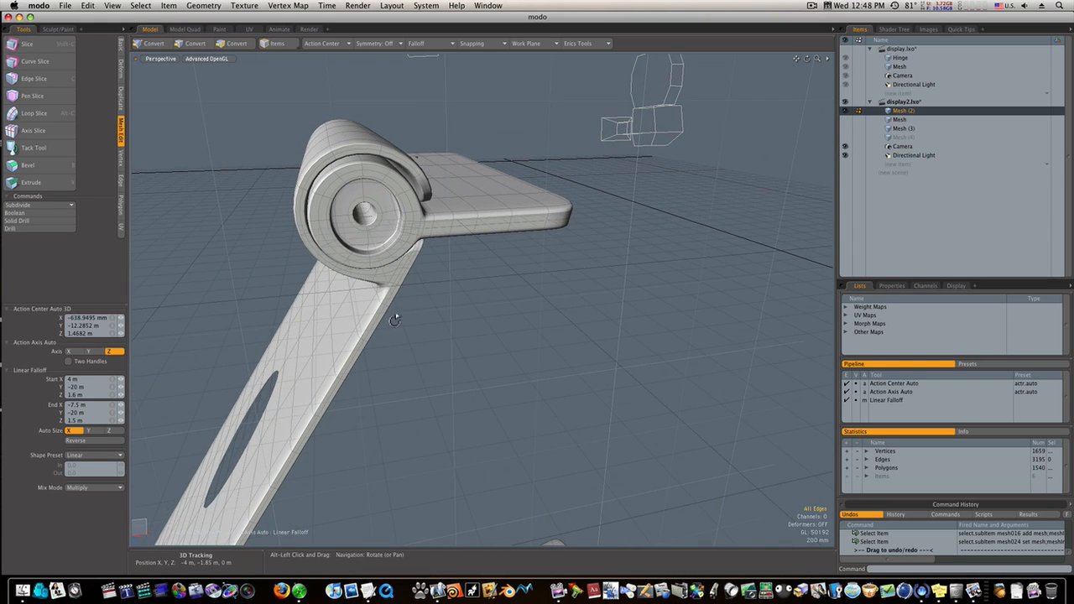
left_click_drag(394, 321, 415, 429)
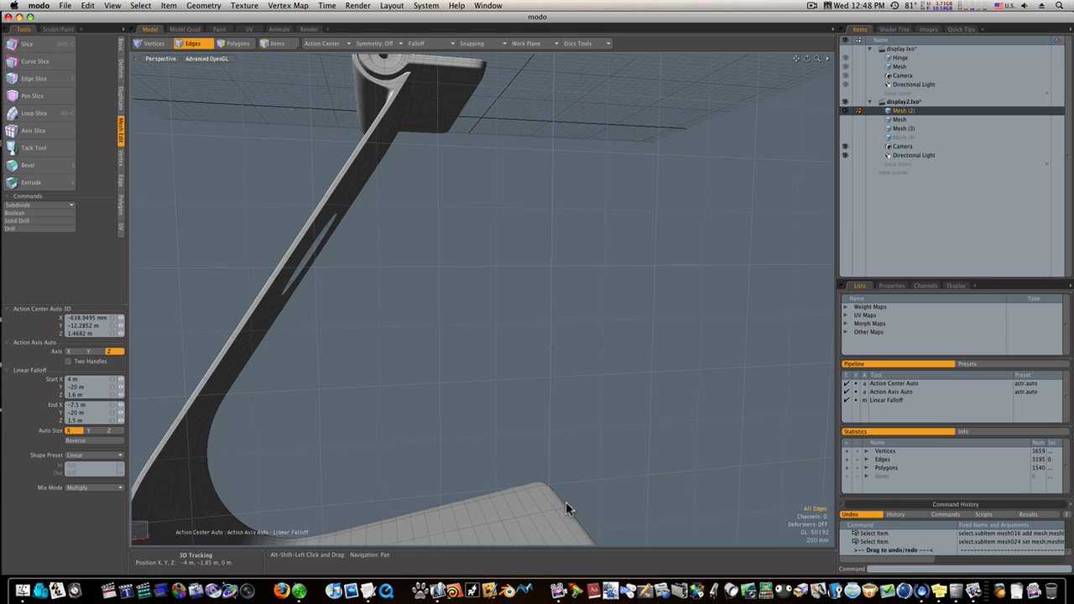
left_click_drag(569, 509, 500, 338)
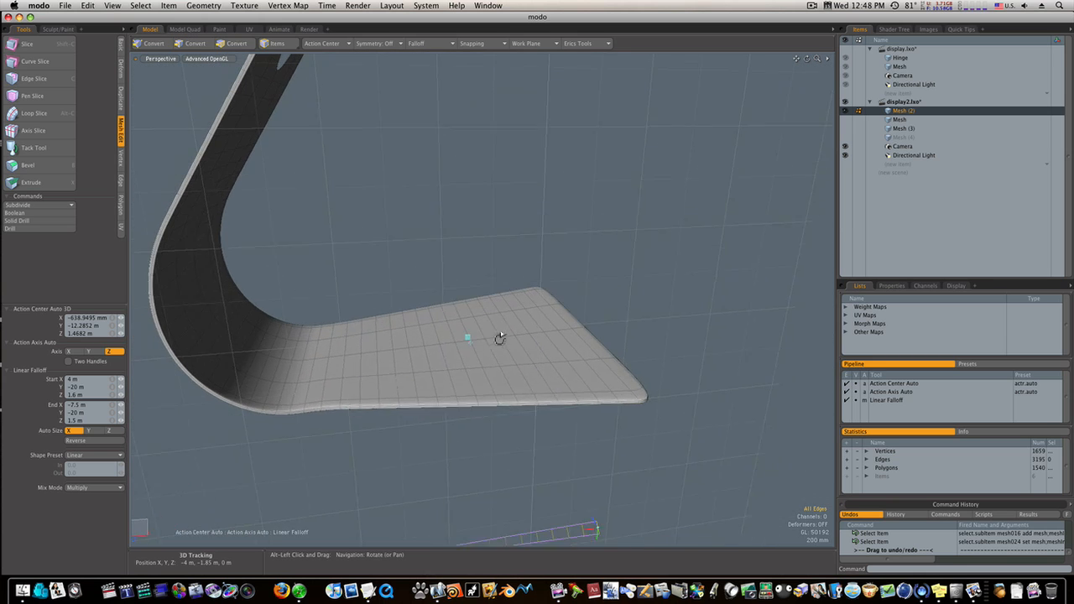
left_click_drag(499, 338, 611, 275)
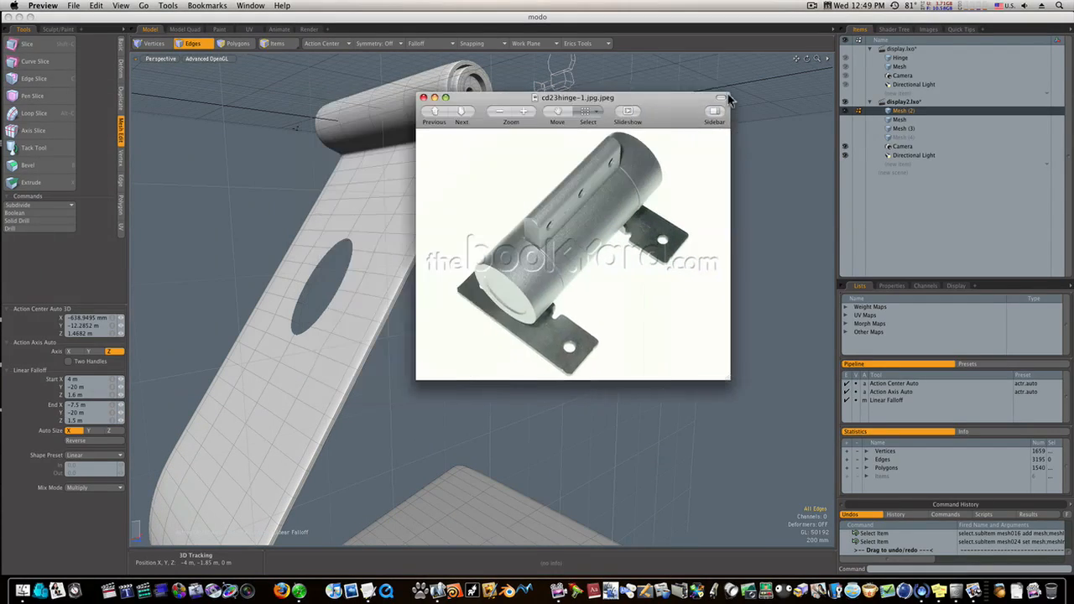
Step: Move the hinge reference photo aside, close it, and view the cinema display photo
left_click_drag(578, 97, 688, 83)
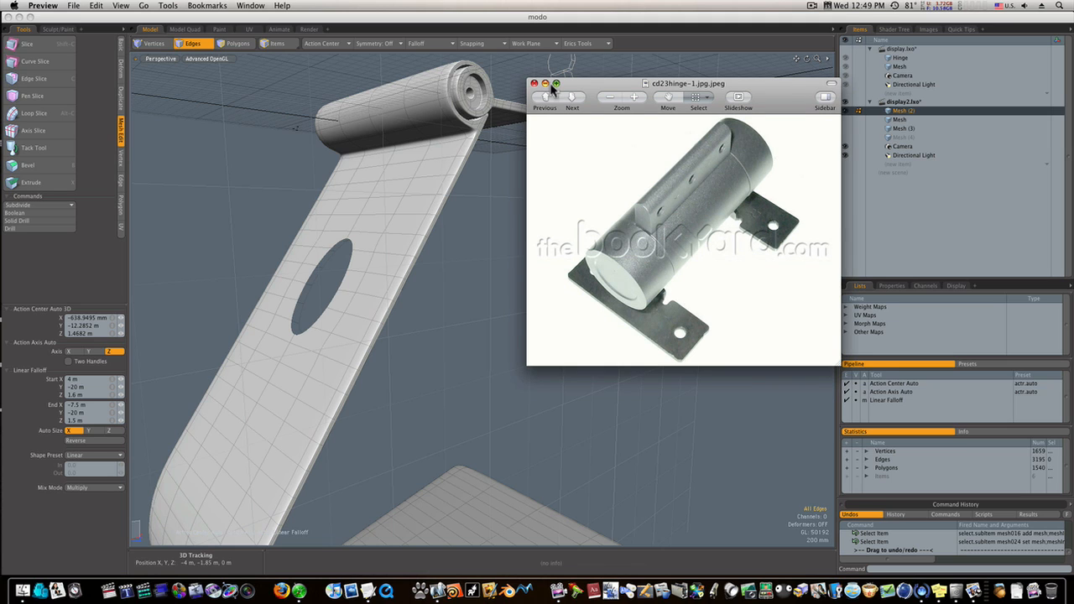
left_click(534, 83)
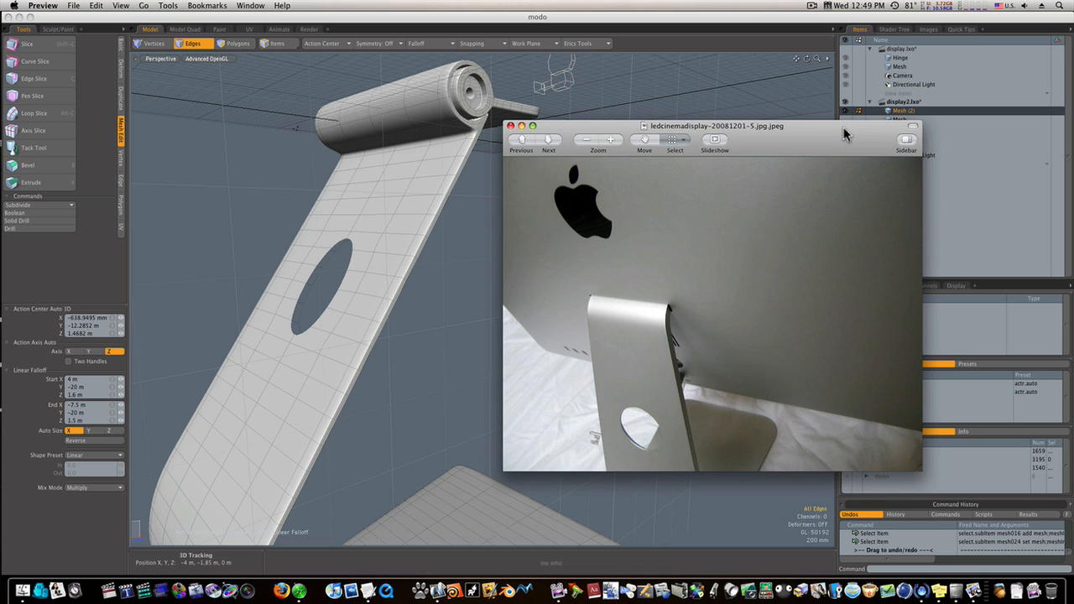
left_click(510, 126)
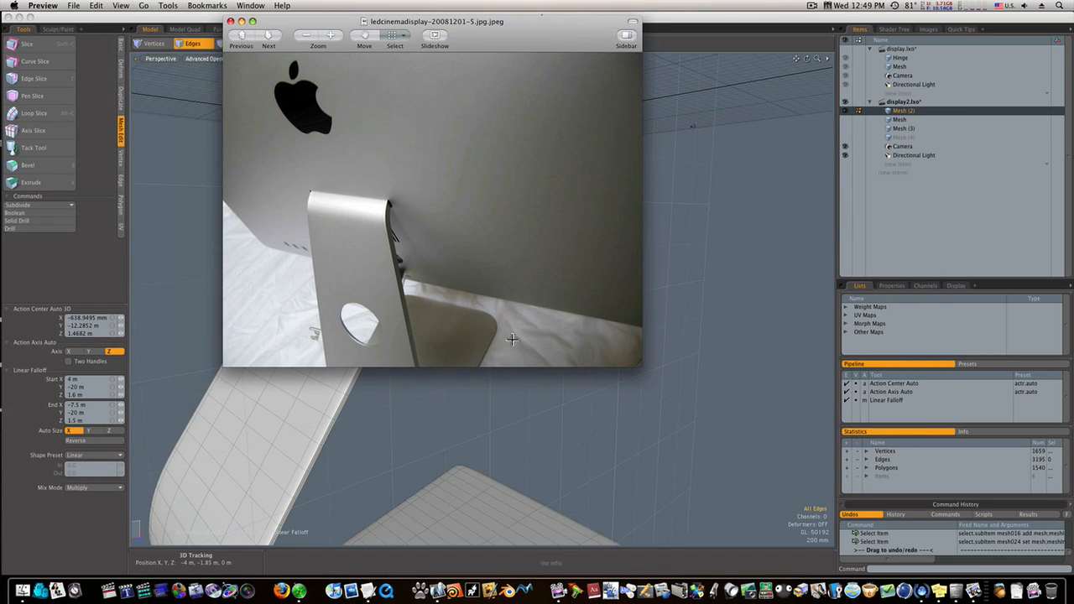
mouse_move(358, 220)
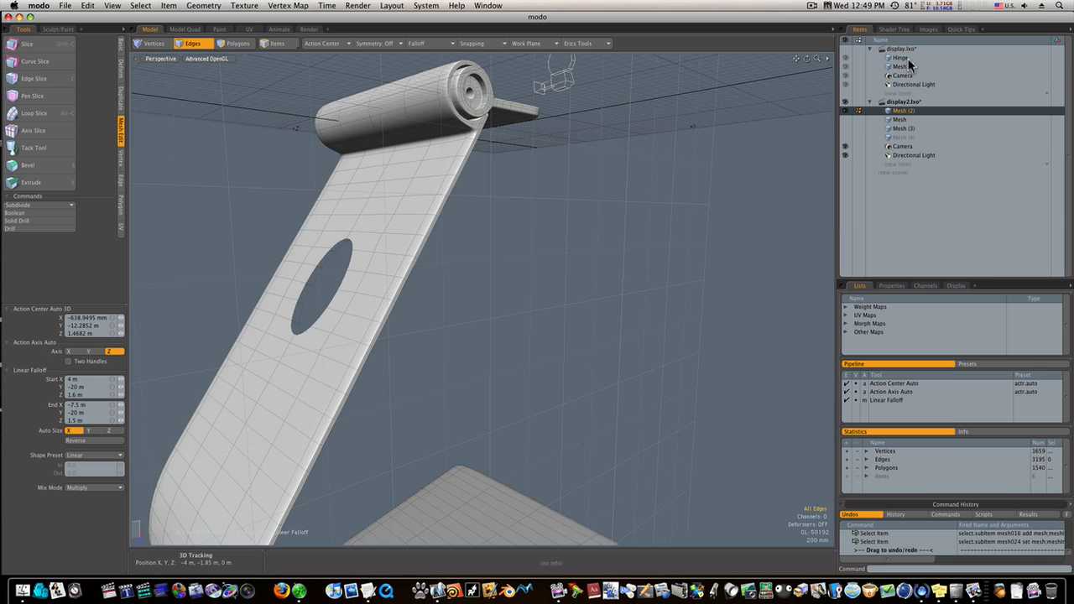
Step: Show Hinge and Mesh from display.lxo, zoomed out to a side view of the monitor
left_click(900, 67)
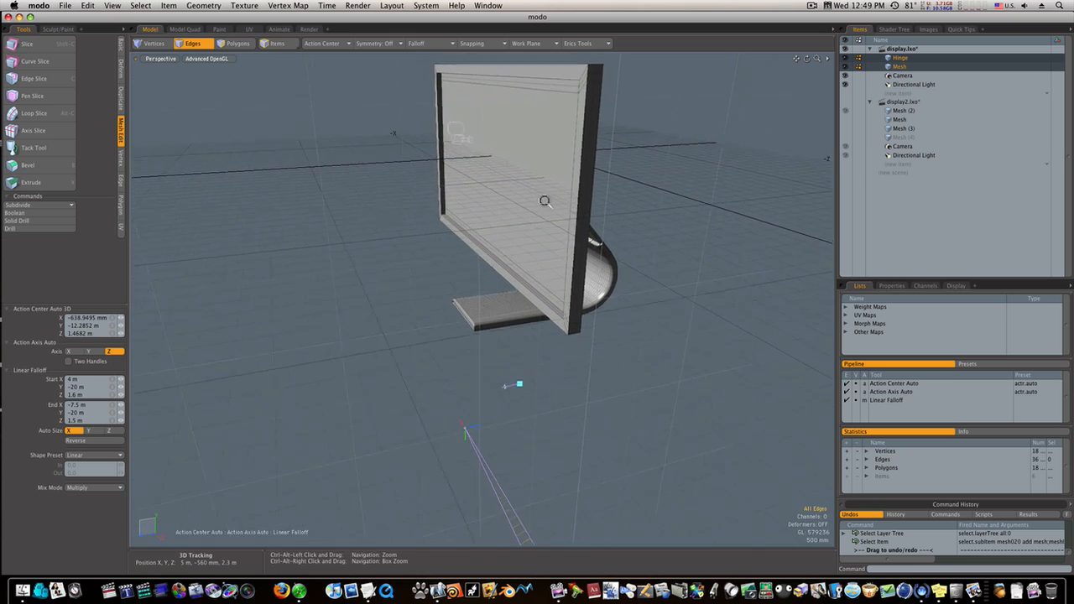
left_click_drag(545, 201, 562, 214)
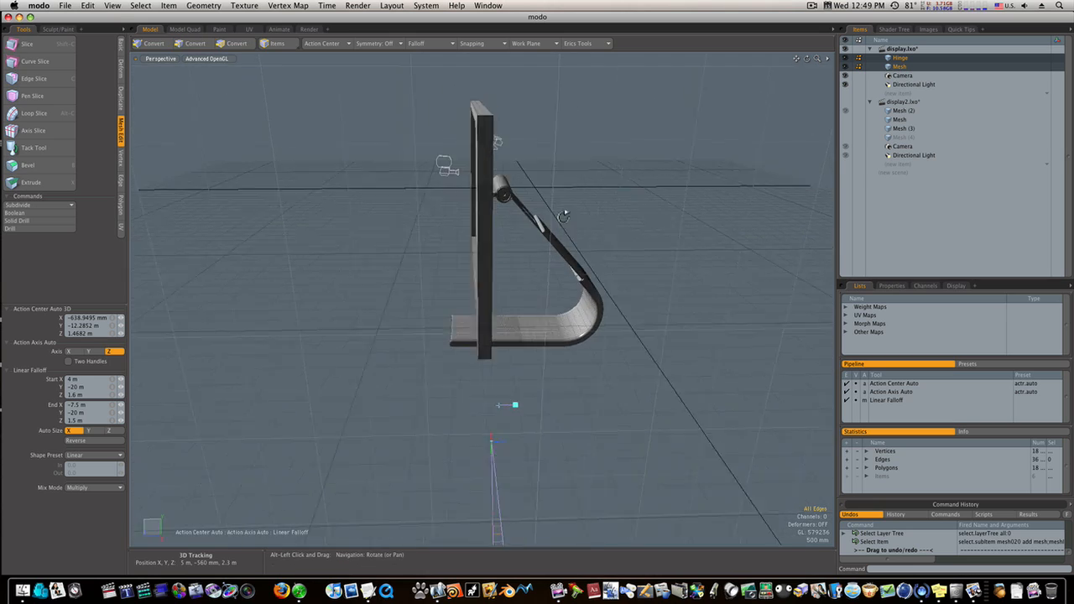
left_click_drag(562, 216, 693, 207)
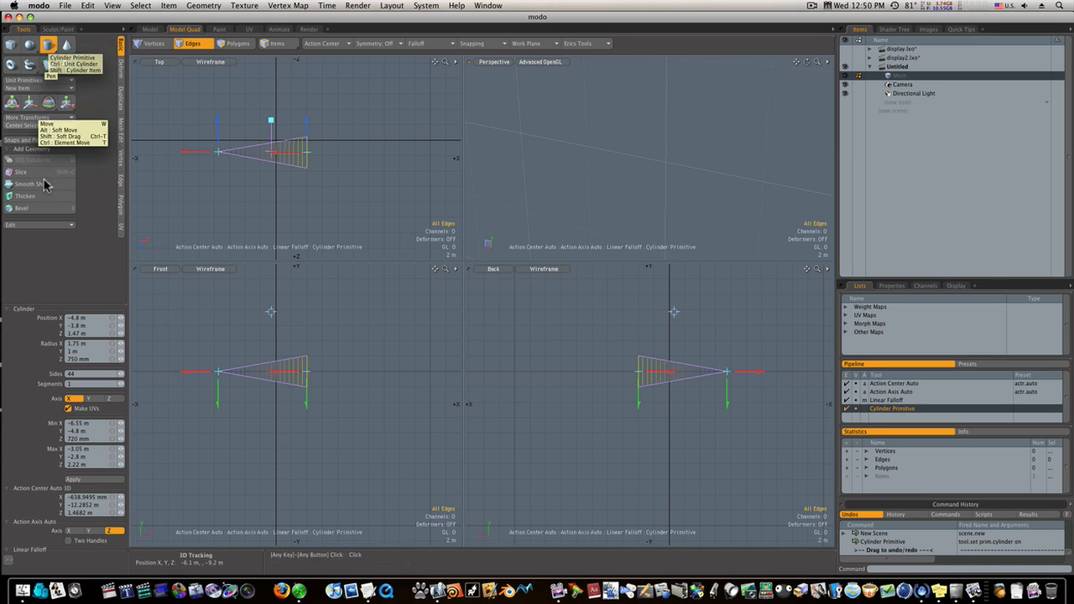
mouse_move(124, 379)
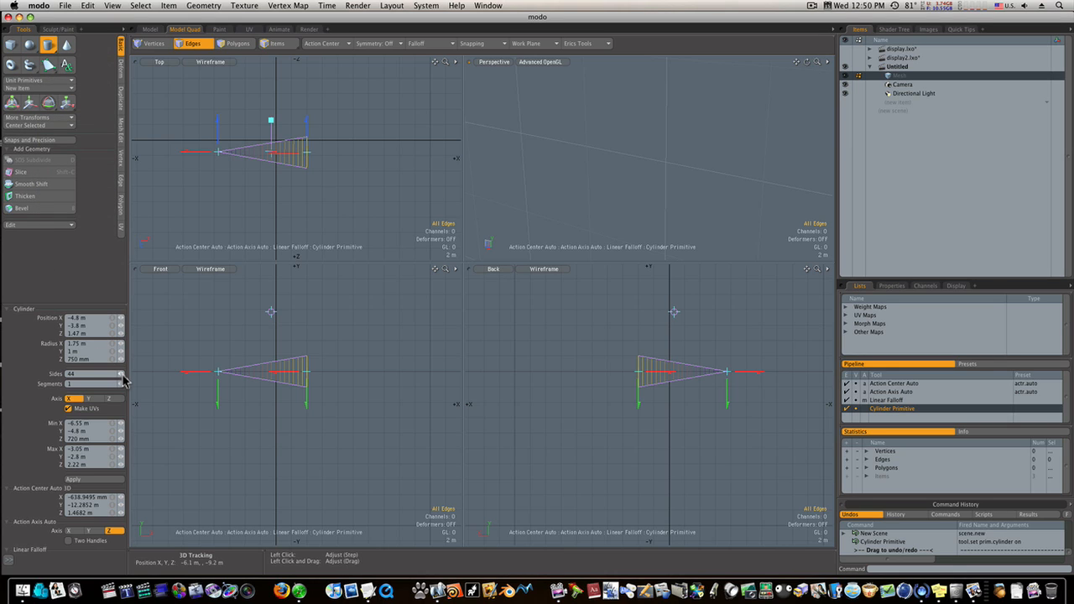
mouse_move(122, 379)
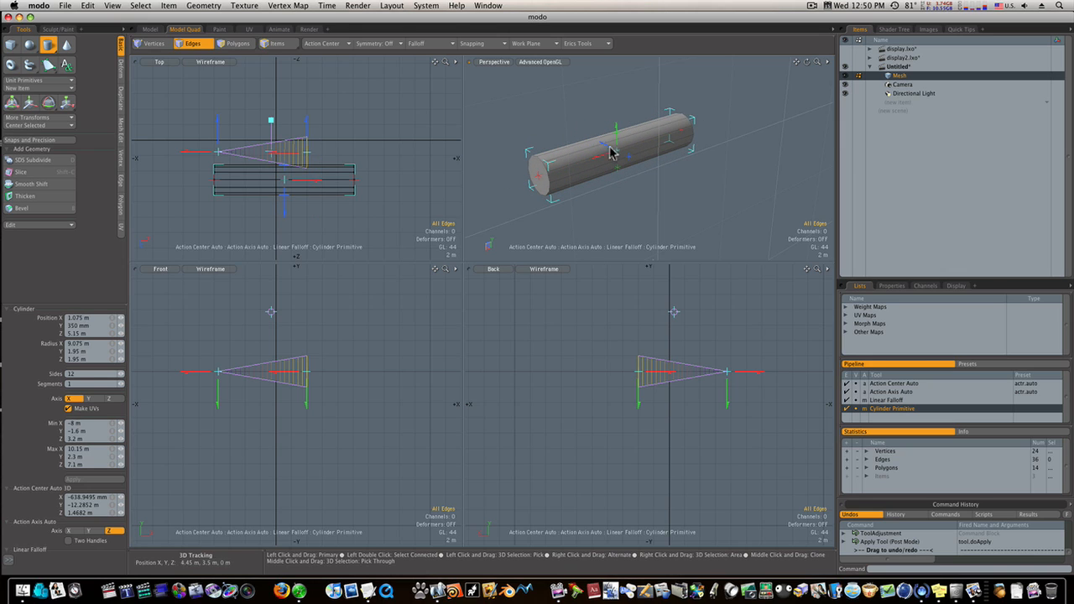
Step: Draw the 12-sided X-axis cylinder in the viewport
left_click_drag(617, 151, 537, 176)
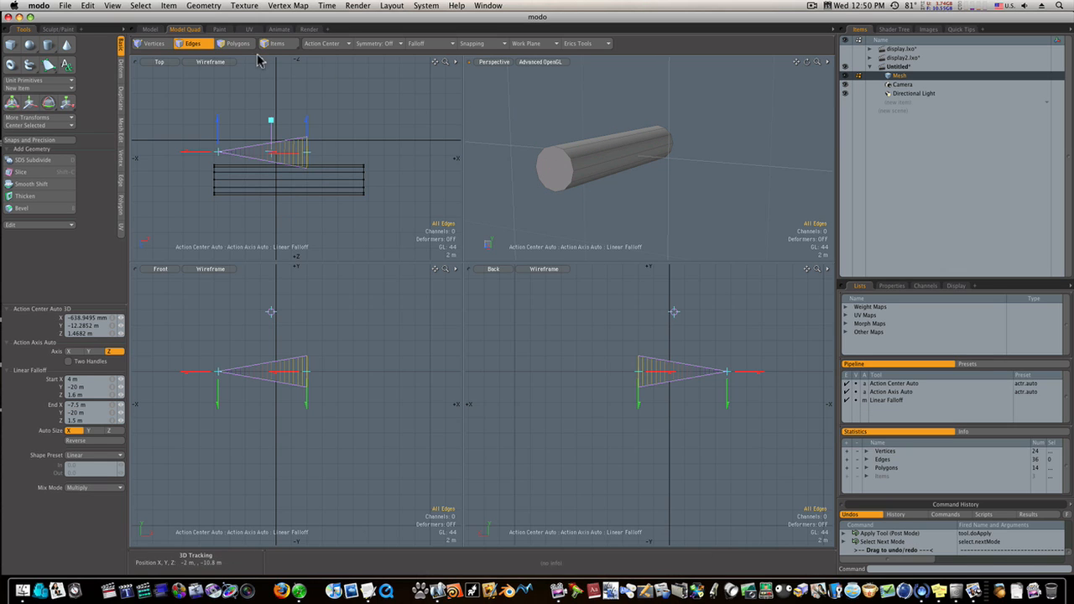
Step: Select the near and far end caps of the cylinder in Polygons mode
left_click(238, 43)
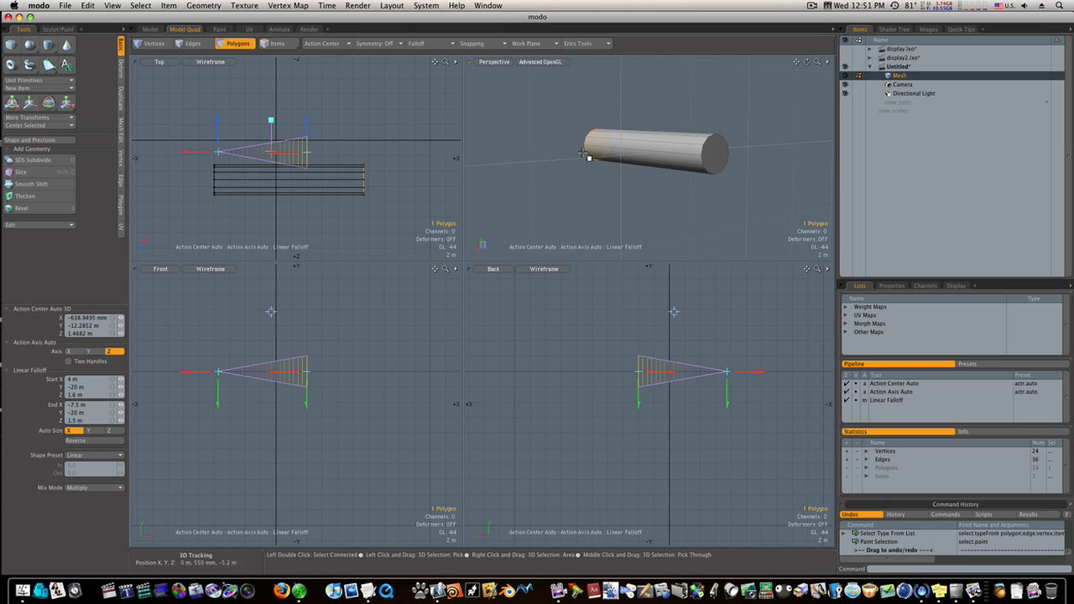
left_click(713, 154)
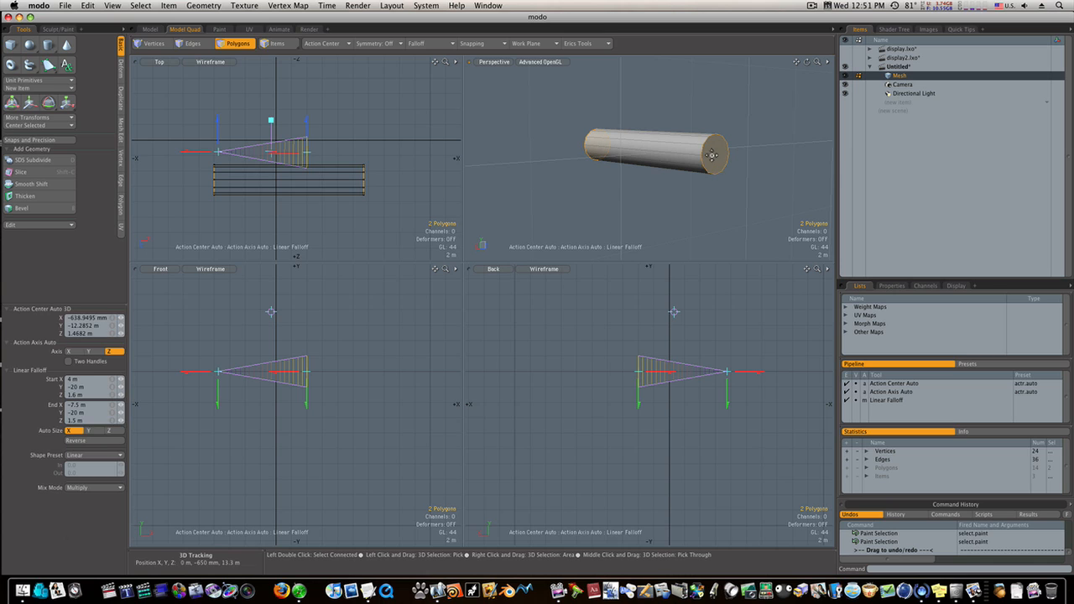
left_click(21, 208)
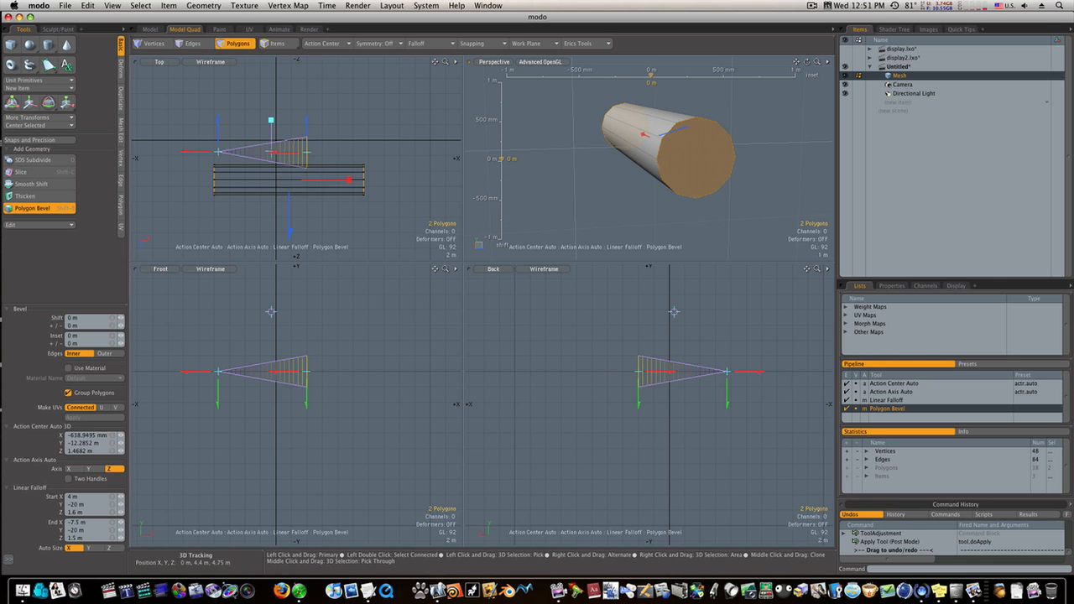
mouse_move(655, 81)
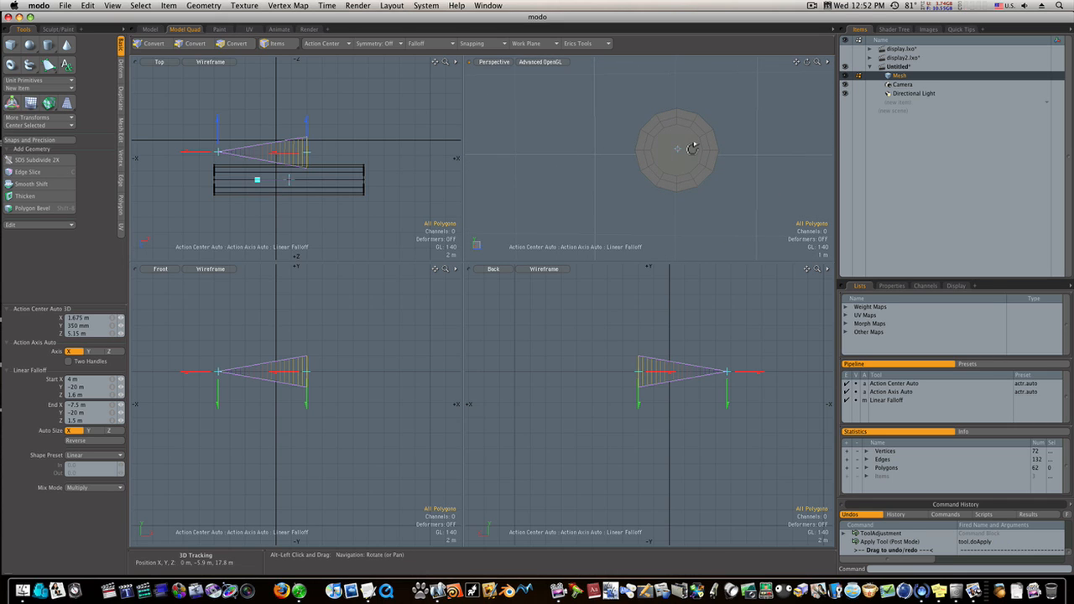
Step: Cut an inner edge ring across the cap with Edge Slice, then switch to Vertices mode
left_click(237, 43)
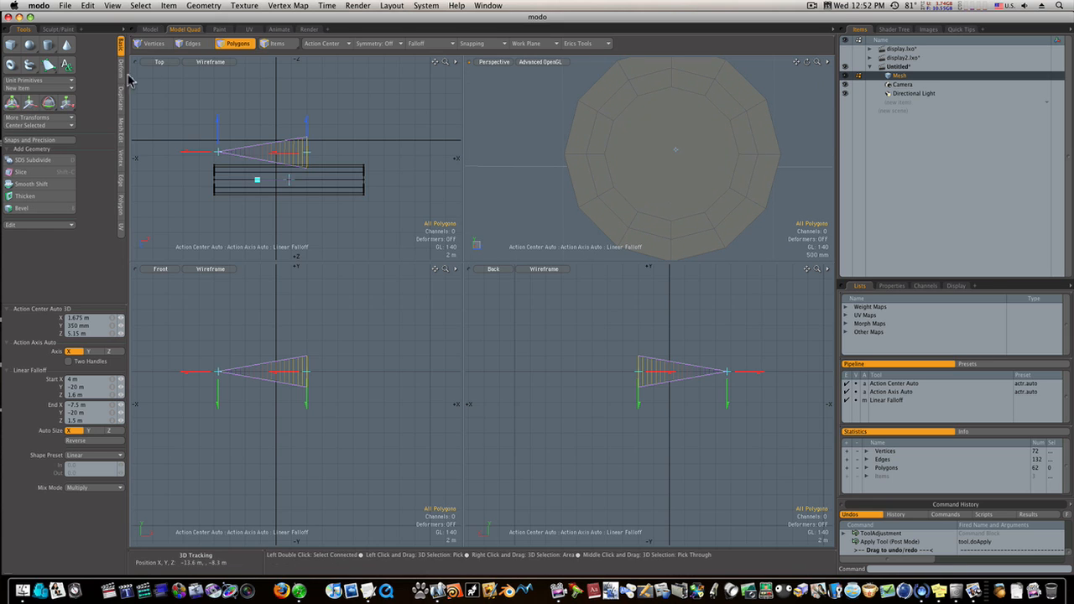
mouse_move(126, 128)
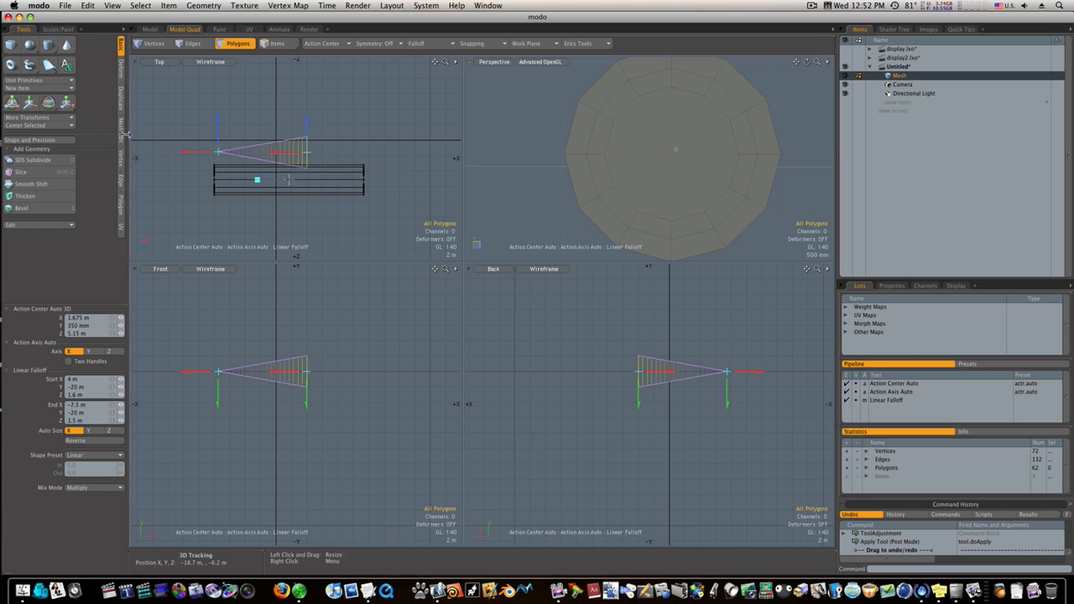
left_click(33, 78)
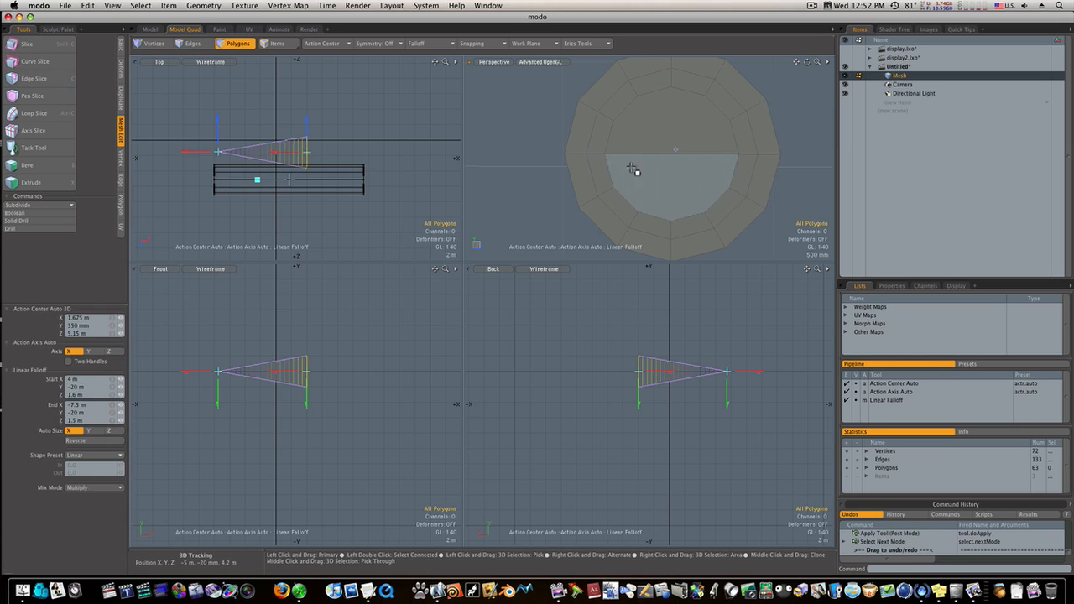
left_click(34, 78)
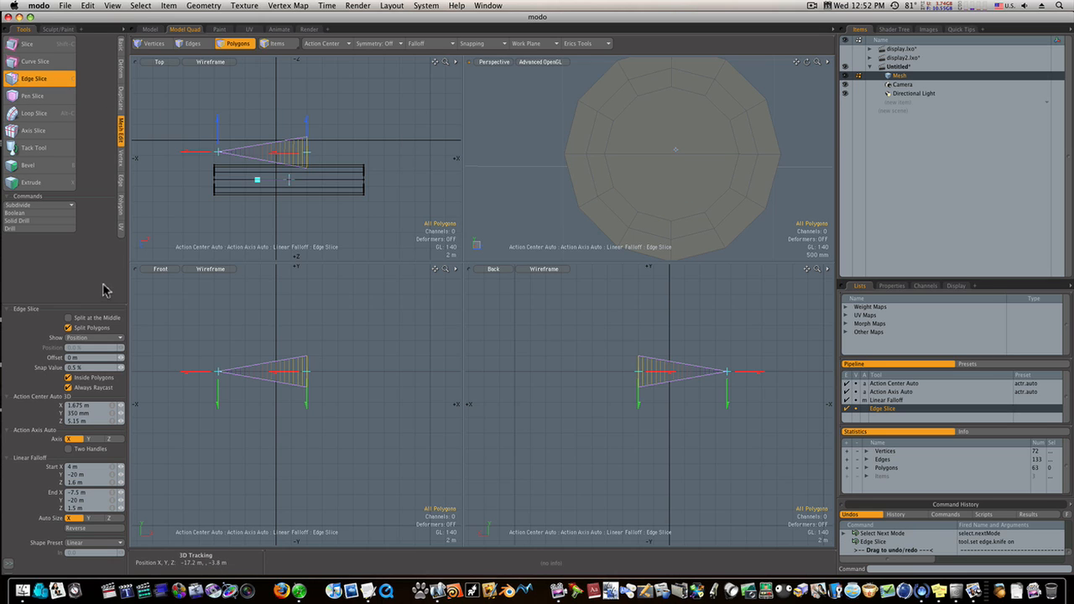
left_click(69, 317)
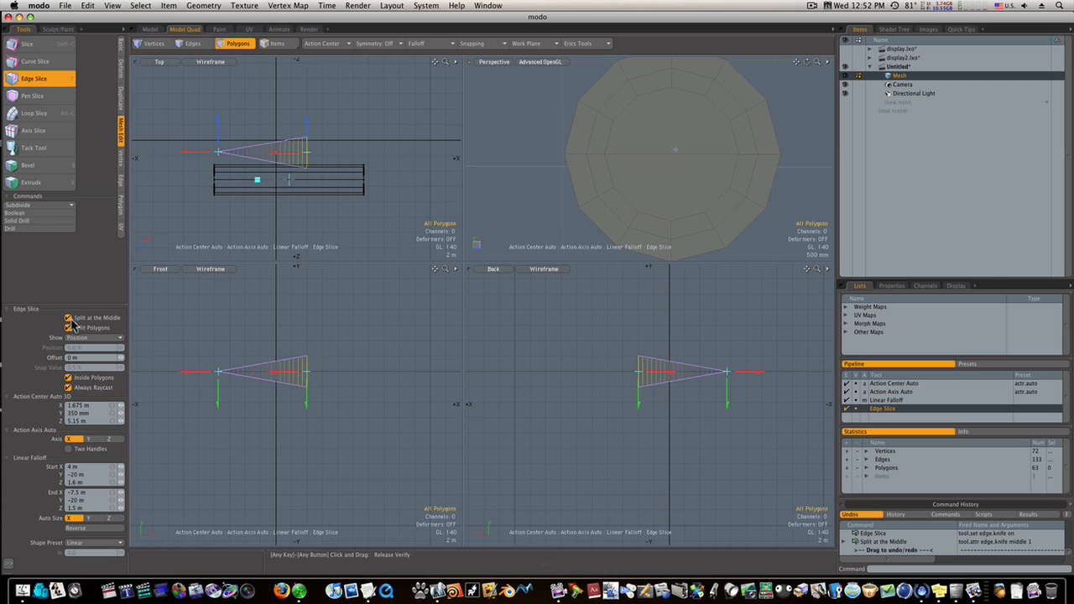
left_click(69, 317)
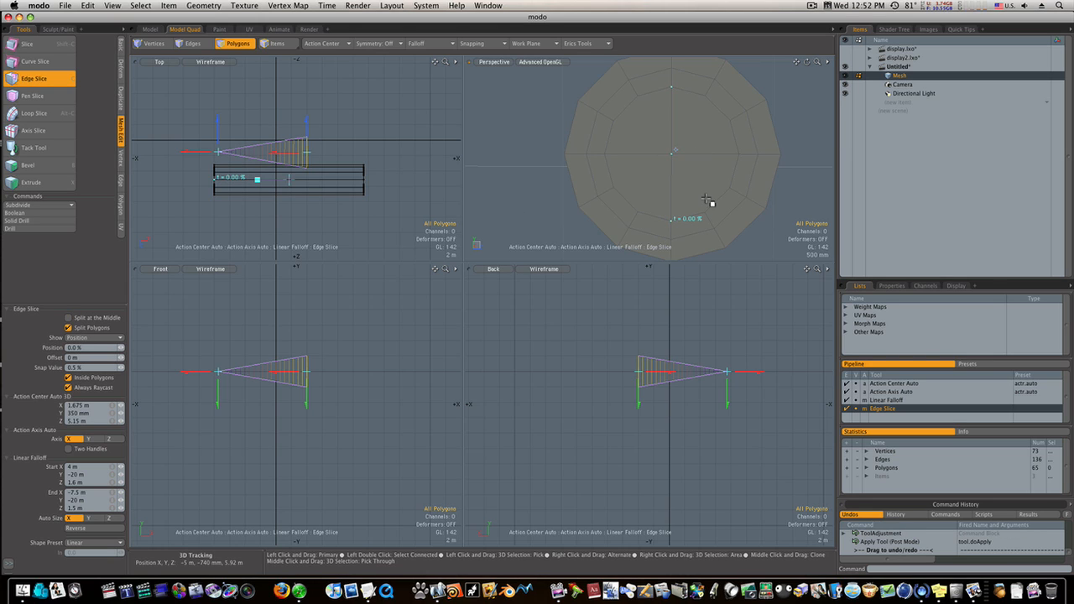
left_click(154, 42)
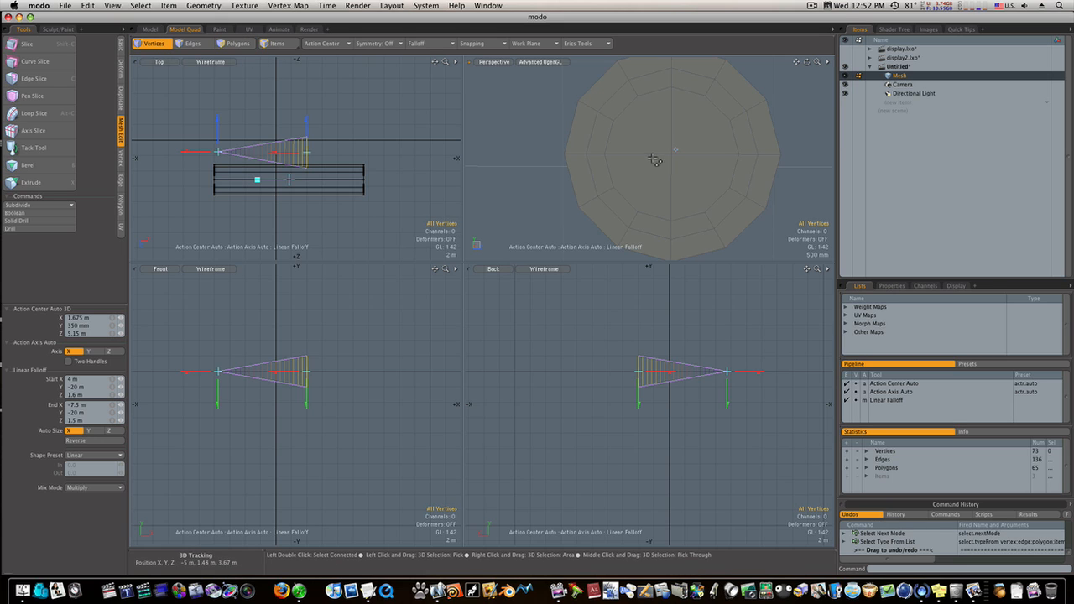
Step: Clear the vertex selection and Edge Slice at the middle through the cap's centre polygon
left_click(675, 149)
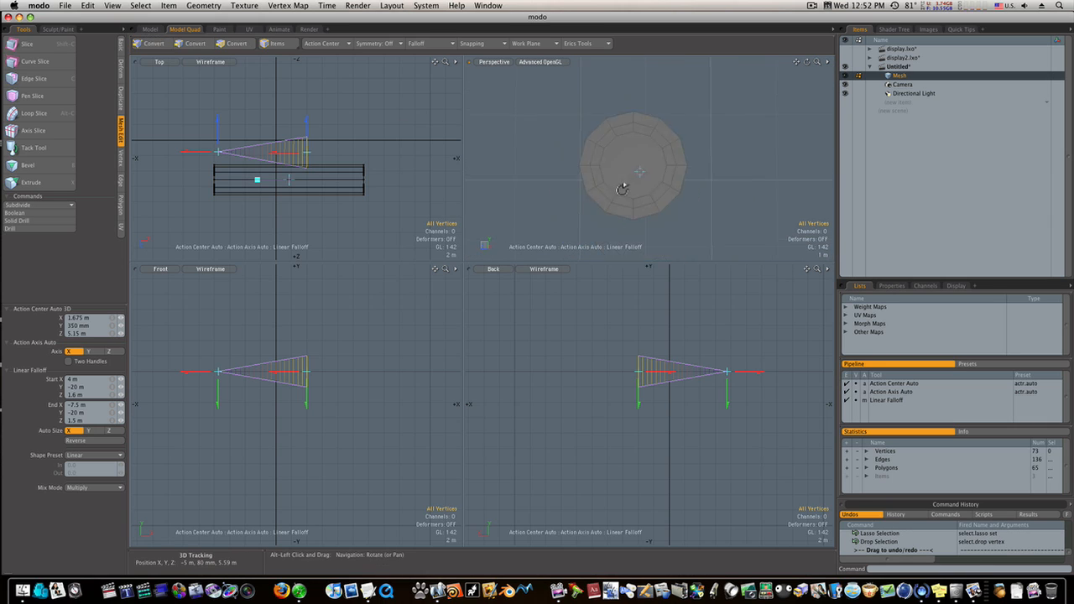
left_click(153, 43)
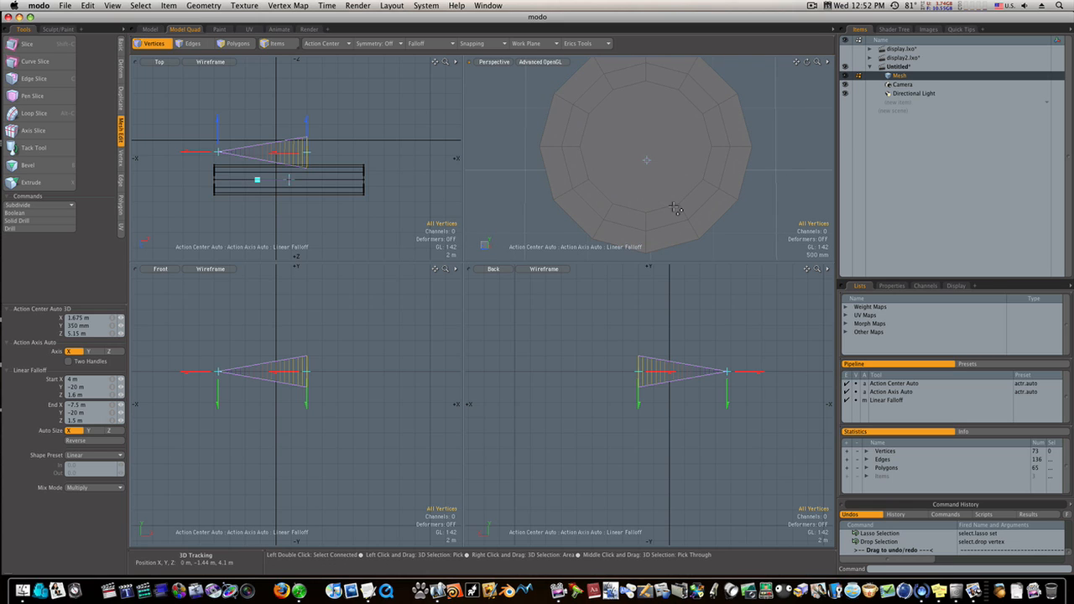
left_click(34, 78)
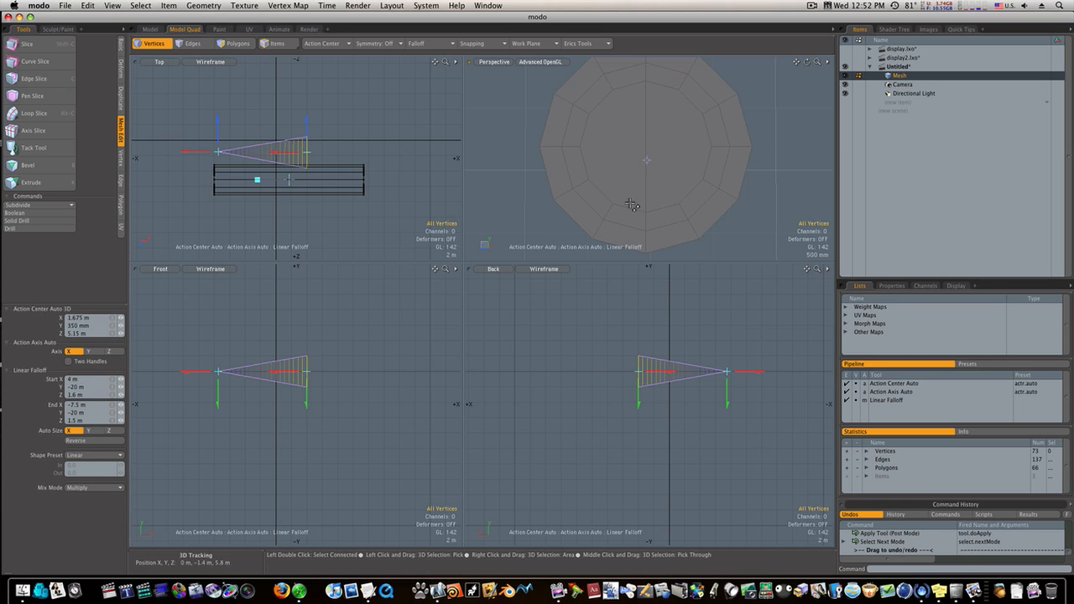
left_click(34, 78)
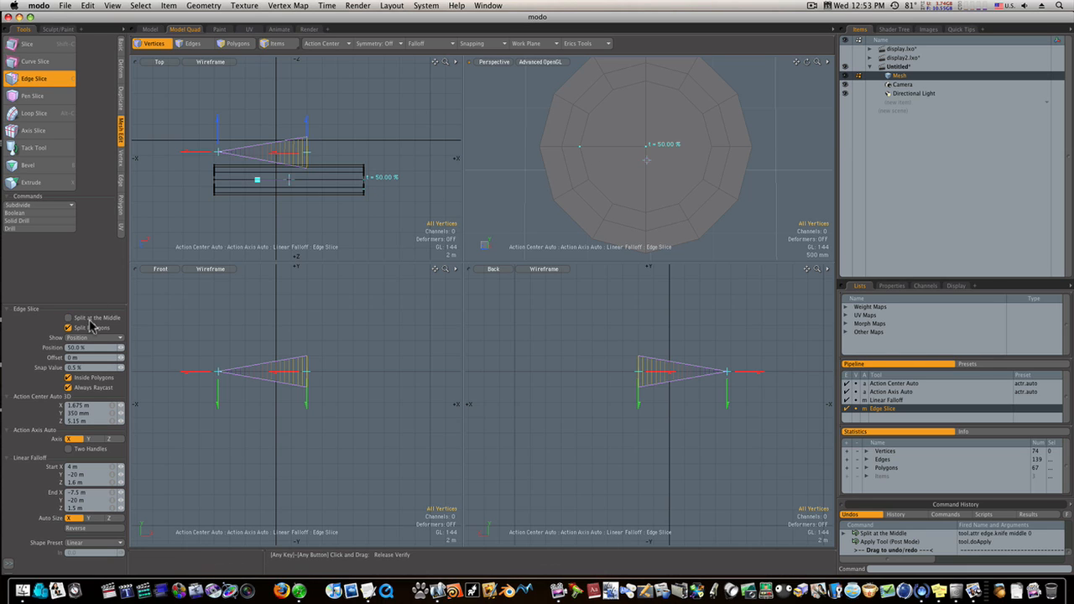
left_click(69, 317)
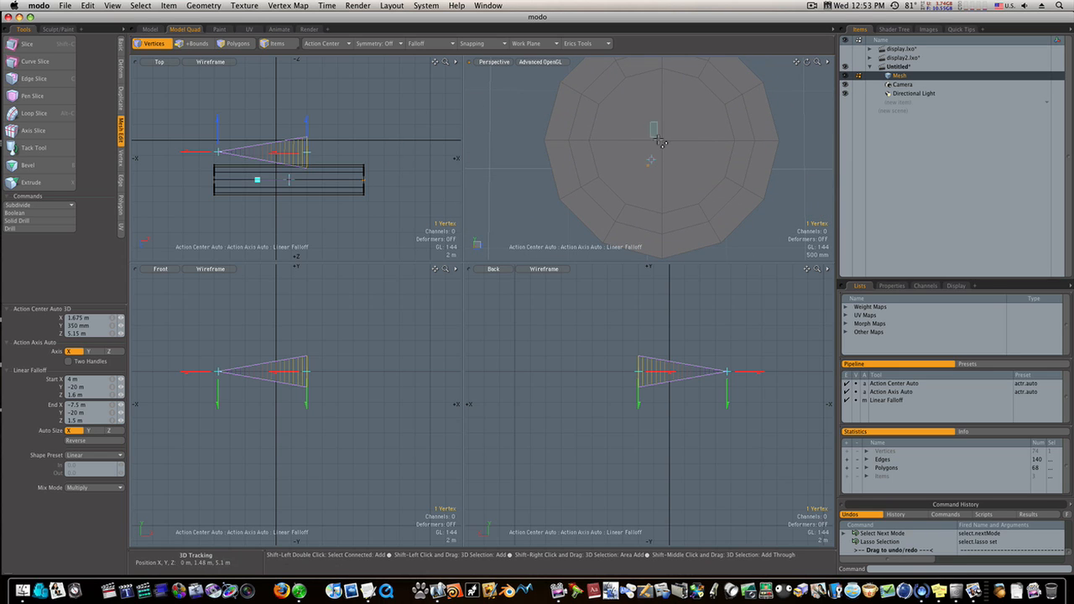
left_click(28, 164)
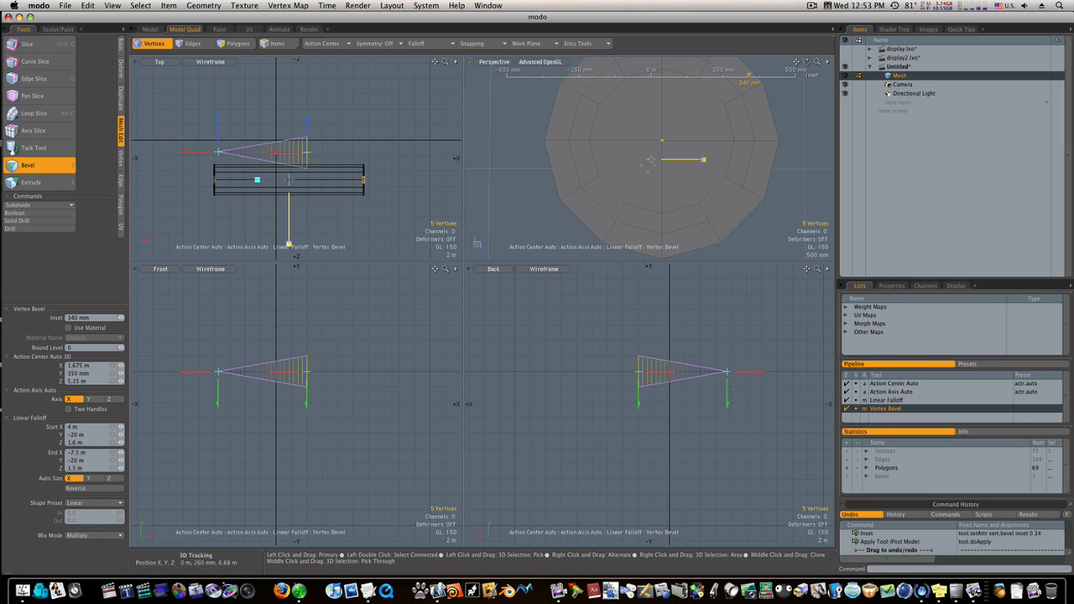
left_click_drag(704, 160, 688, 160)
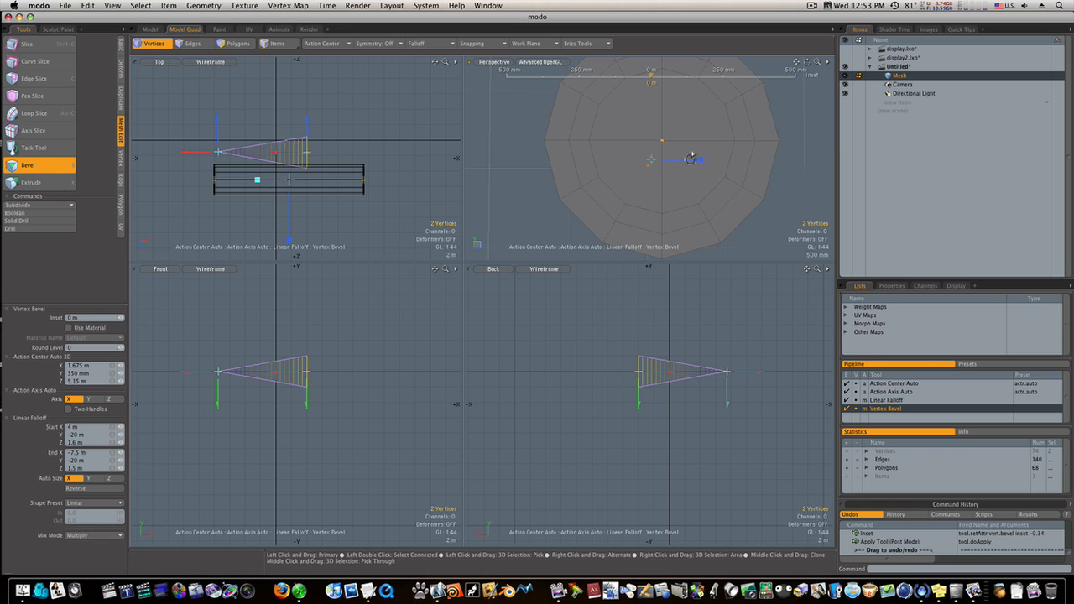
left_click_drag(689, 159, 705, 171)
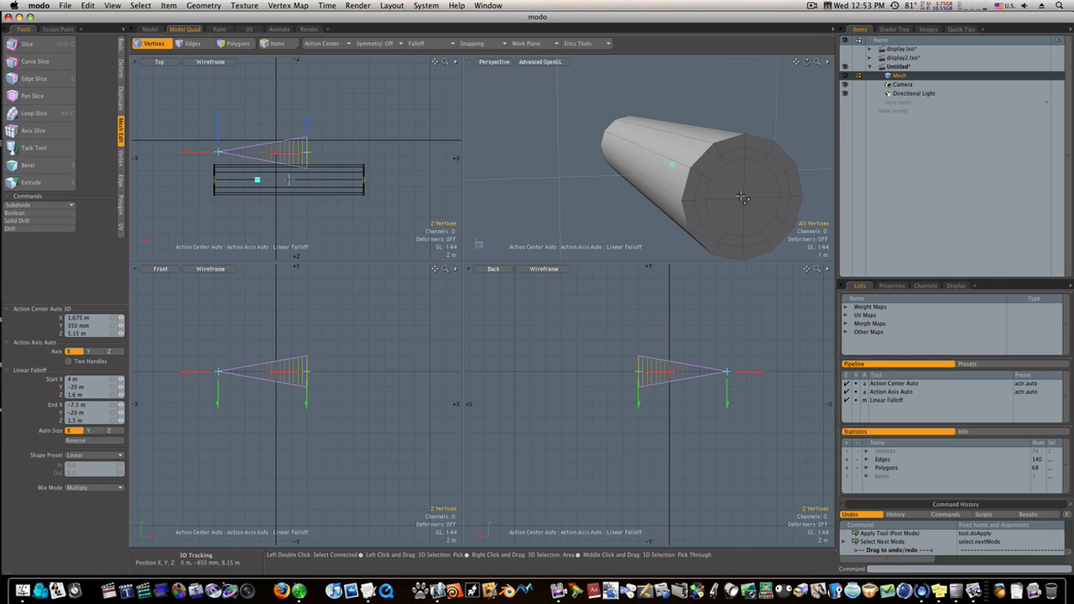
Step: Select the cap's centre vertex and remove Linear Falloff and Action Axis Auto from the pipeline
left_click(746, 201)
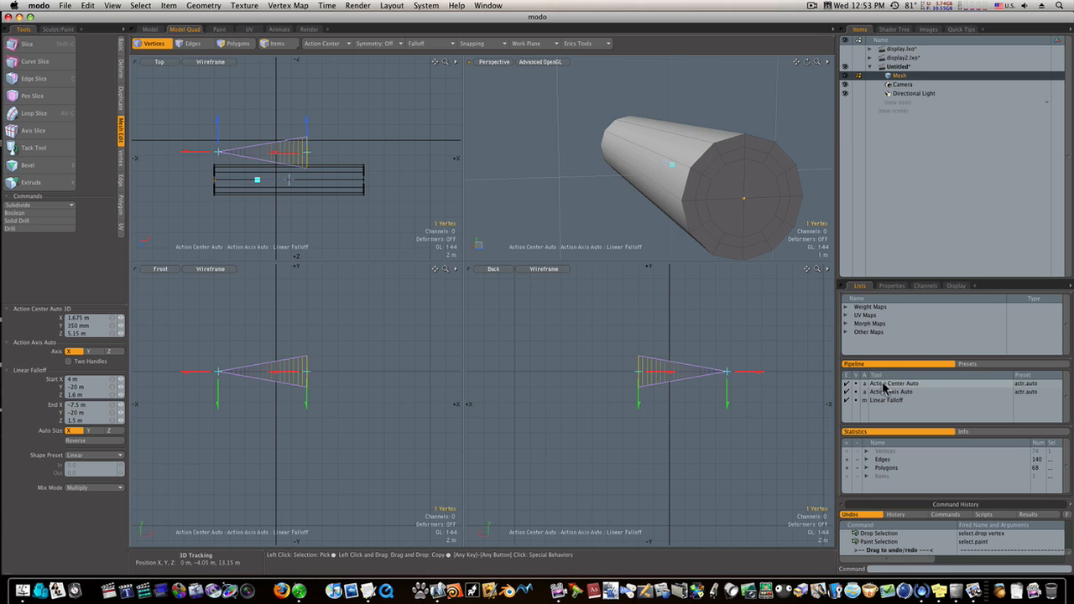
right_click(894, 392)
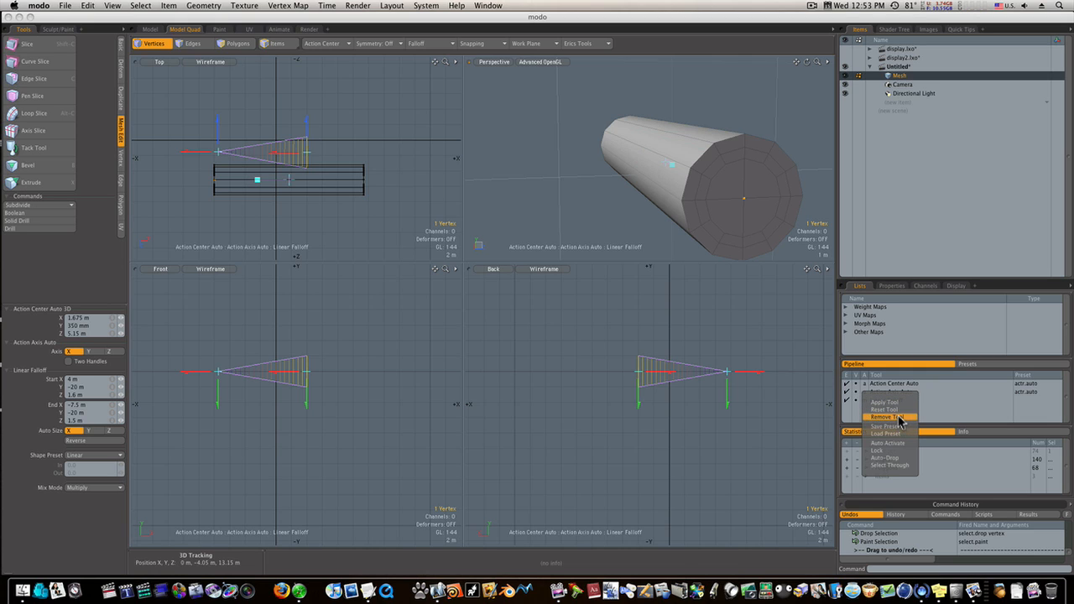
left_click(885, 417)
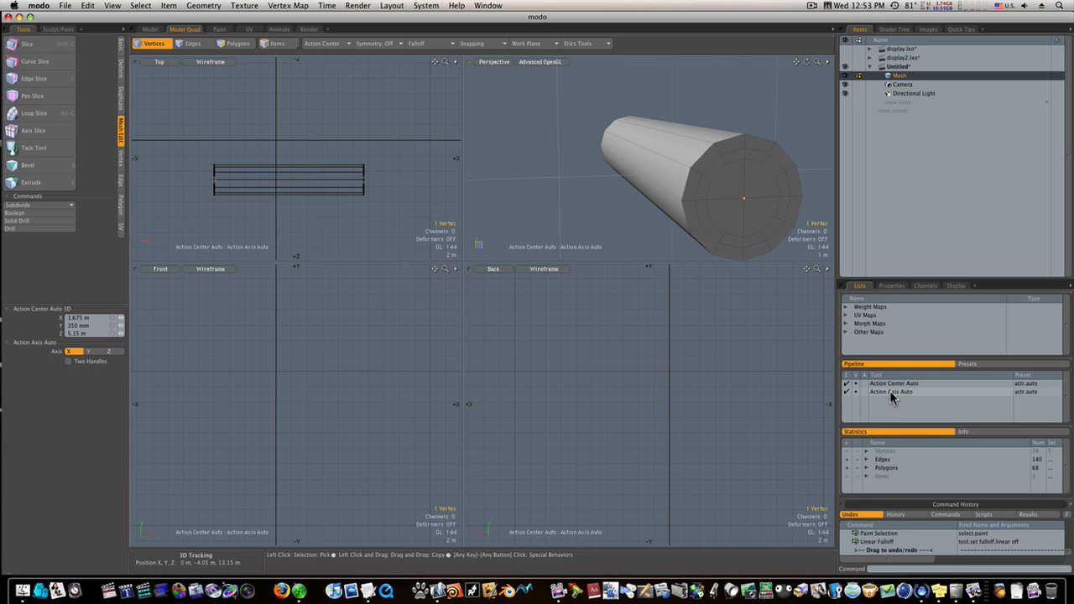
right_click(892, 392)
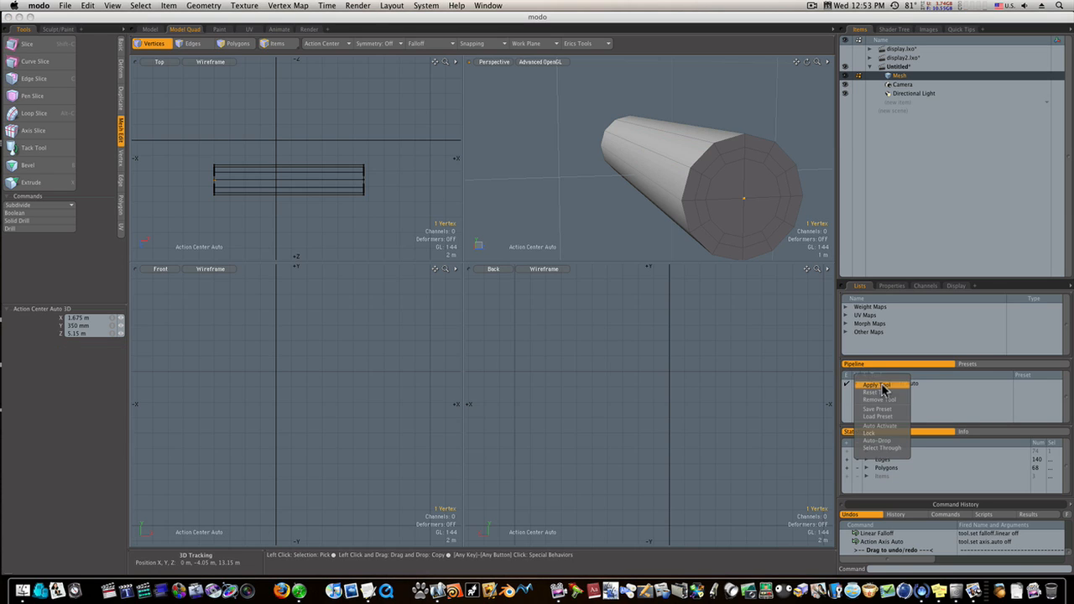
left_click(876, 385)
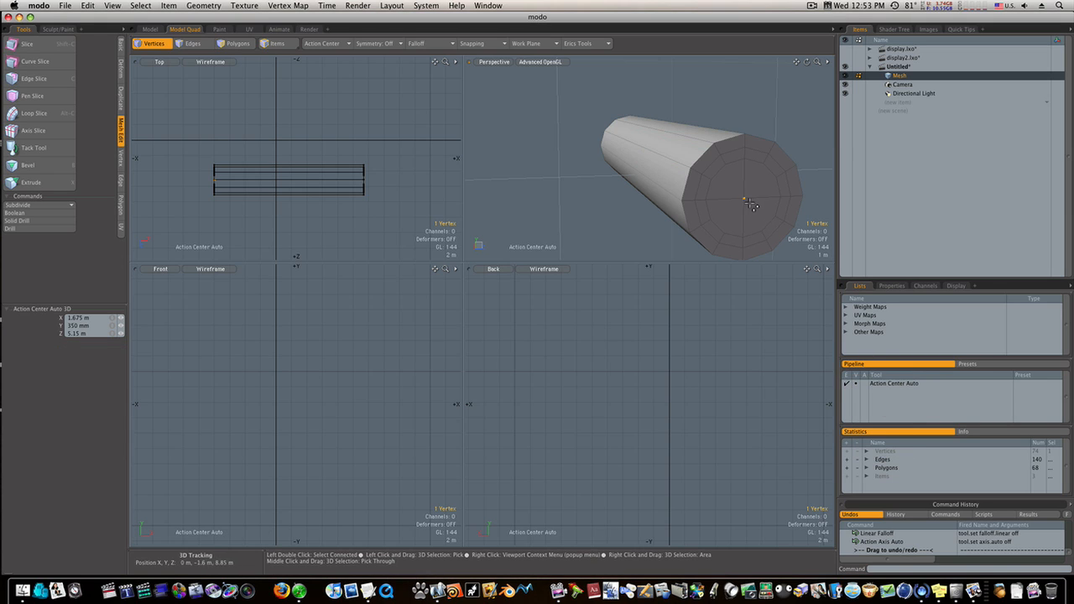
Step: Add a second cap vertex and bevel both vertices into small faces
left_click_drag(751, 205, 713, 176)
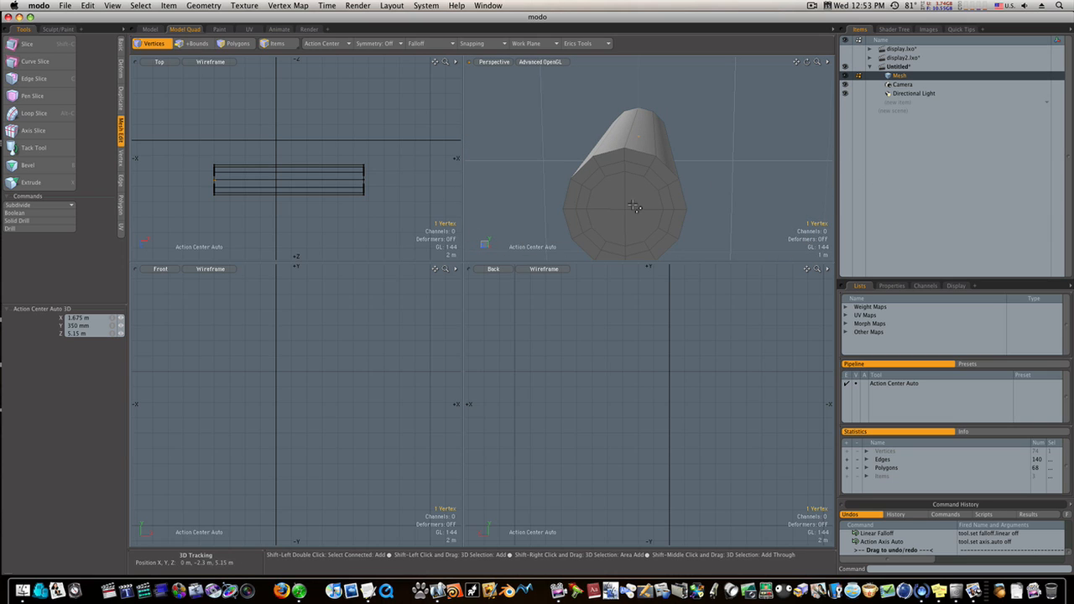
left_click(636, 208)
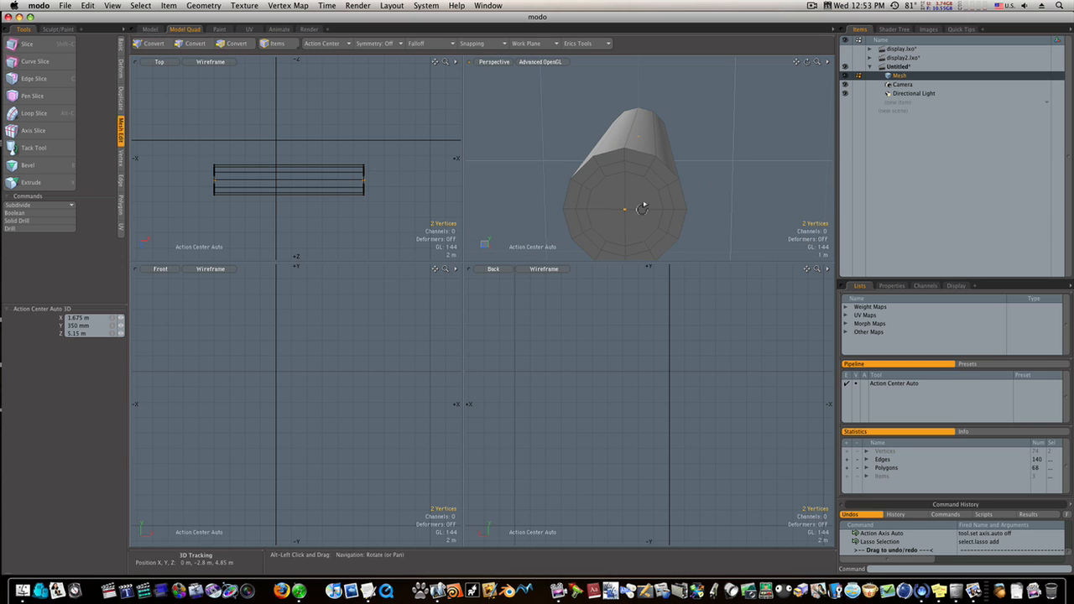
left_click_drag(642, 208, 714, 179)
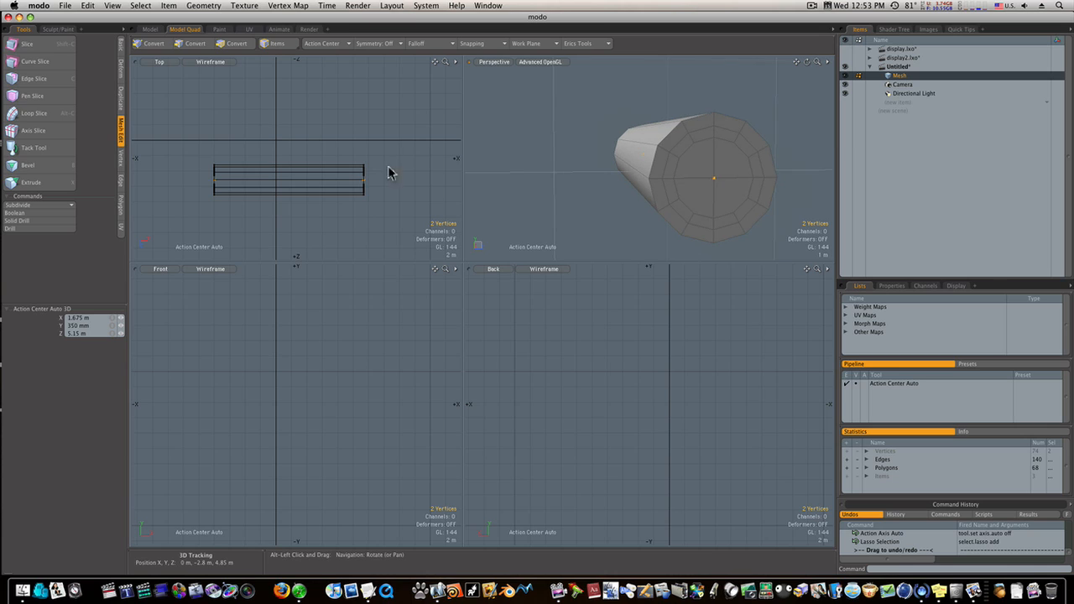
left_click(28, 166)
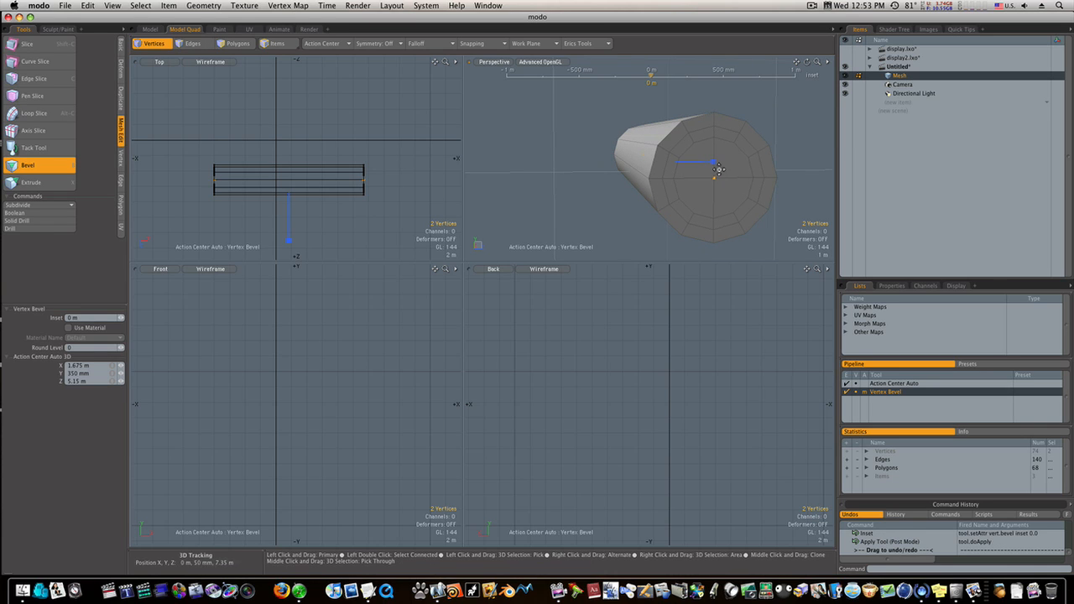
left_click_drag(717, 170, 713, 161)
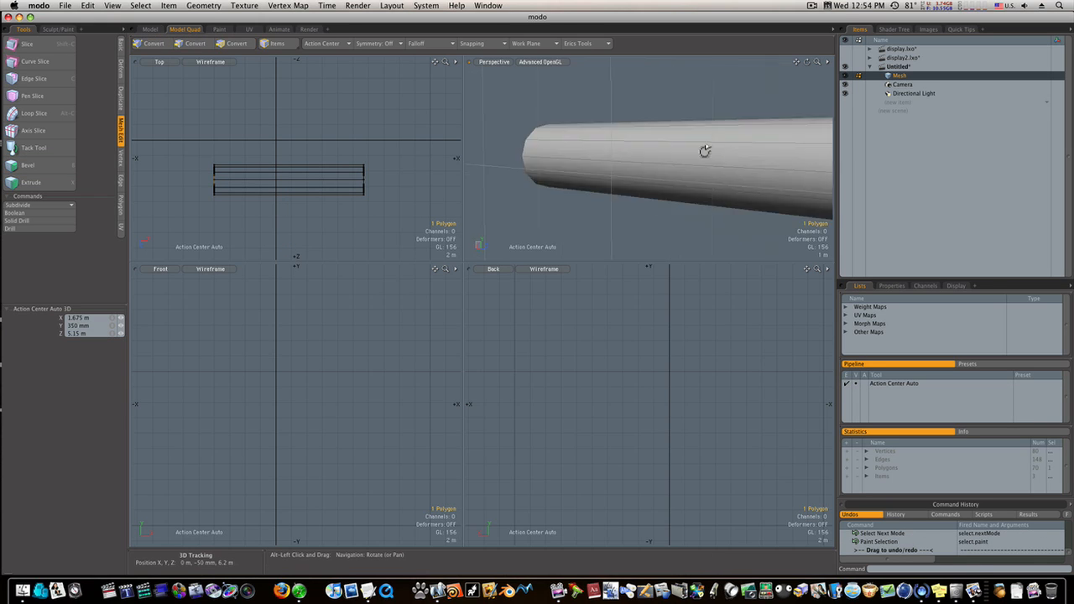
Step: Inset both cap polygons and their surrounding ring, then push the centre diamond edges along the axis
left_click(237, 43)
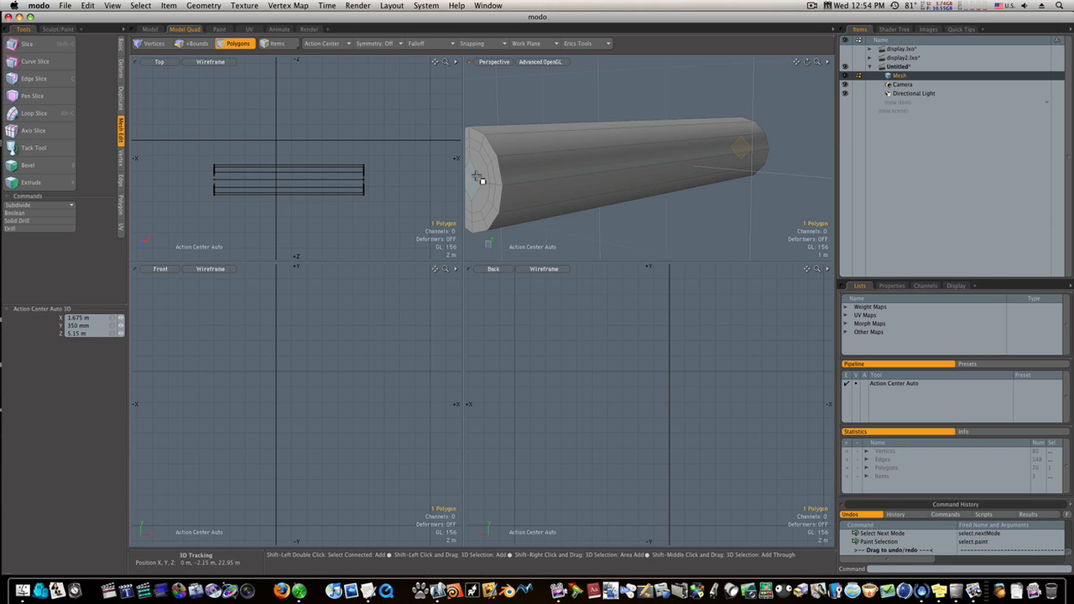
left_click(28, 165)
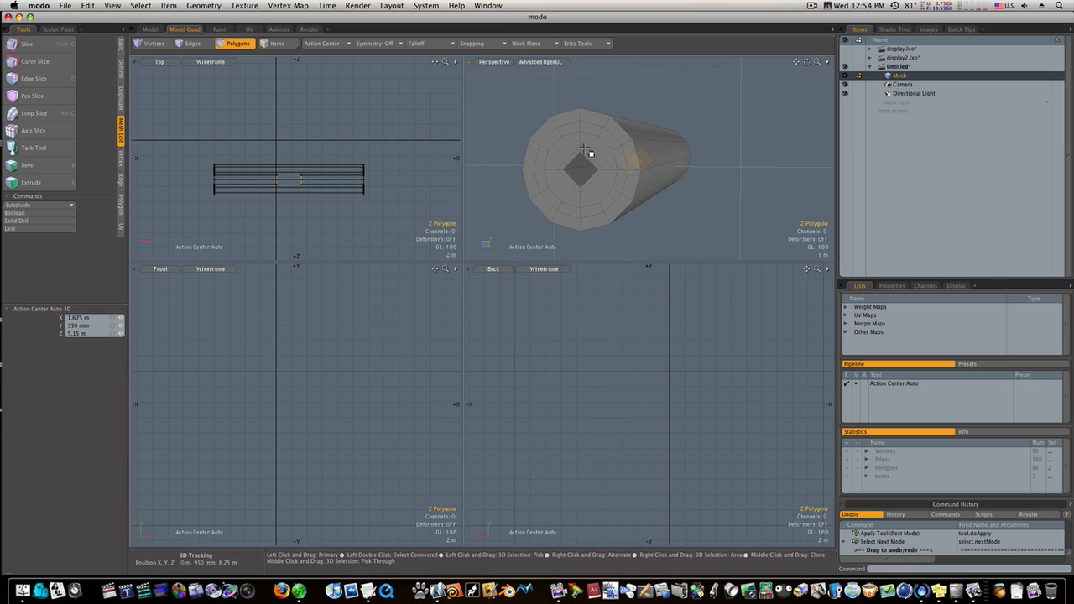
left_click(592, 150)
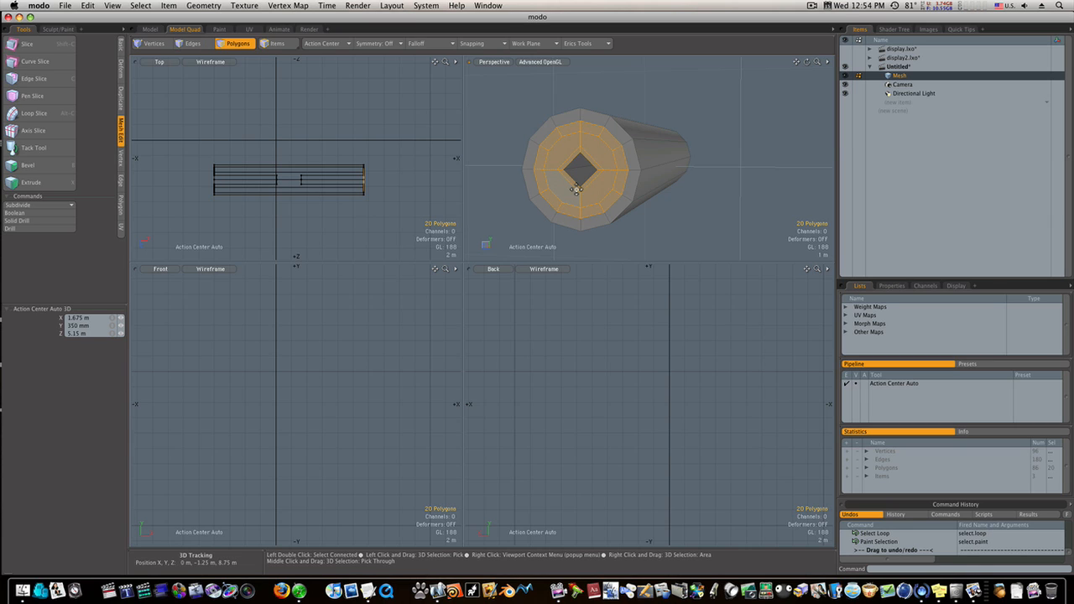
left_click(27, 166)
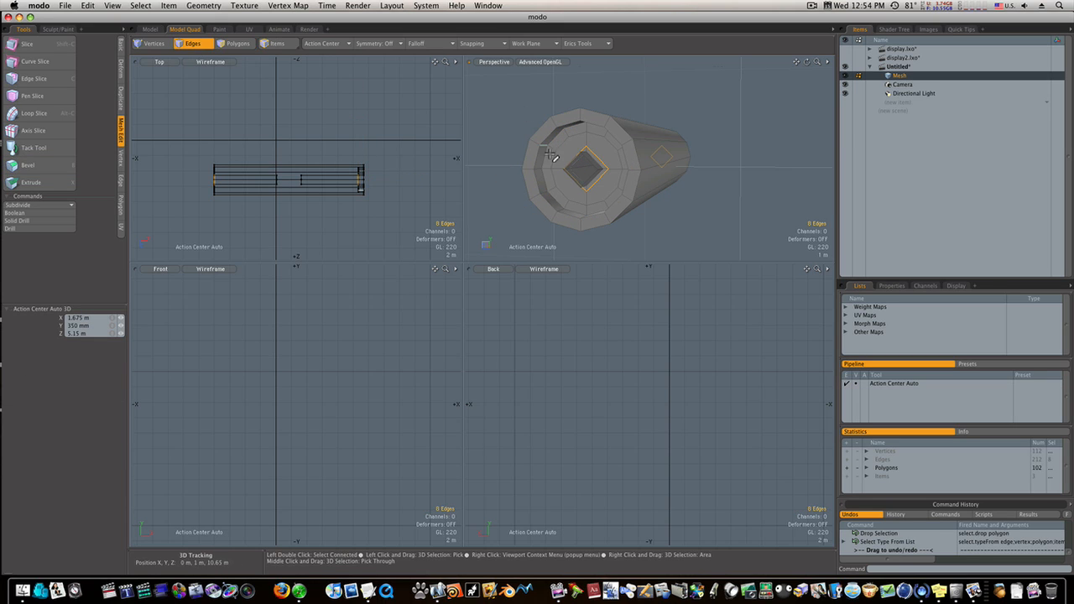
left_click(585, 165)
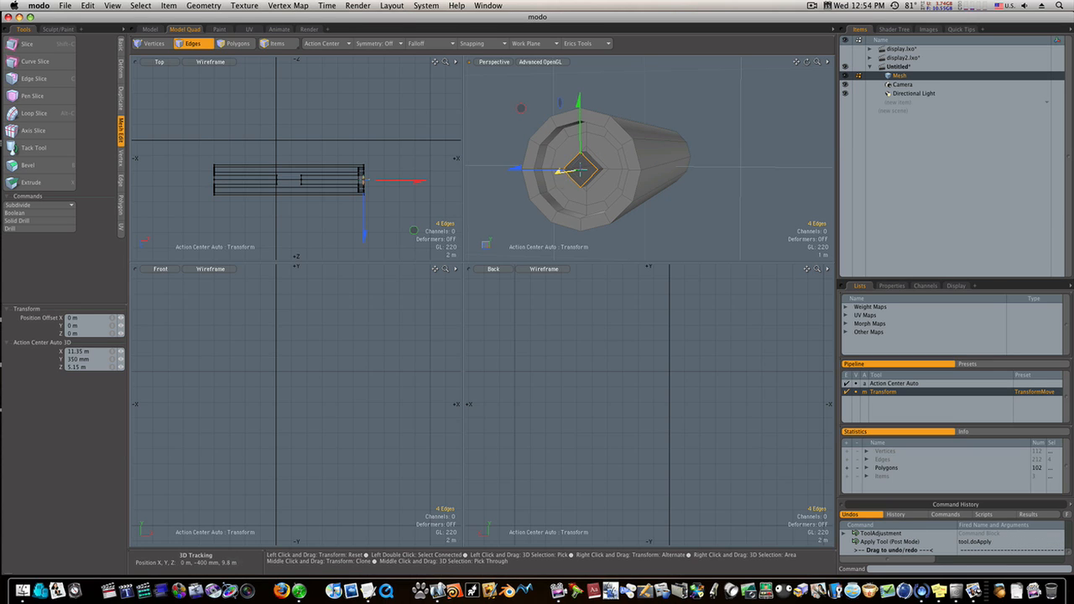
left_click_drag(395, 180, 415, 180)
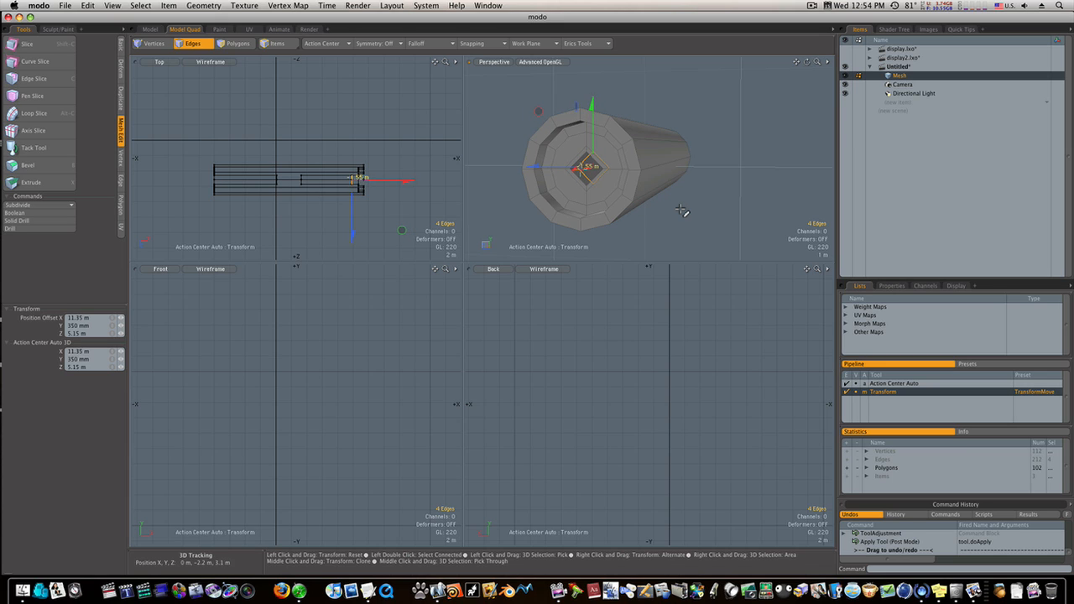
Step: Loop-slice the cap ring polygons to add an edge loop near the front rim
left_click(35, 112)
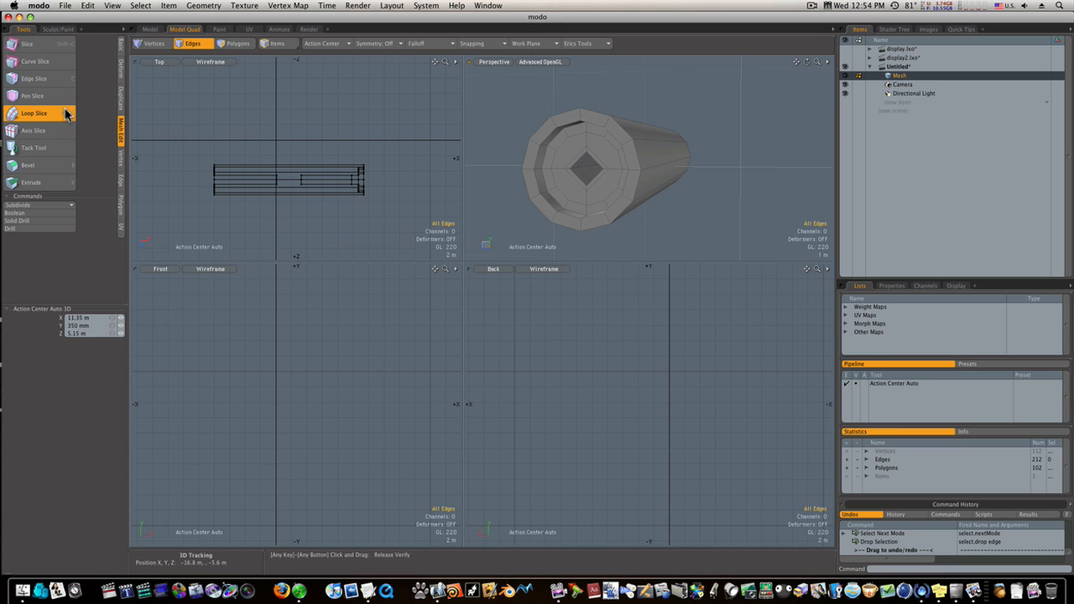
left_click(34, 113)
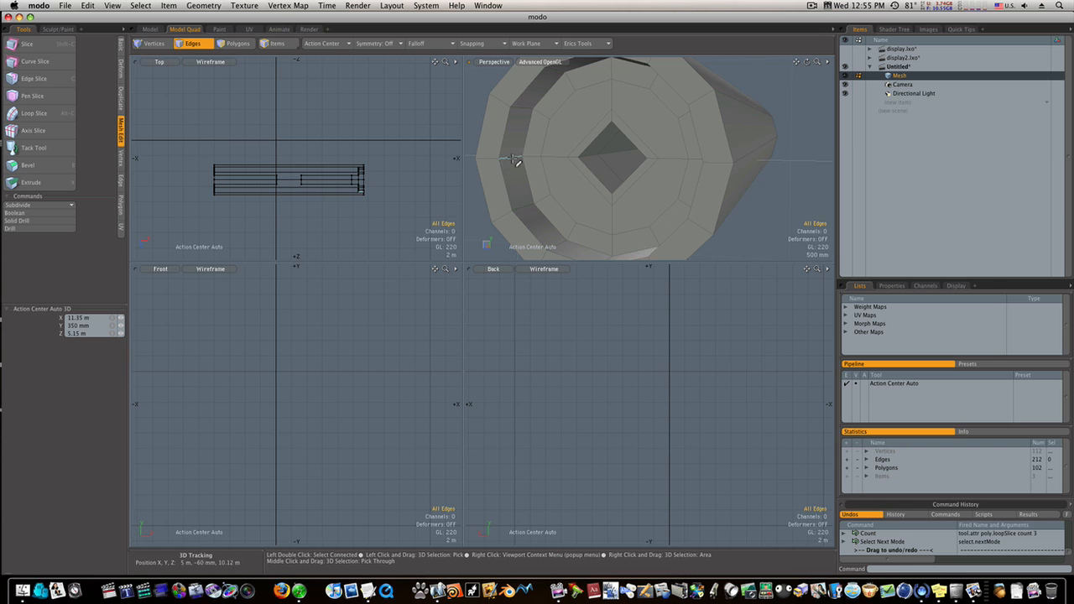
left_click(238, 43)
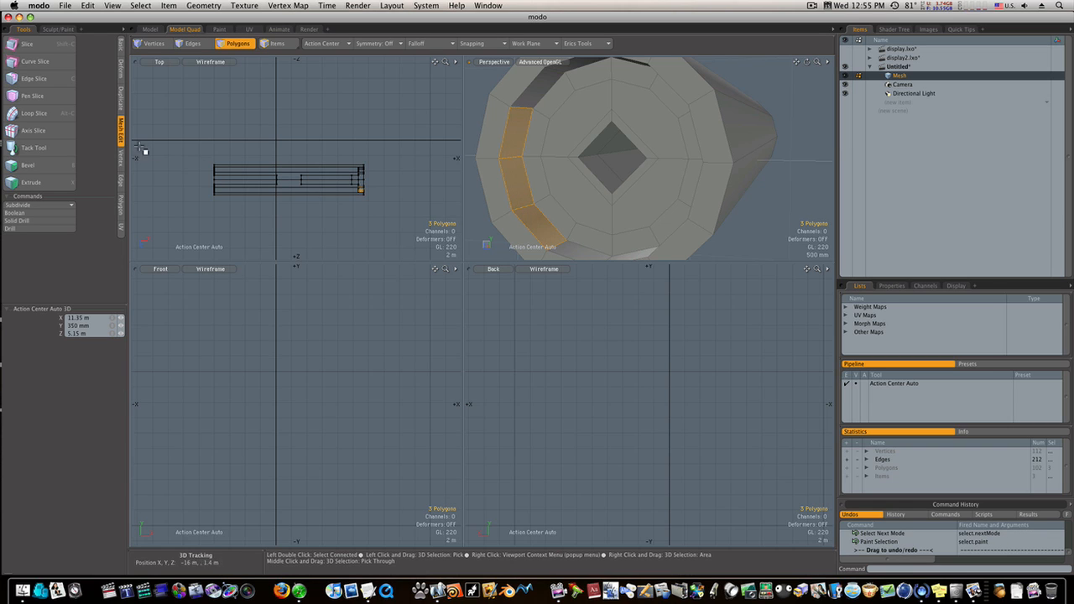
left_click(35, 114)
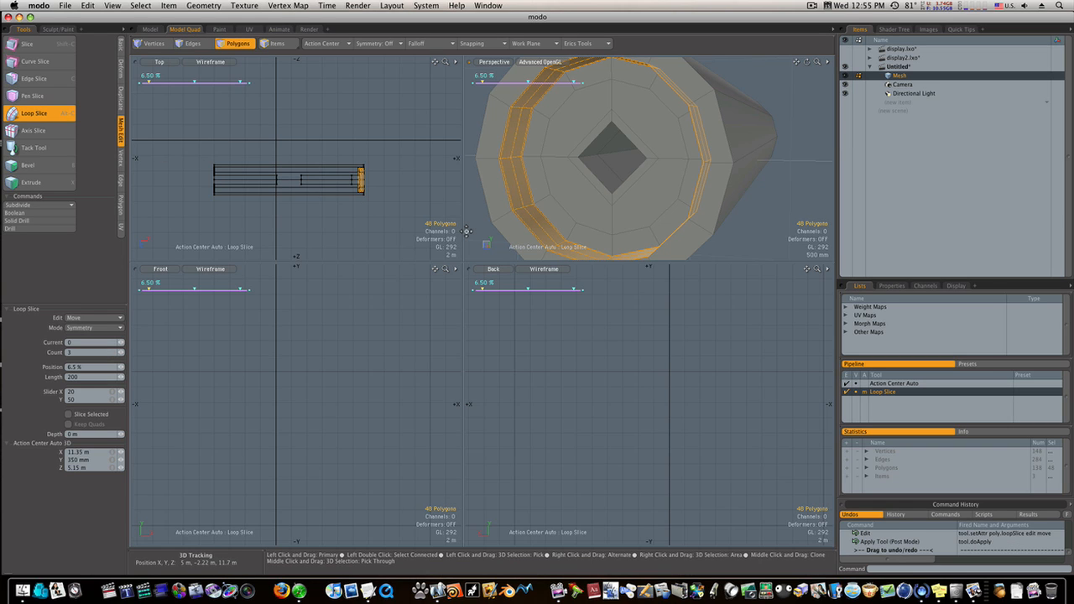
left_click(33, 113)
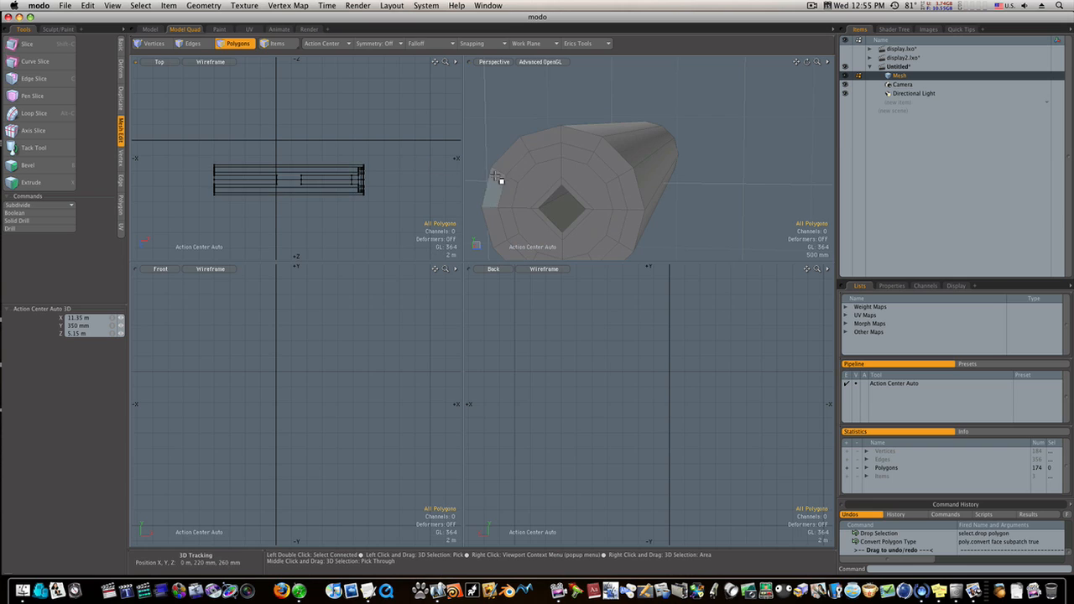
Step: Extrude the front cap polygons inward into a bored hole and enable Subdivision Surface display
left_click(516, 164)
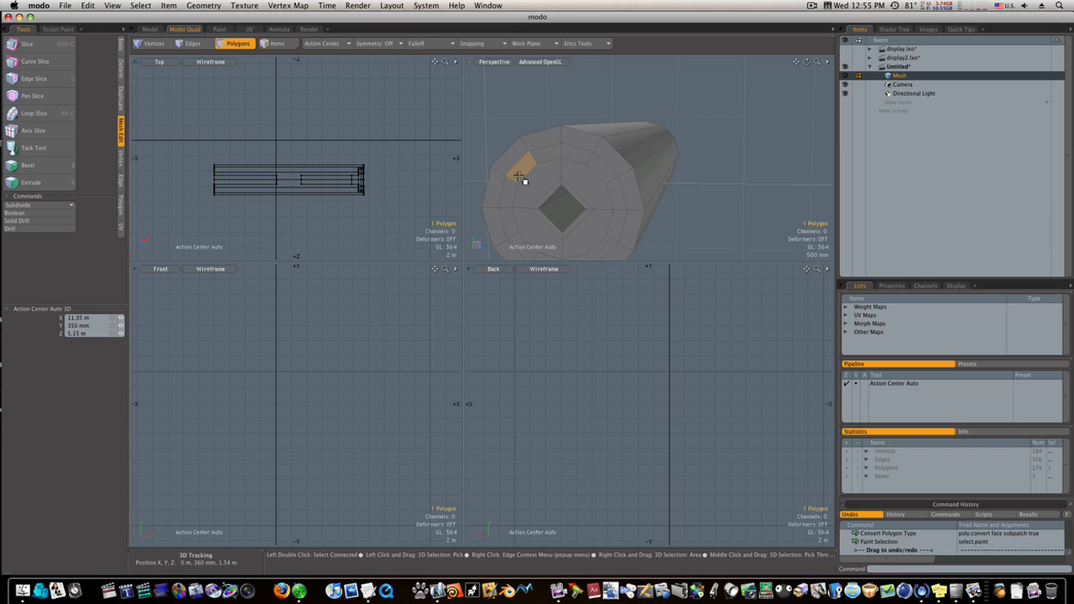
left_click(31, 183)
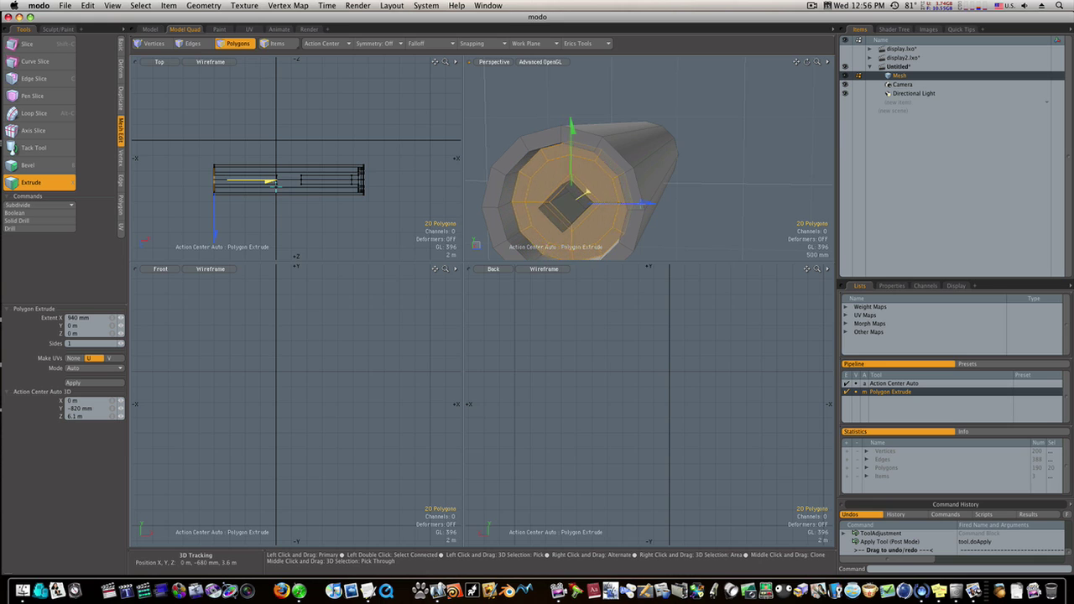
left_click_drag(269, 181, 281, 180)
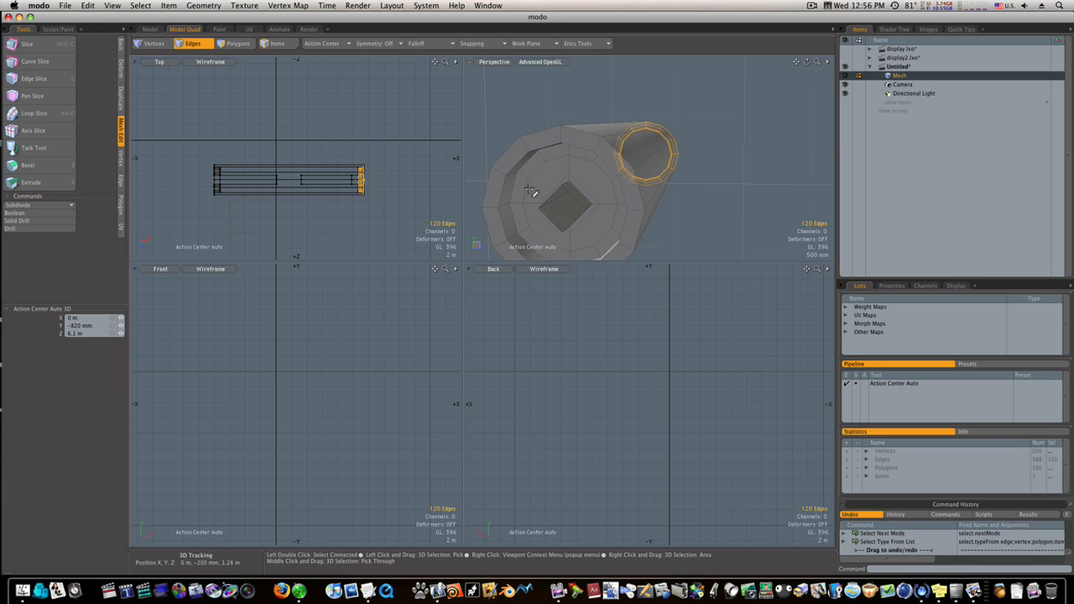
left_click(567, 197)
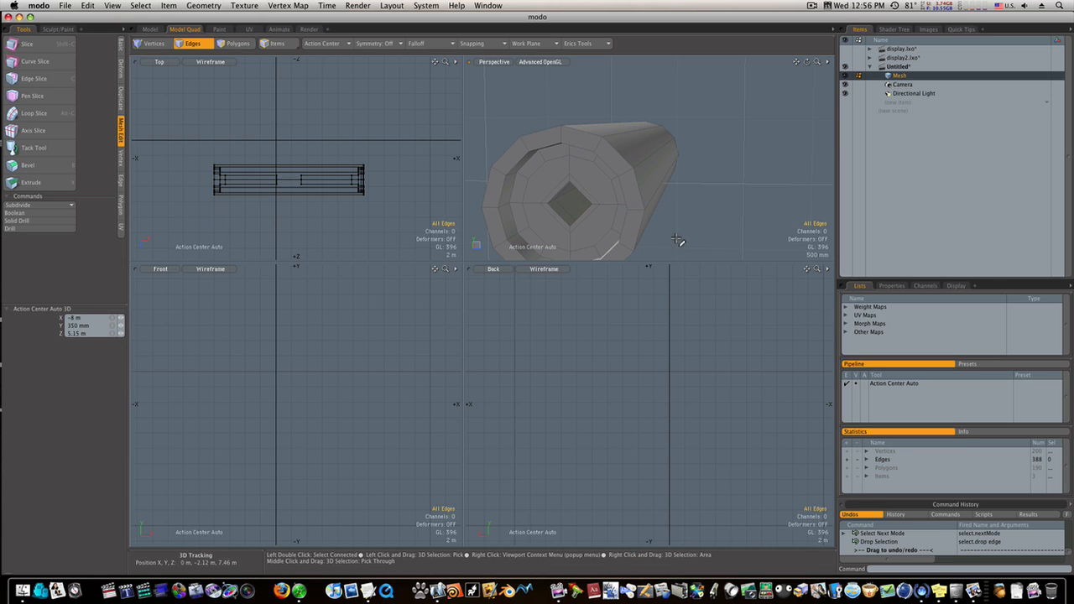
left_click(240, 42)
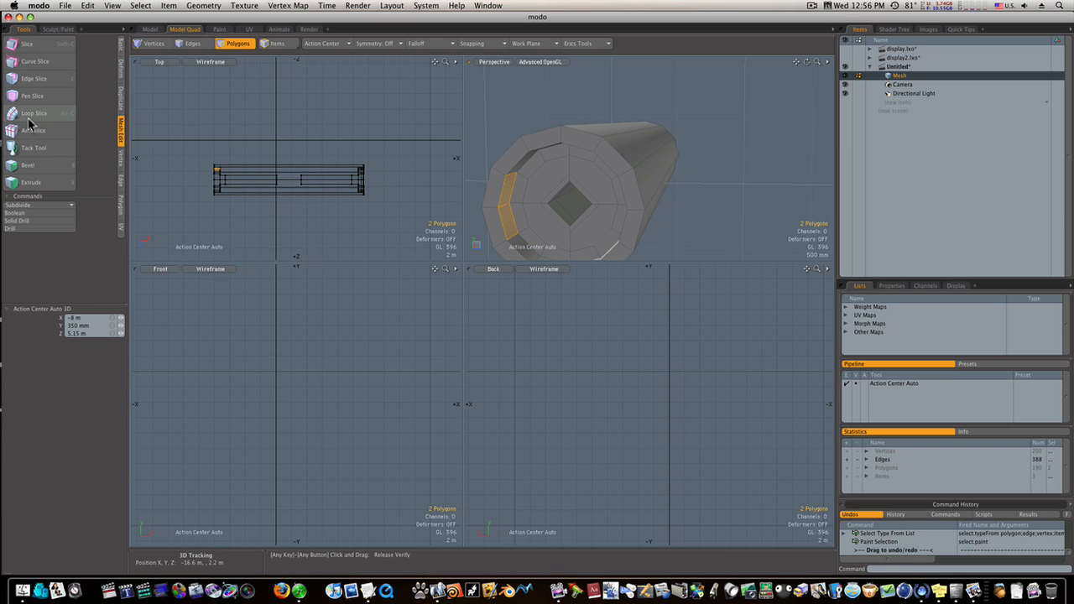
left_click(33, 113)
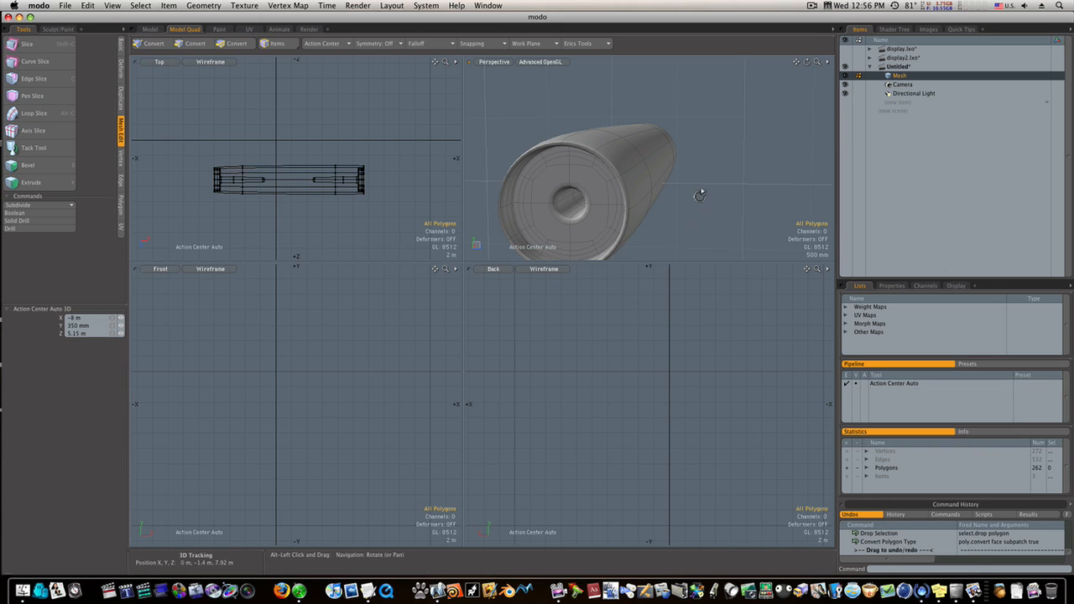
Step: Orbit along the hinge tube and add another loop slice around it
left_click_drag(701, 195, 690, 189)
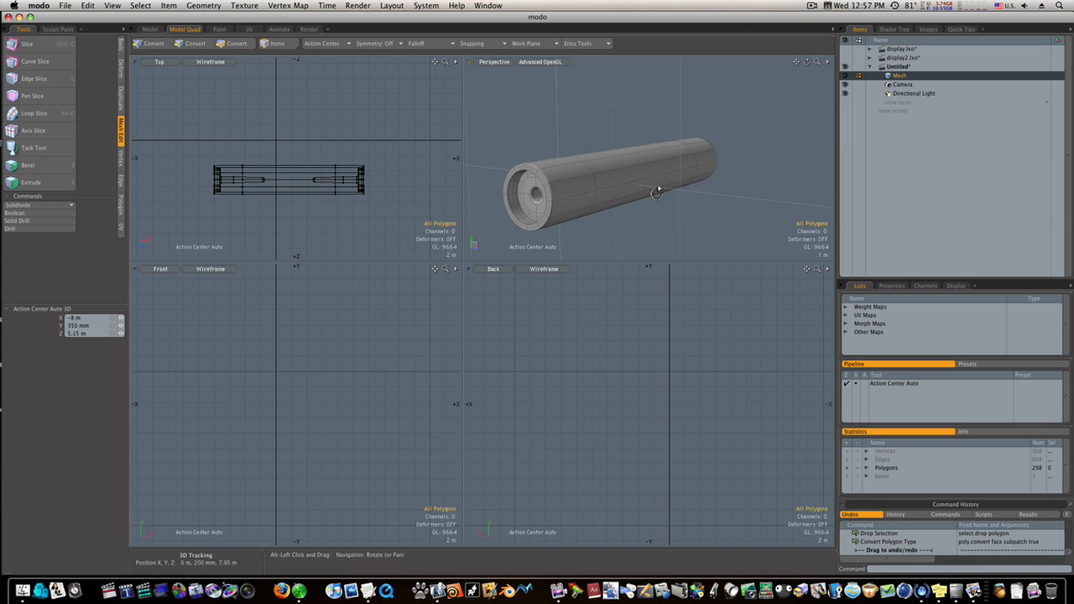
left_click(238, 42)
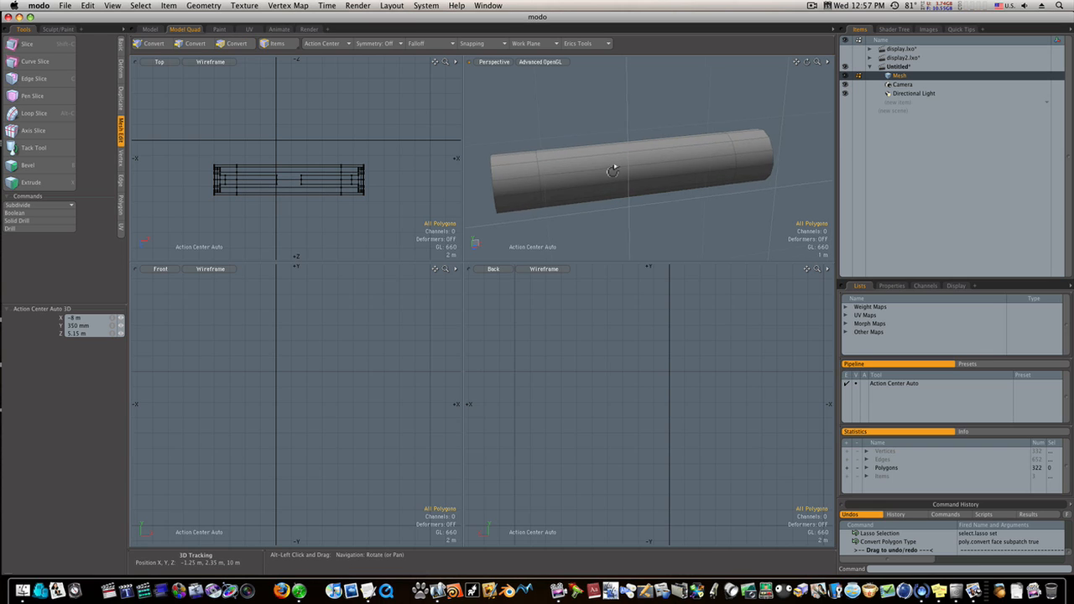
Step: Return to the faceted cage and extrude a long side face outward into a tab
left_click(238, 42)
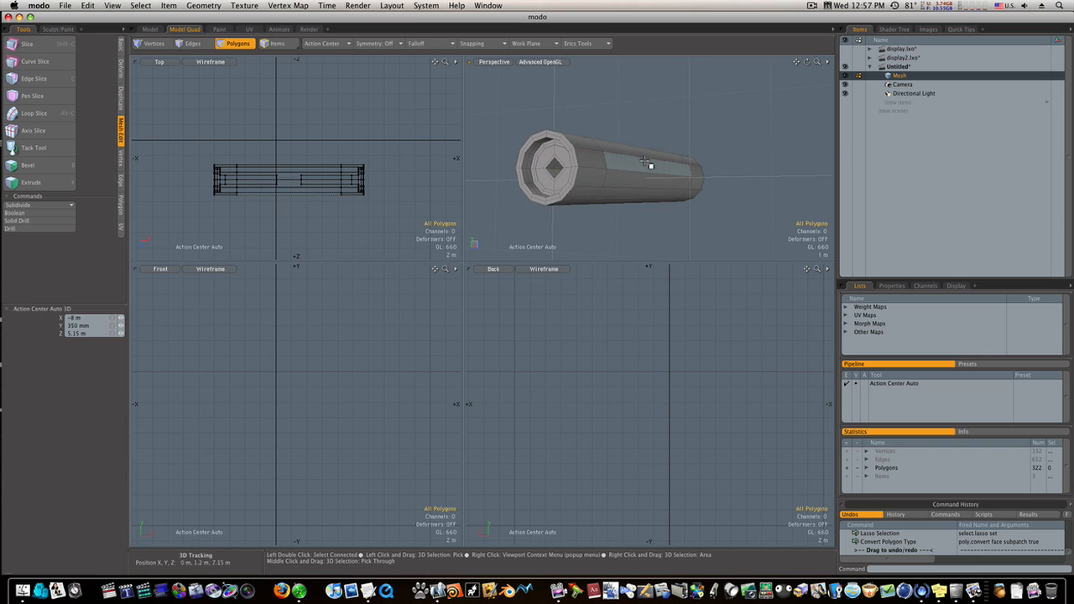
mouse_move(644, 169)
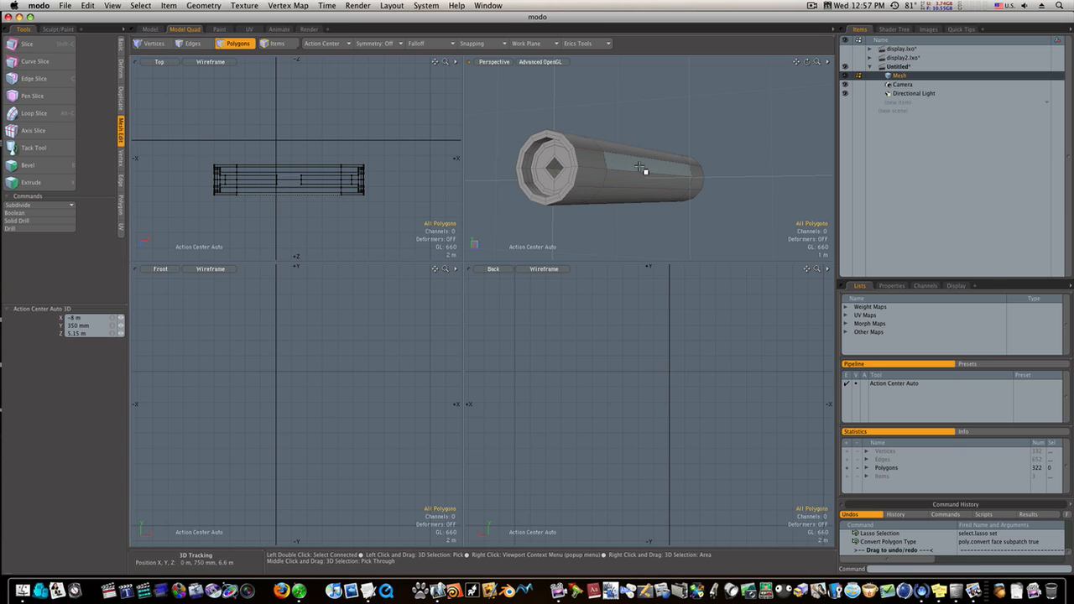
left_click(644, 168)
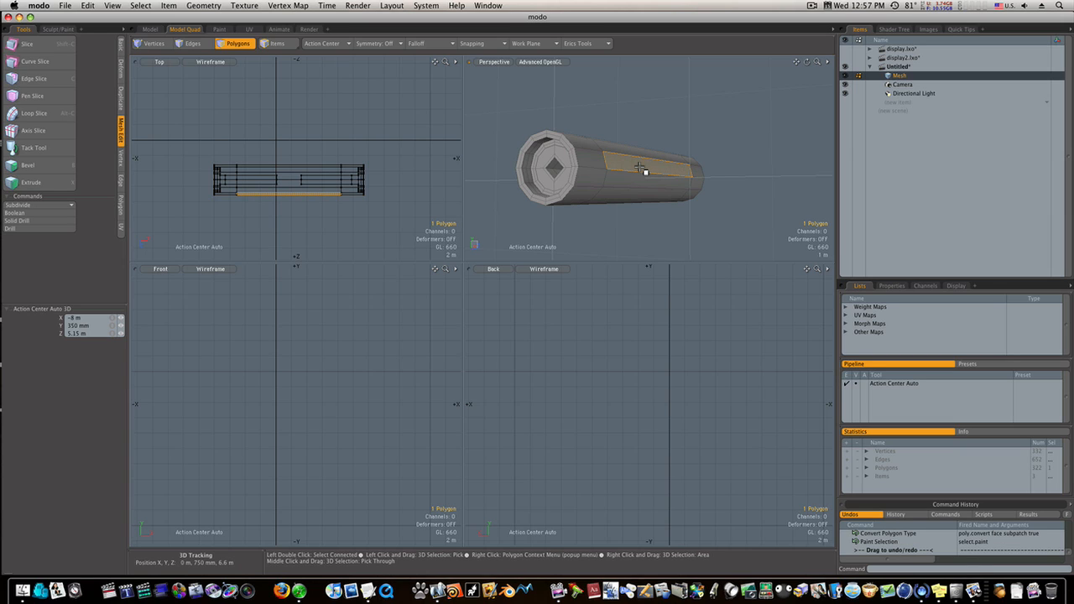
left_click(32, 183)
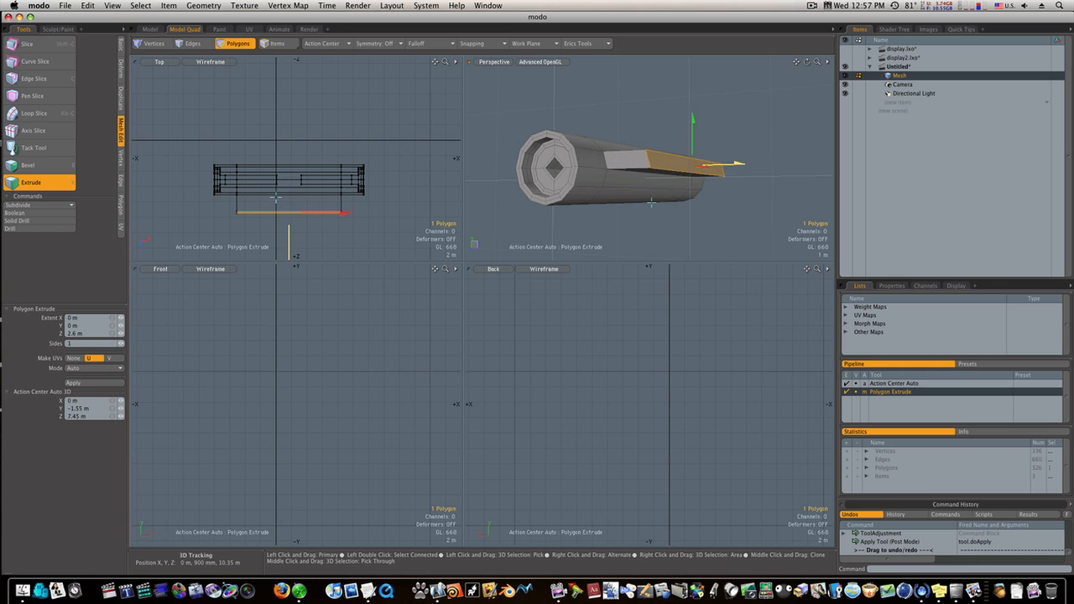
left_click_drag(705, 168, 734, 174)
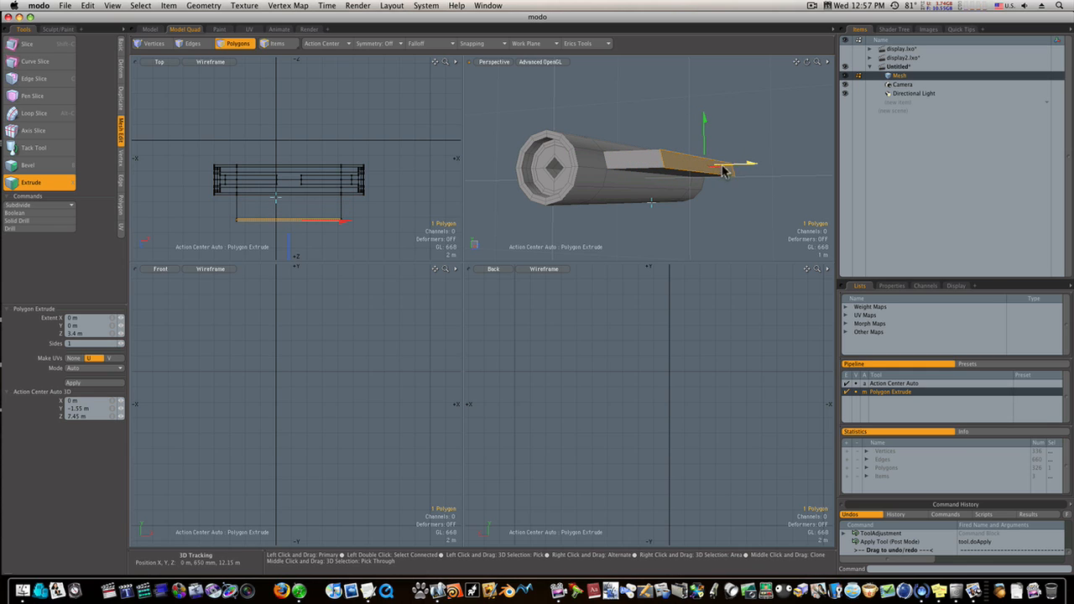
left_click_drag(747, 164, 735, 214)
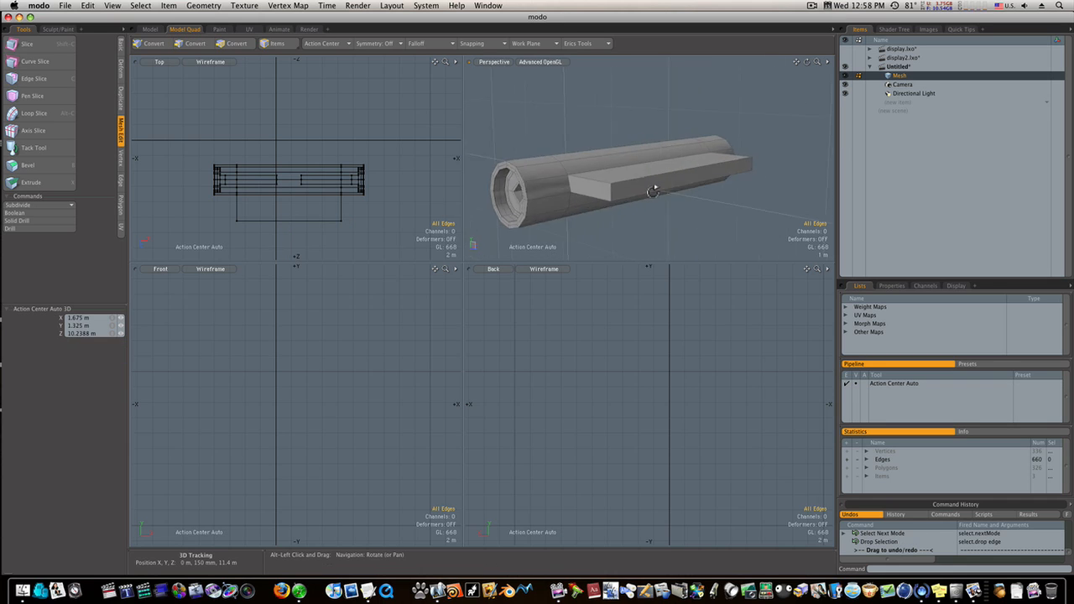
Step: Add edge loops to tighten the tab and show the mesh smoothed
left_click(236, 43)
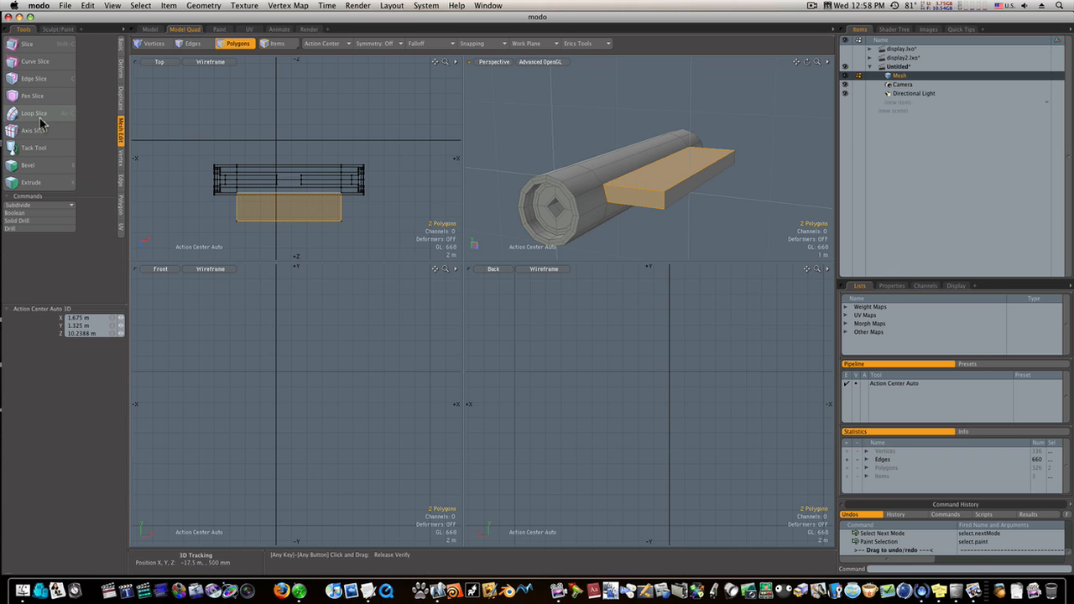
left_click(35, 113)
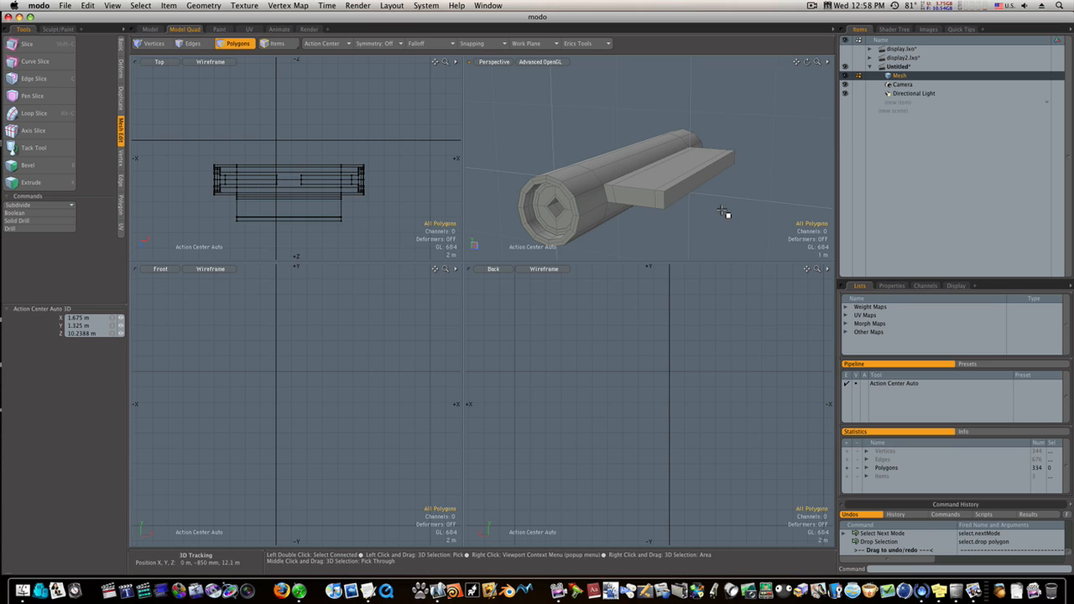
left_click(629, 199)
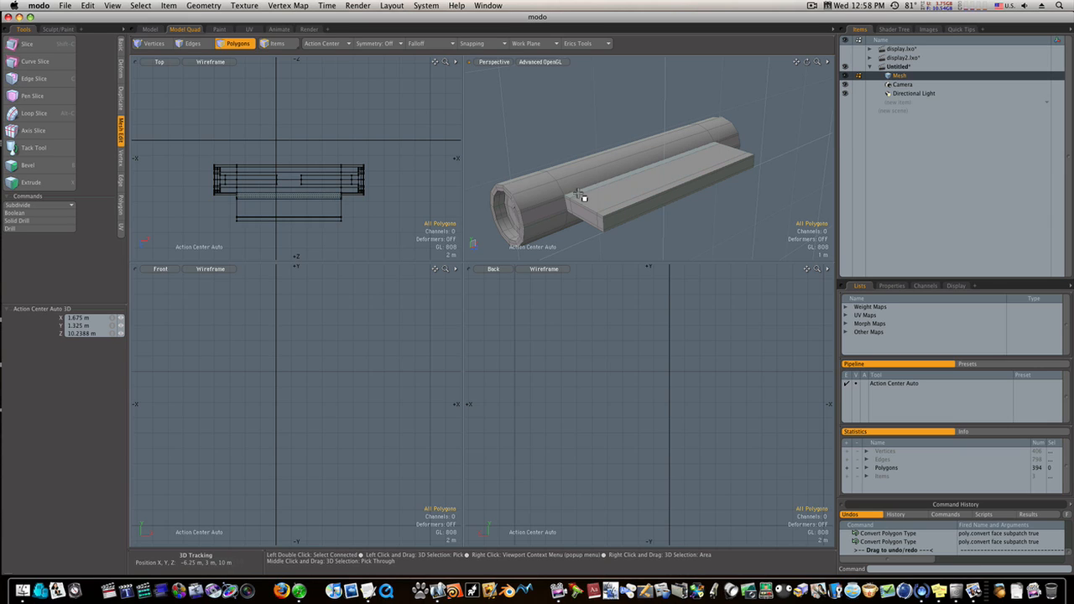
left_click(575, 202)
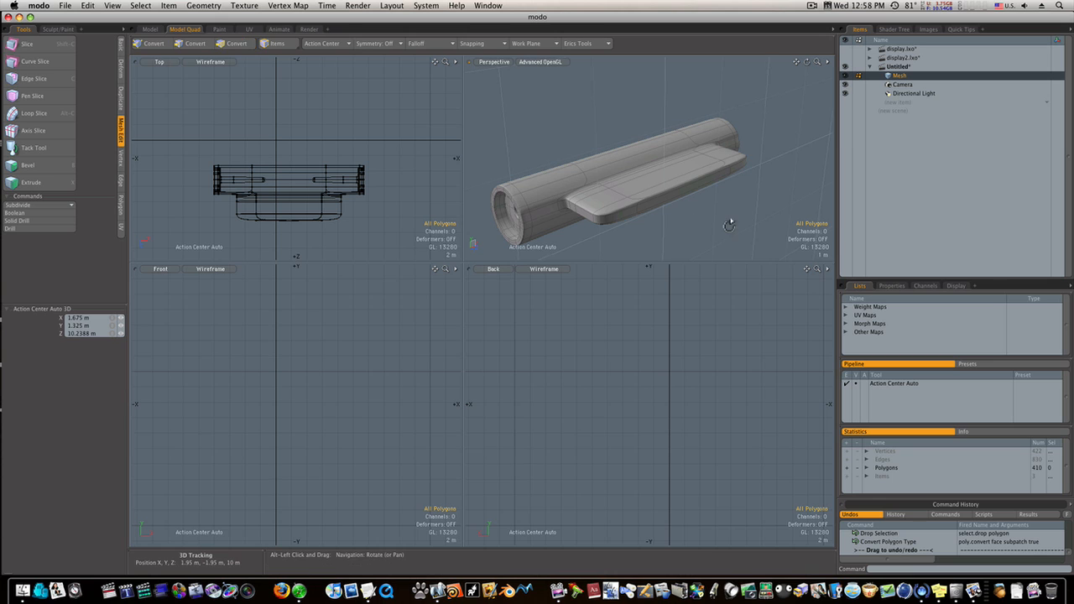
Step: Orbit around the hinge to inspect the tab, the hole end and a side view
left_click_drag(729, 225, 495, 194)
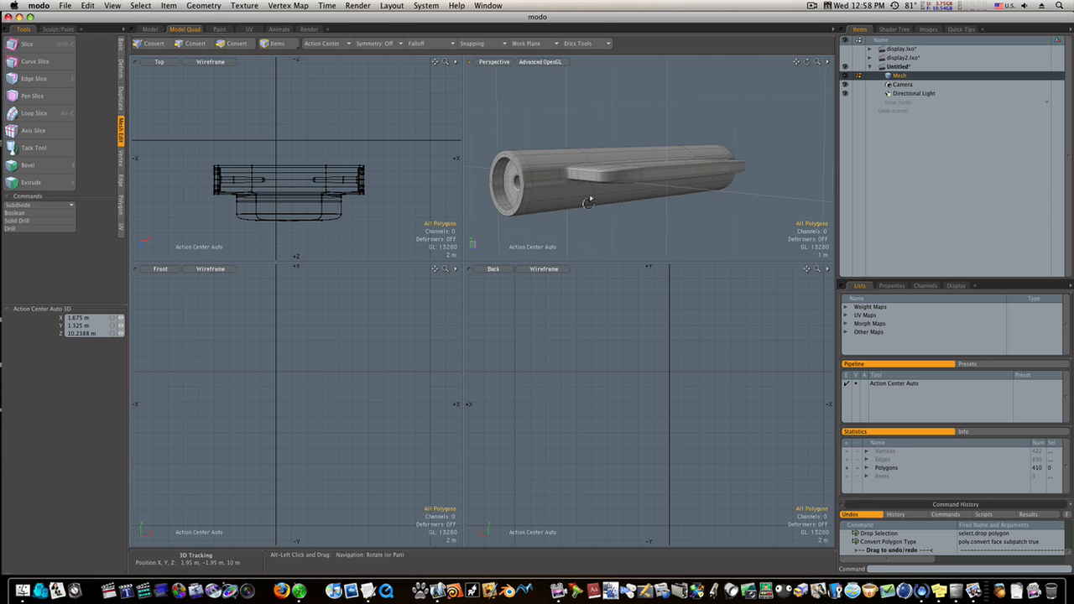
left_click_drag(587, 201, 688, 181)
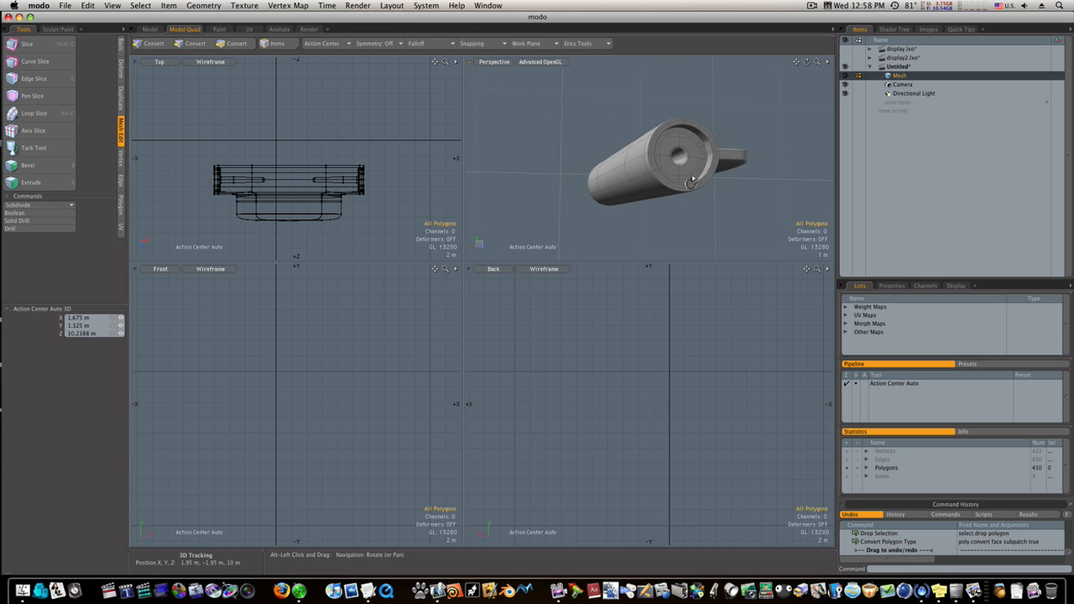
left_click_drag(689, 181, 663, 193)
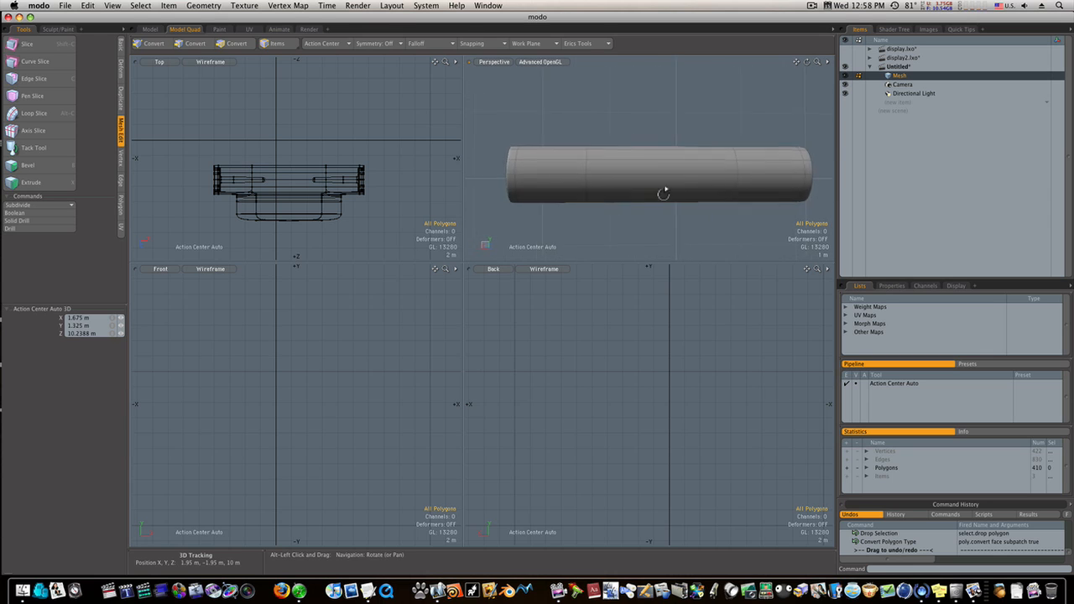
left_click_drag(663, 193, 613, 168)
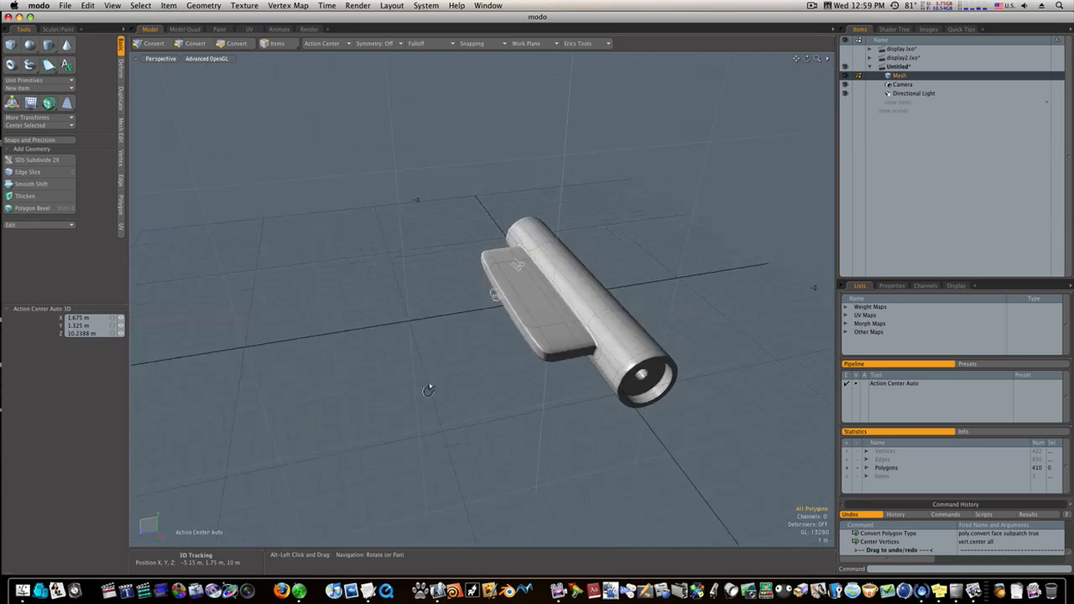
Step: Apply a flat faceted subdivision to the whole hinge mesh
left_click_drag(428, 391, 498, 344)
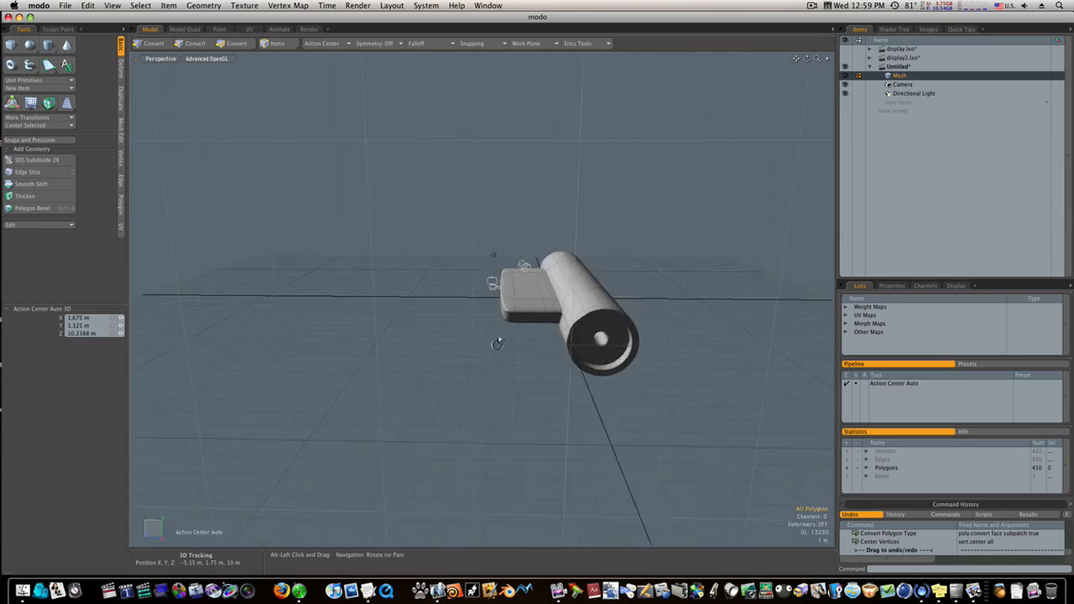
left_click(237, 43)
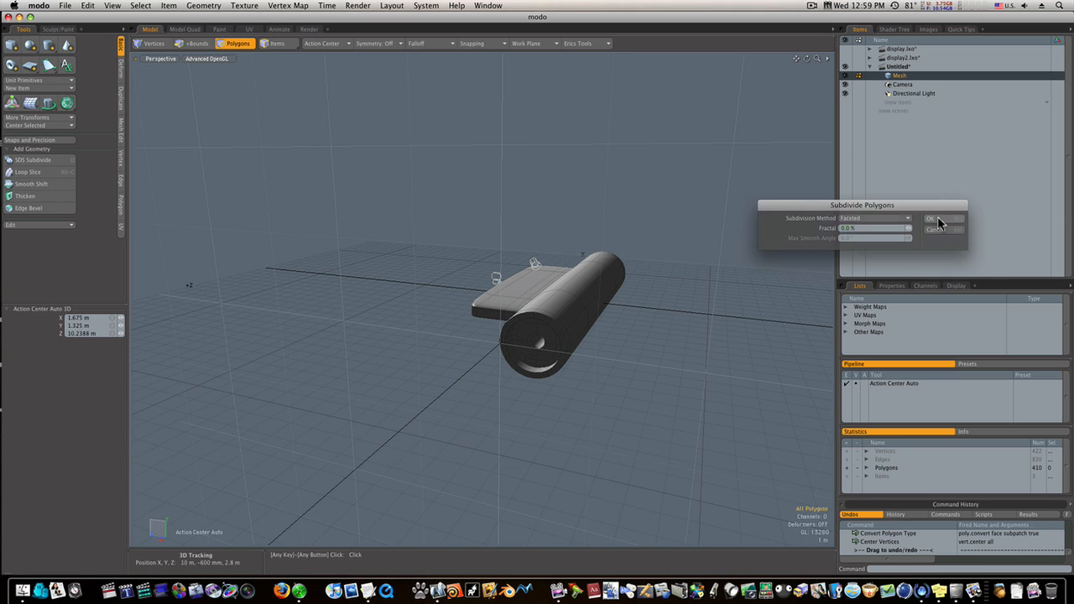
left_click(930, 219)
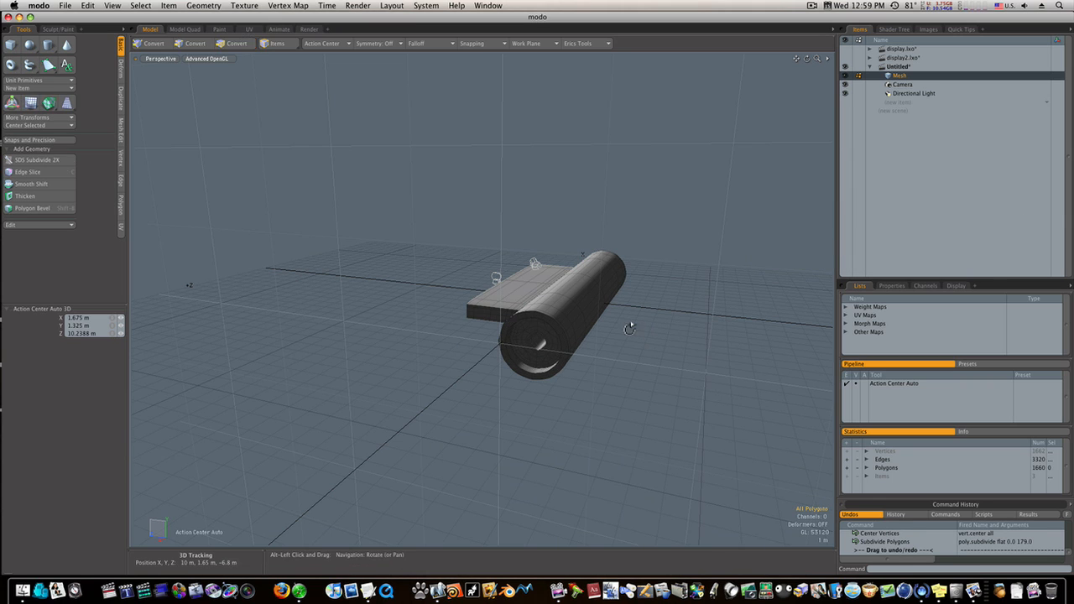
left_click_drag(630, 327, 728, 334)
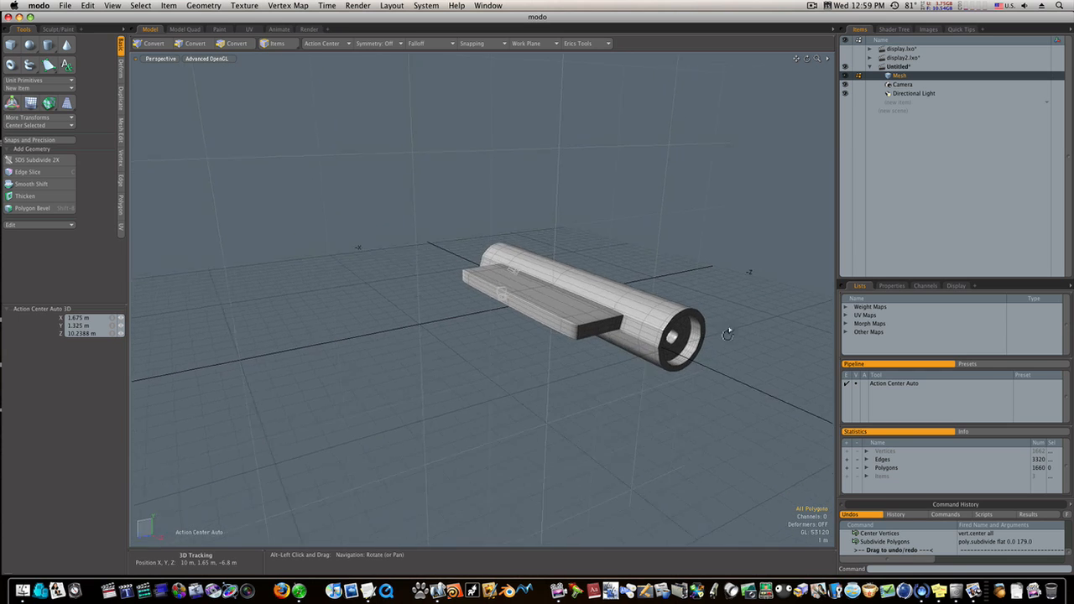
Step: Undo the flat subdivision, apply smooth SDS subdivision instead, and inspect the hinge
left_click(239, 43)
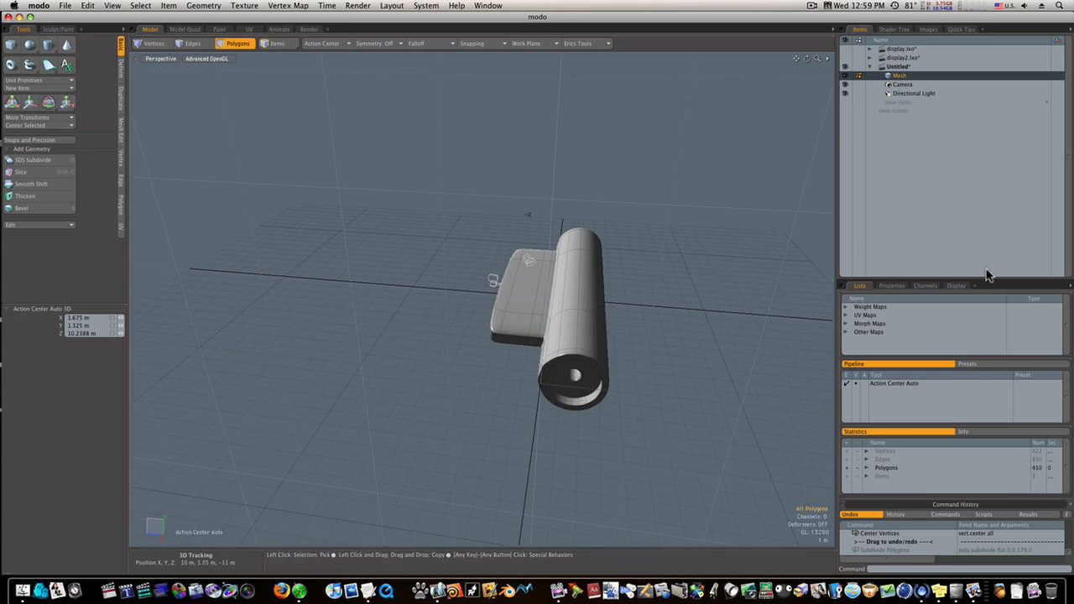
left_click(891, 285)
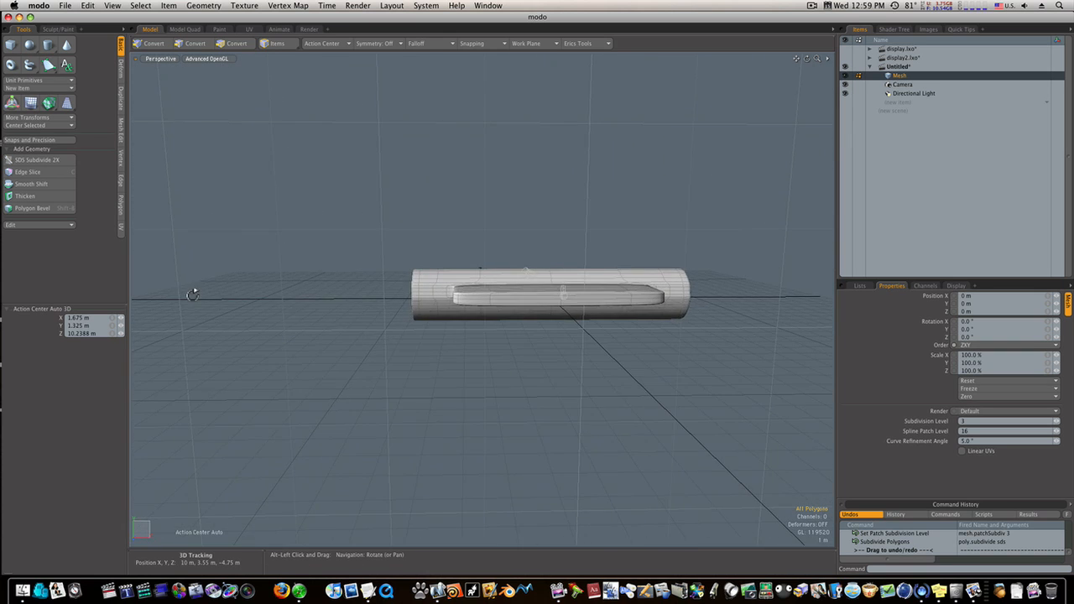
left_click_drag(194, 295, 514, 360)
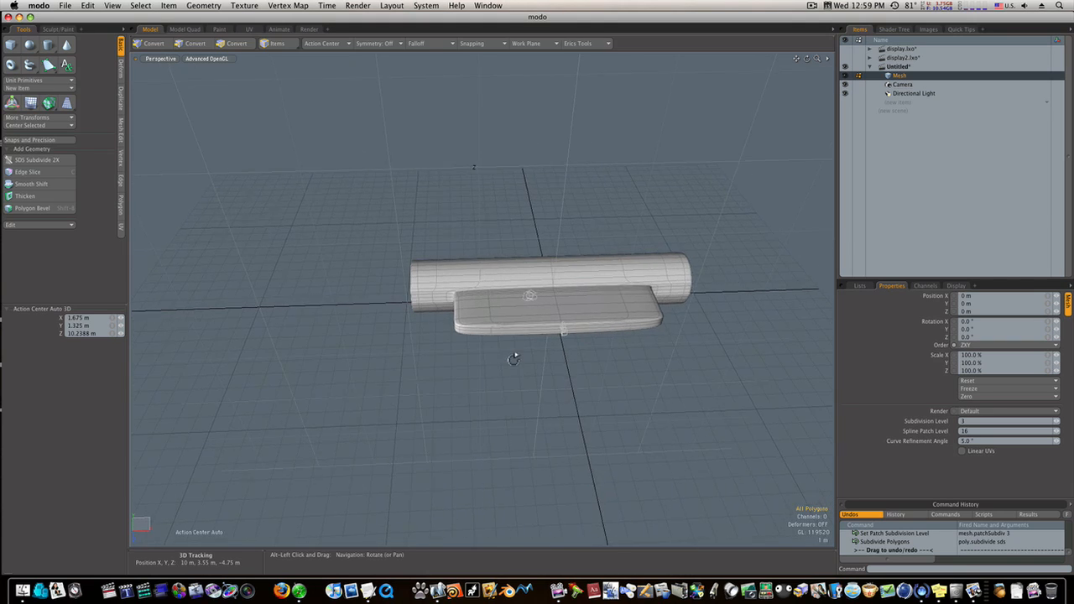
left_click_drag(513, 360, 468, 380)
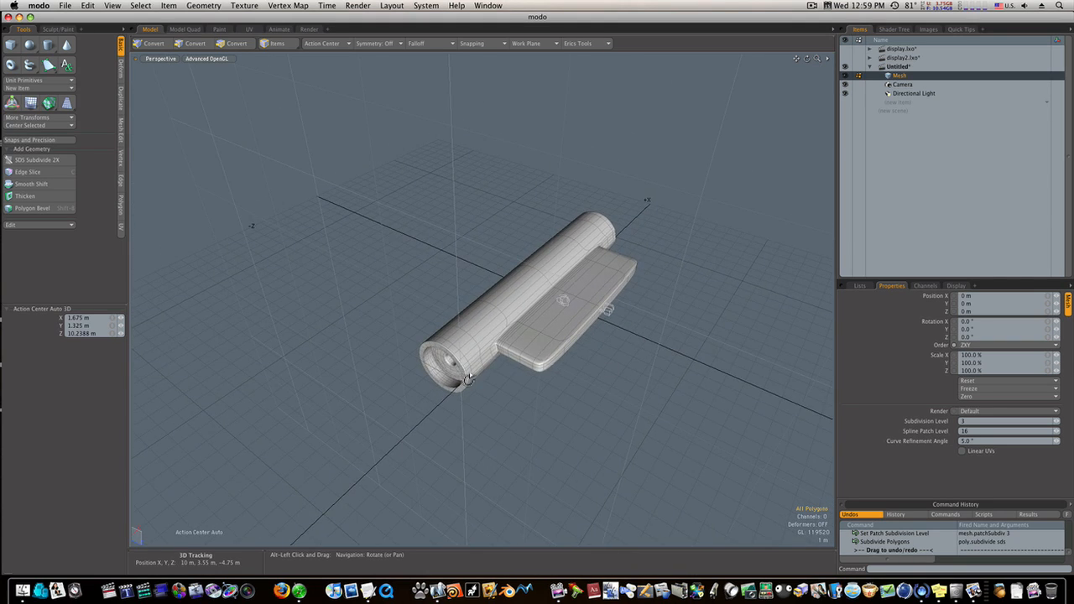
left_click_drag(470, 377, 600, 361)
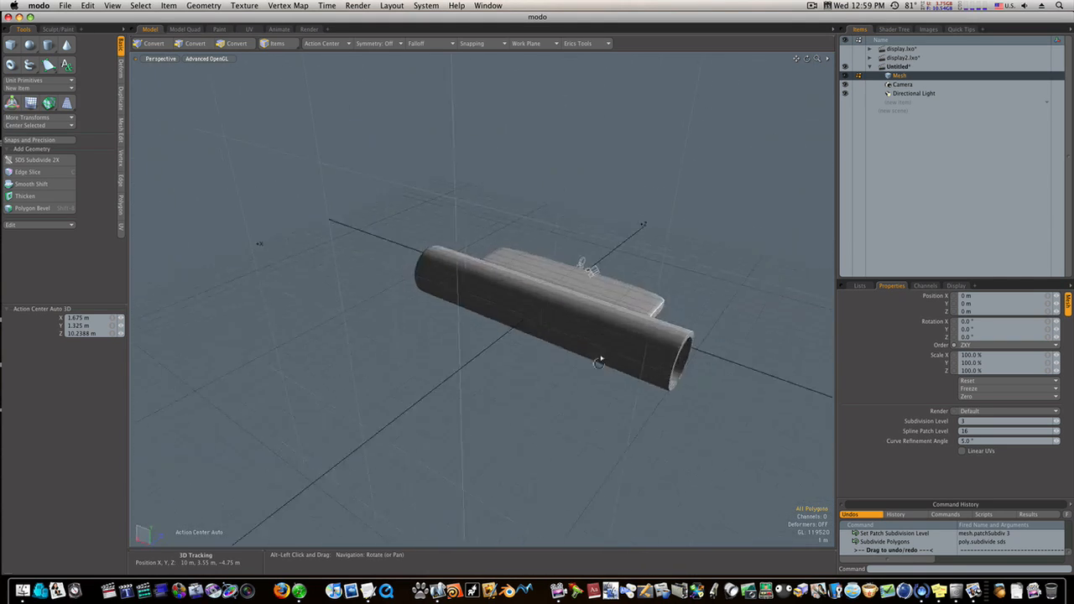
left_click(238, 43)
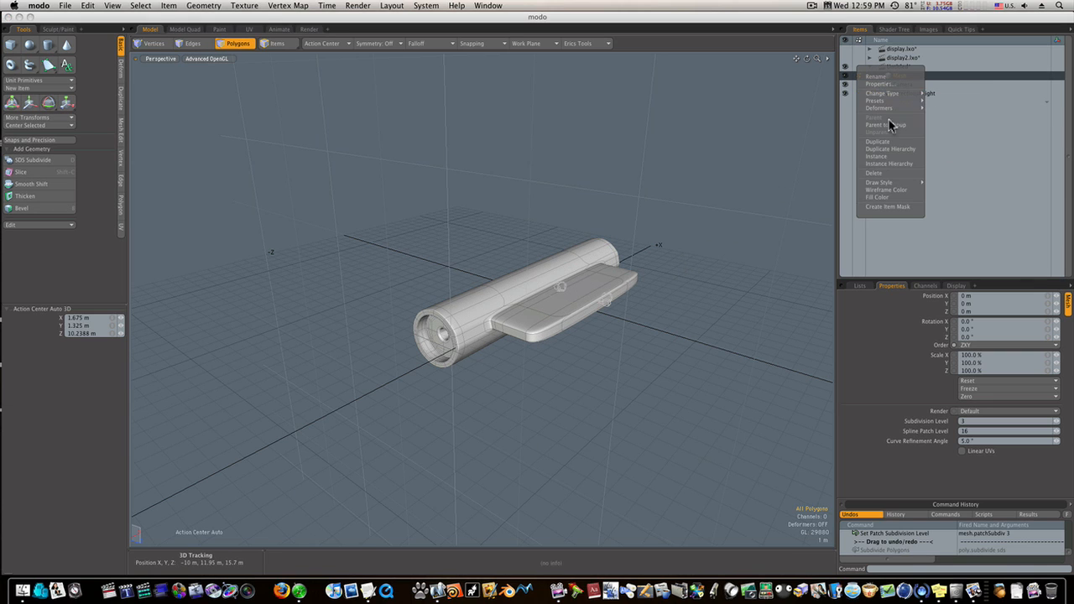
Step: Duplicate the hinge mesh, rename the copy HingeLowRes, and hide it
left_click(878, 141)
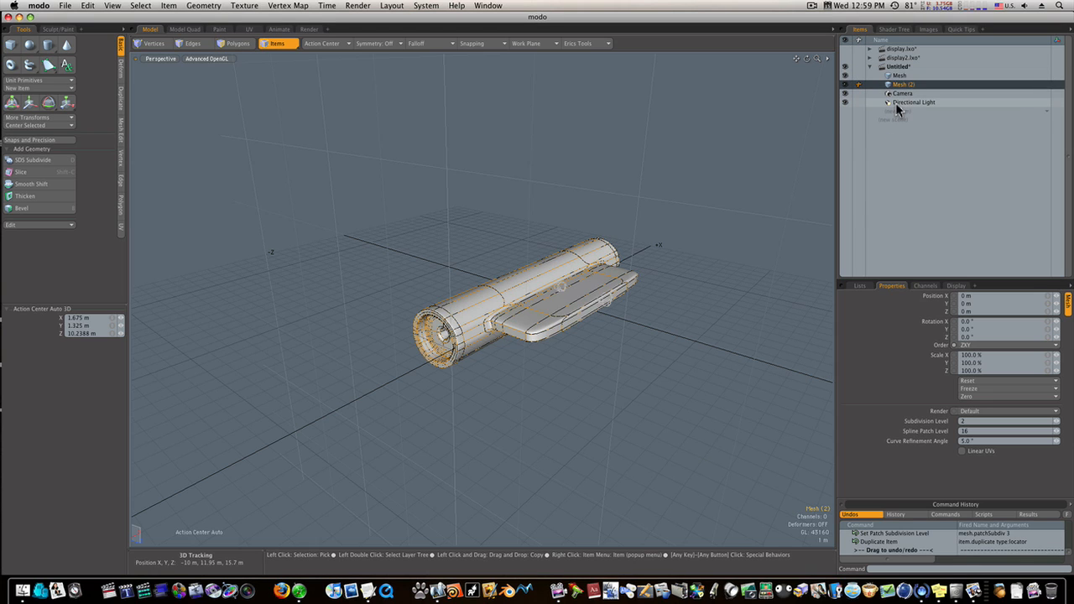
right_click(903, 83)
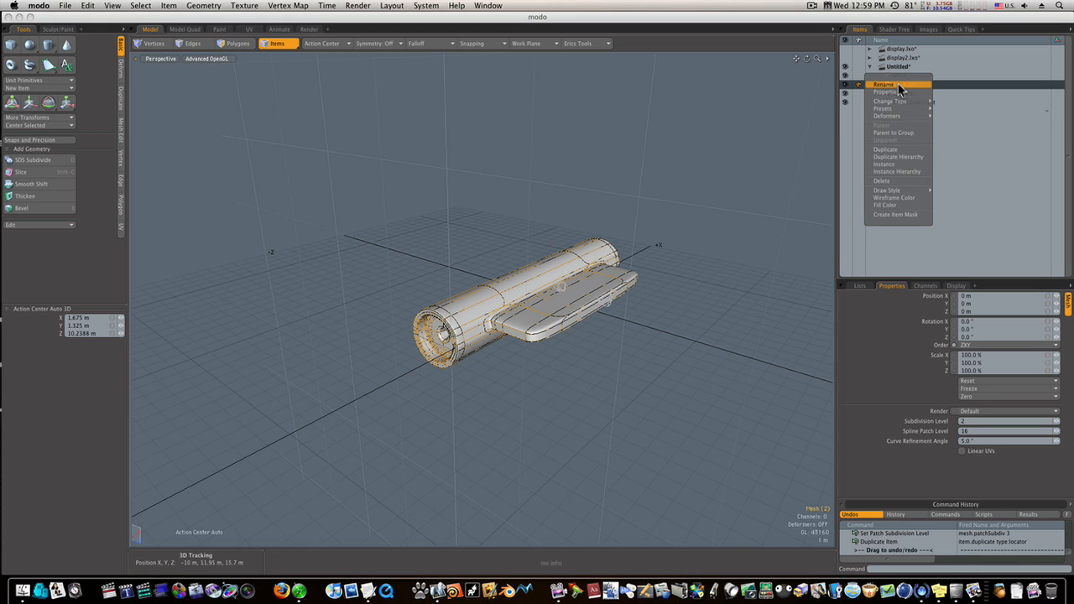
left_click(882, 84)
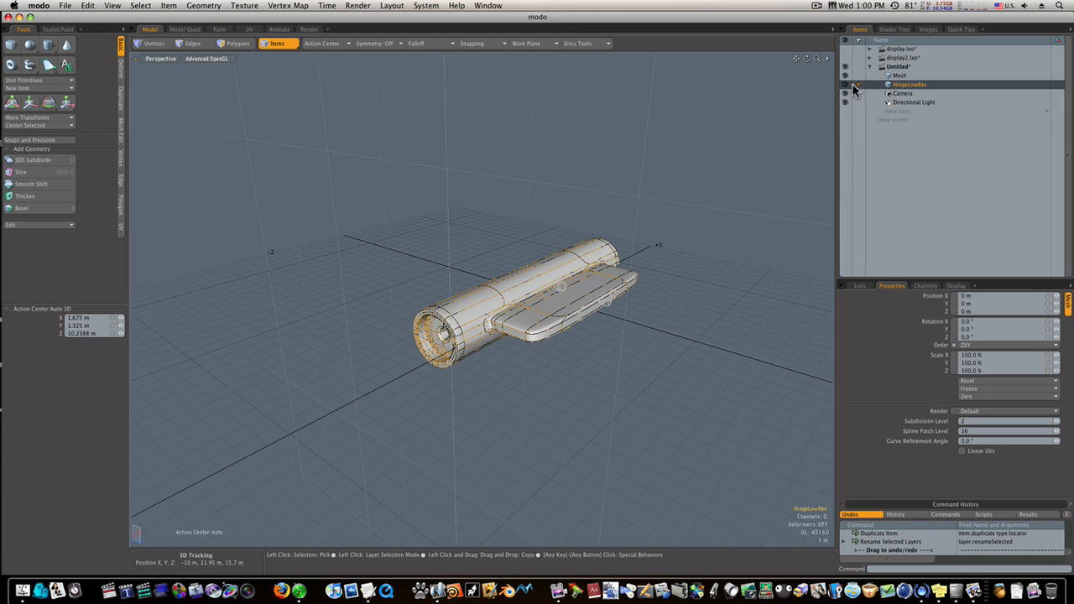
left_click(846, 84)
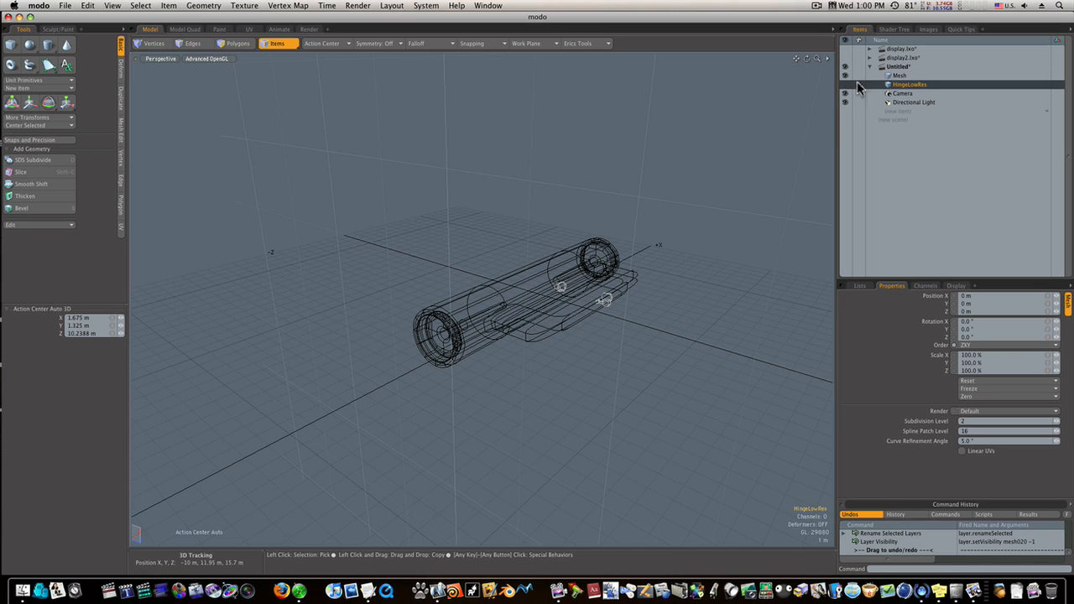
left_click(900, 76)
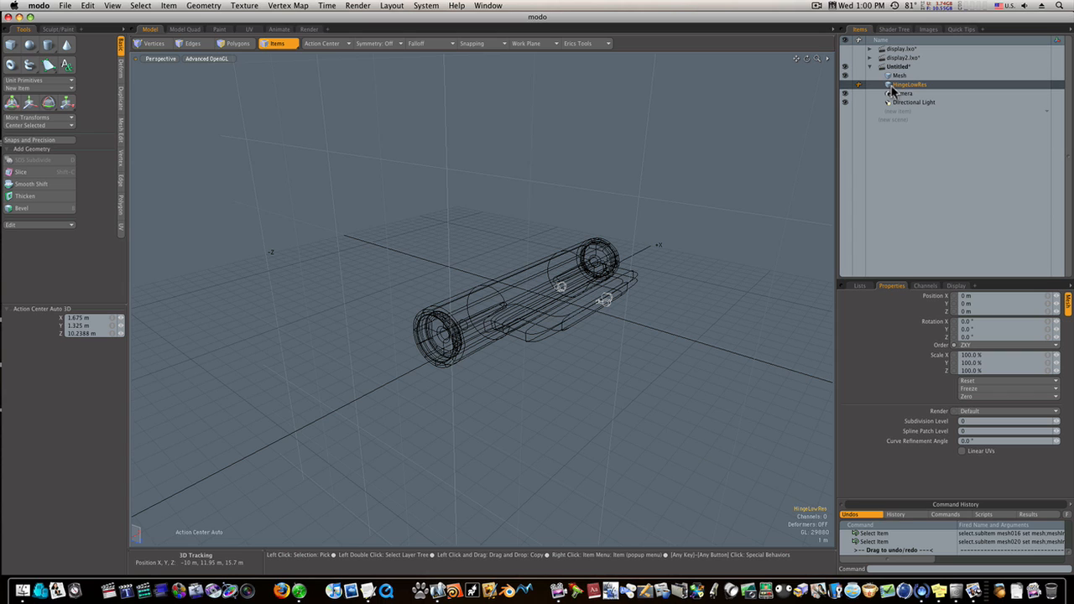
Step: Rename the original Mesh item to HingeHighRes and reselect it
left_click(899, 75)
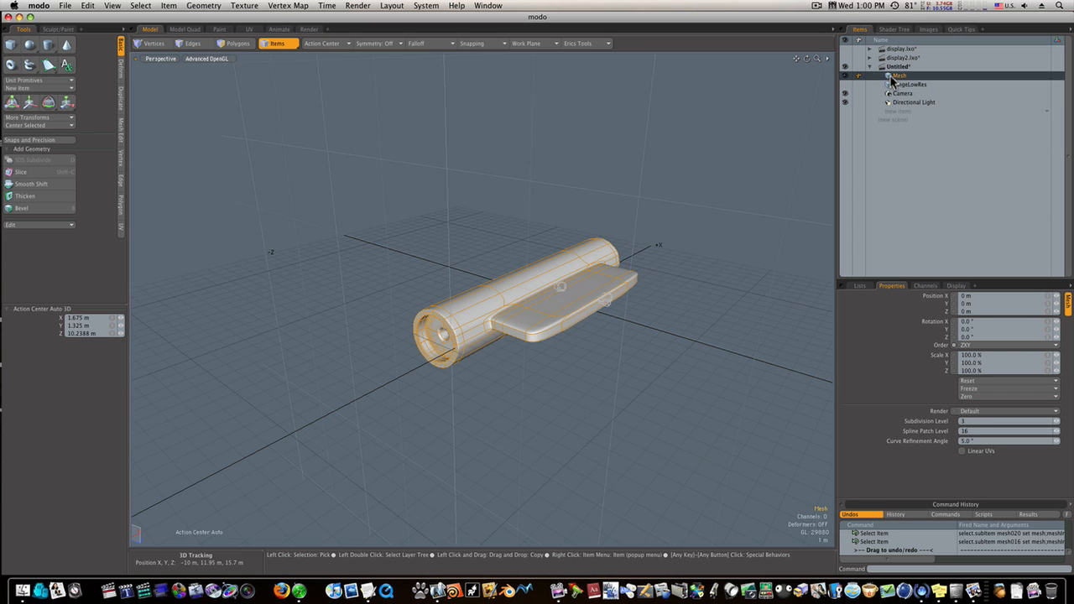
right_click(900, 75)
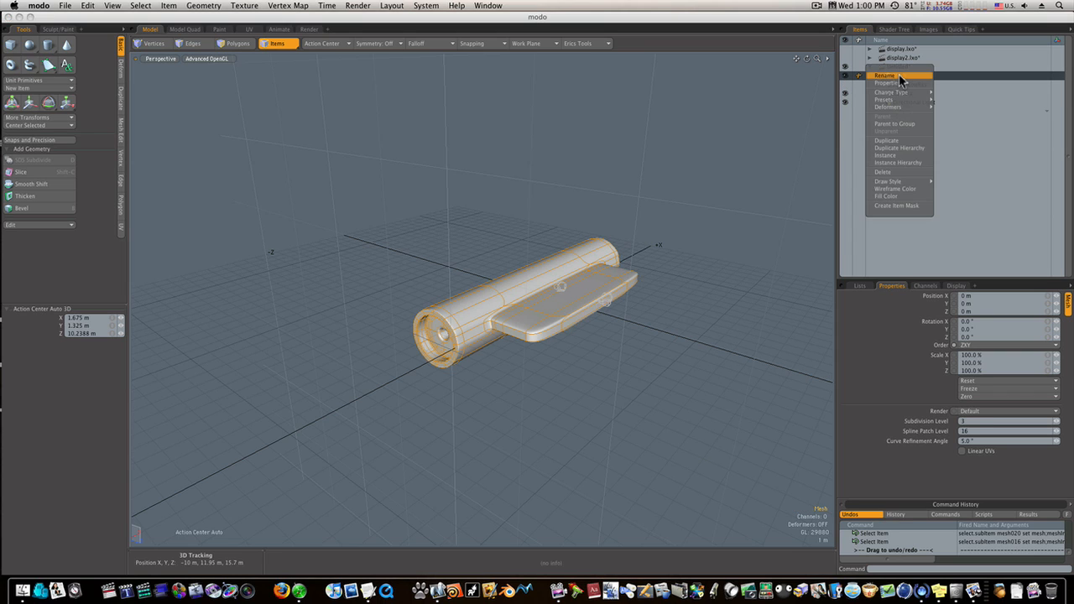
left_click(886, 75)
type("HingeHighRe")
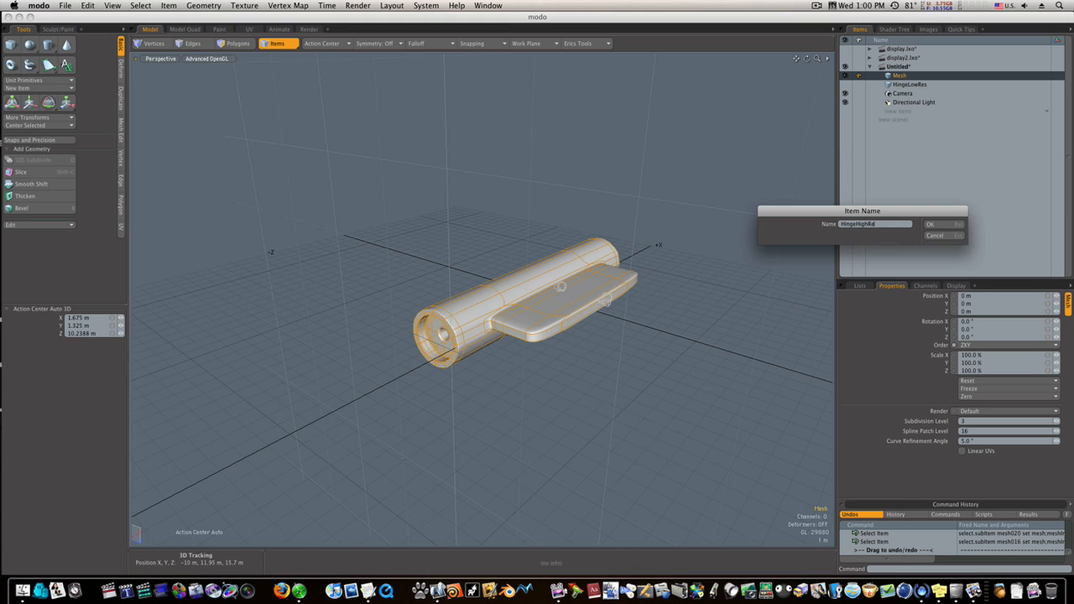
left_click(930, 224)
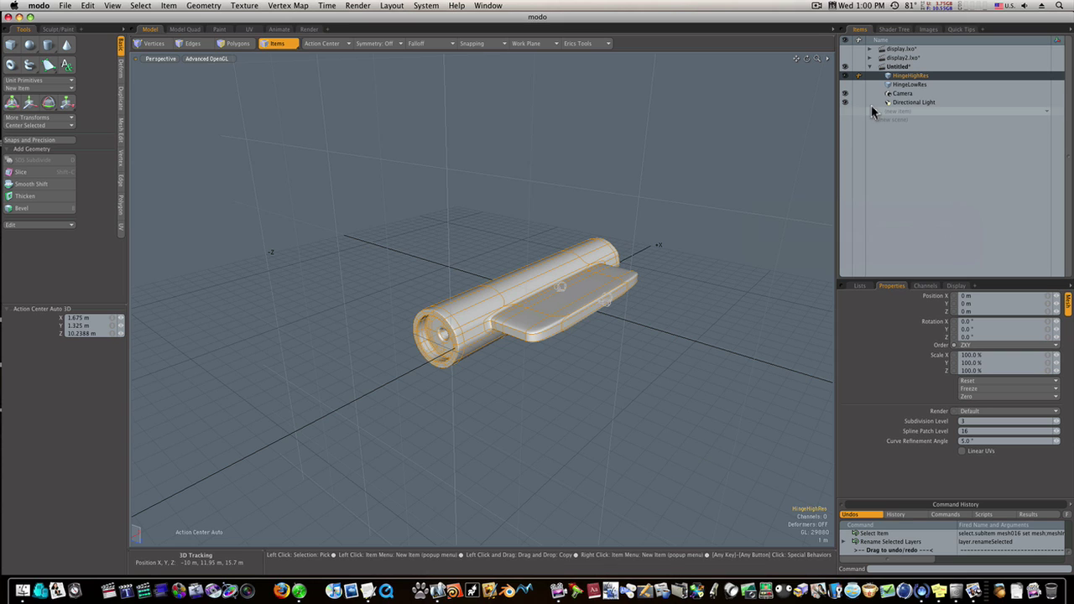
left_click(908, 84)
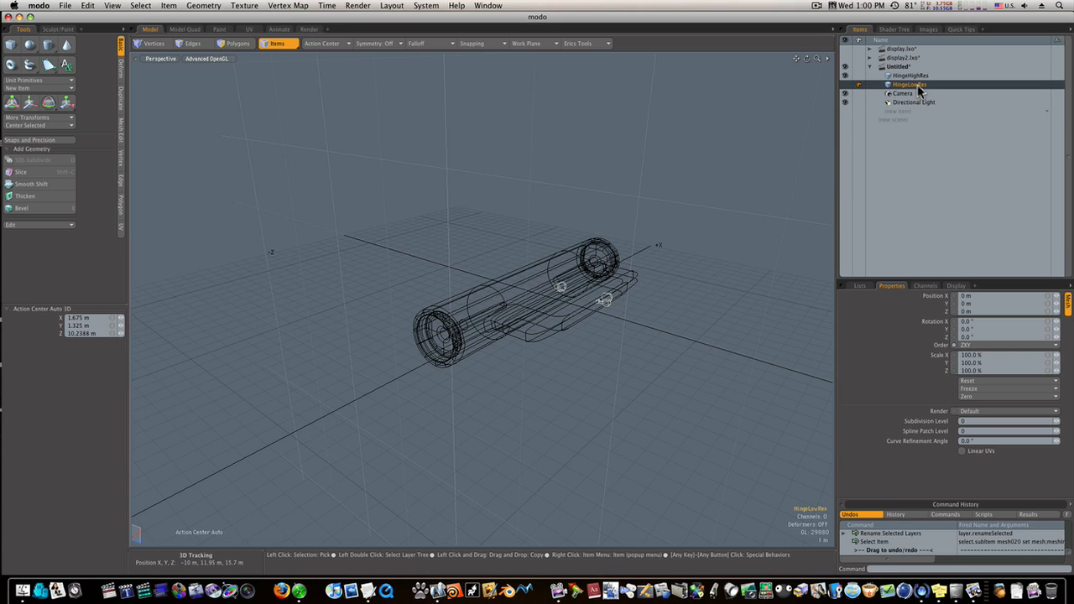
left_click(911, 76)
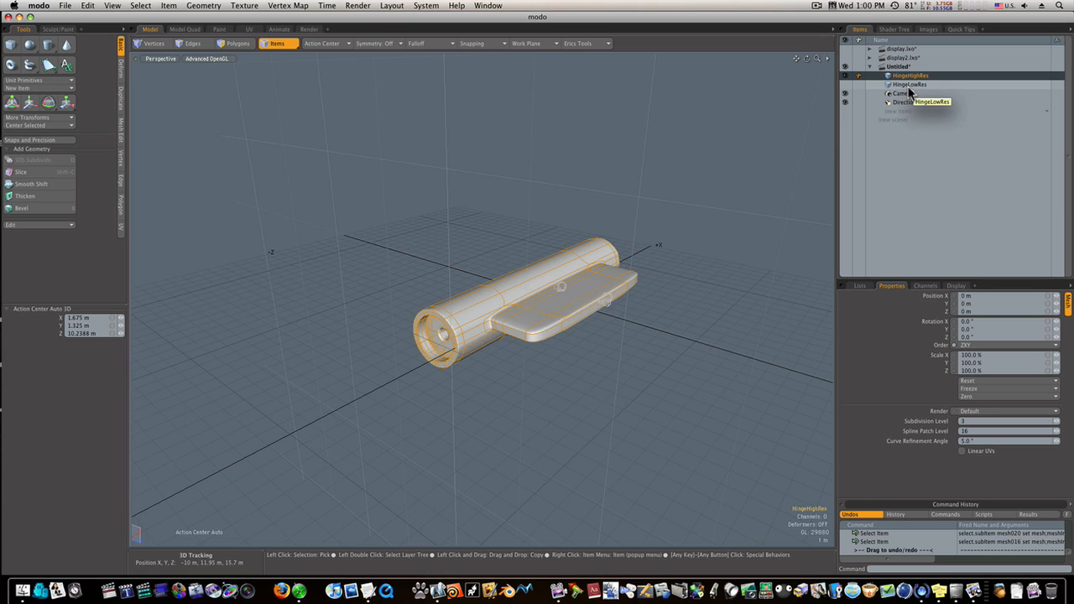
mouse_move(911, 93)
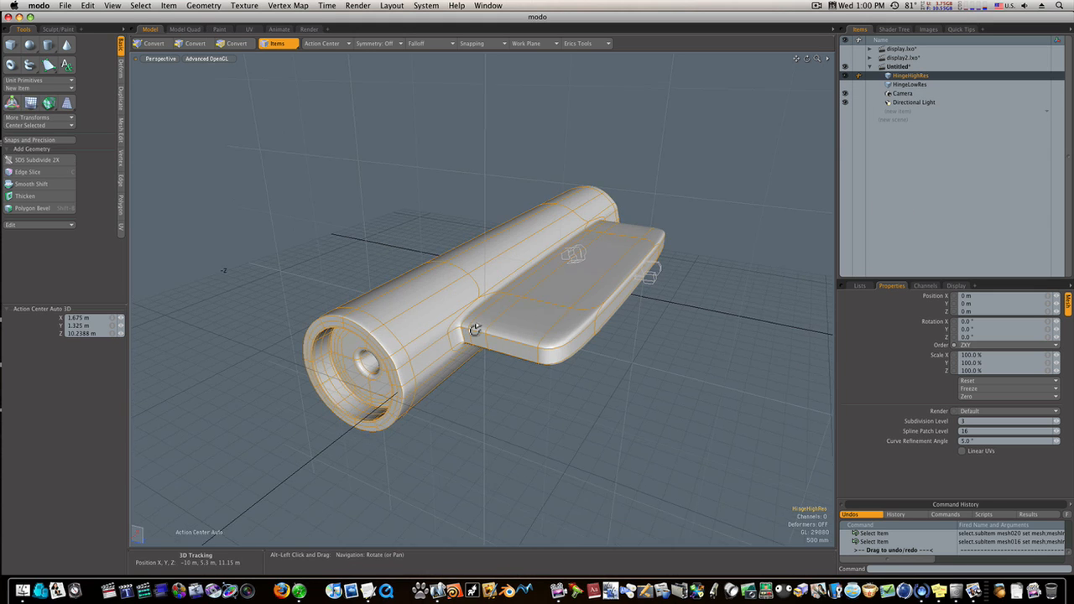
Step: Freeze HingeHighRes with Geometry > Freeze, confirming OK in the Freeze Polygons dialog
left_click(204, 5)
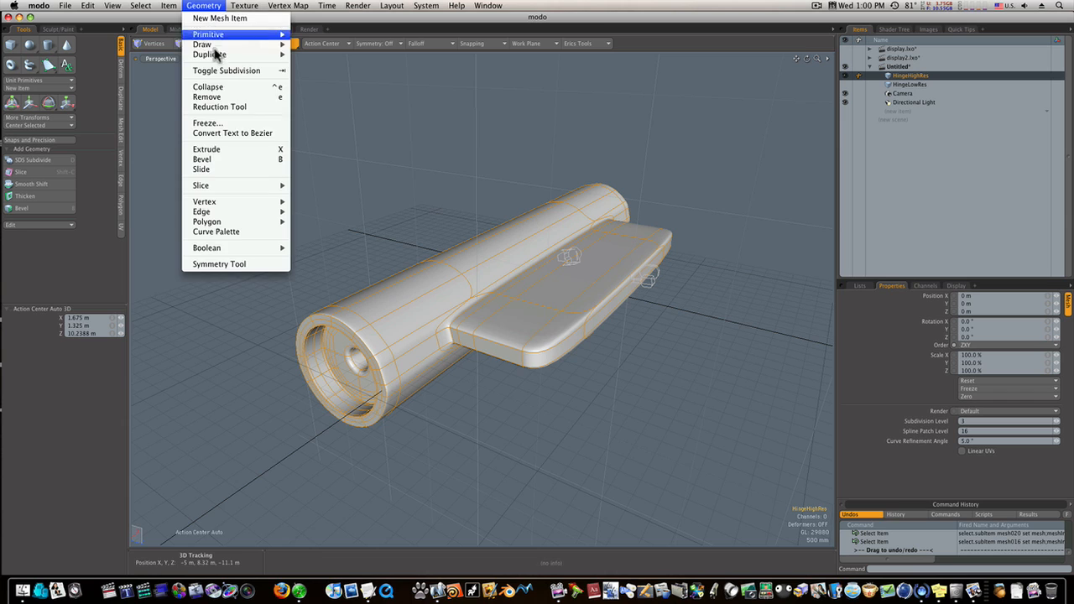
left_click(207, 122)
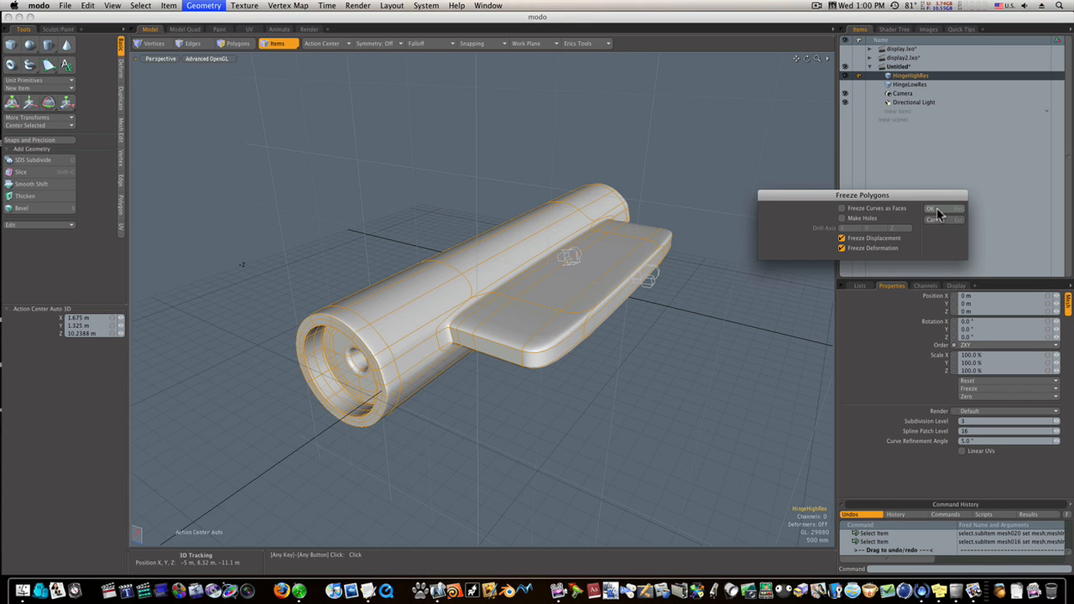
left_click(931, 208)
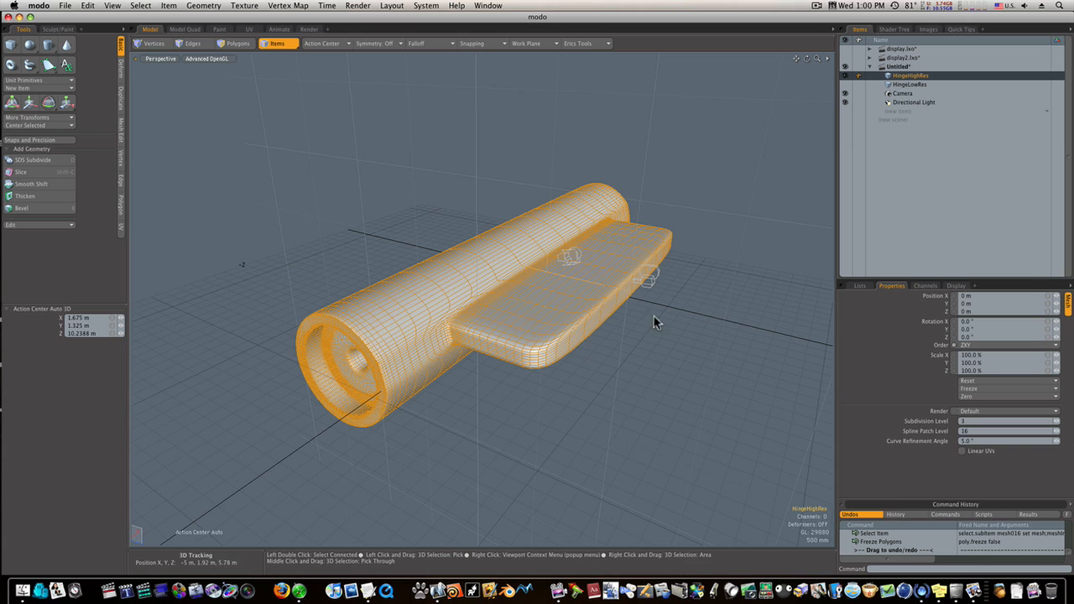
mouse_move(646, 323)
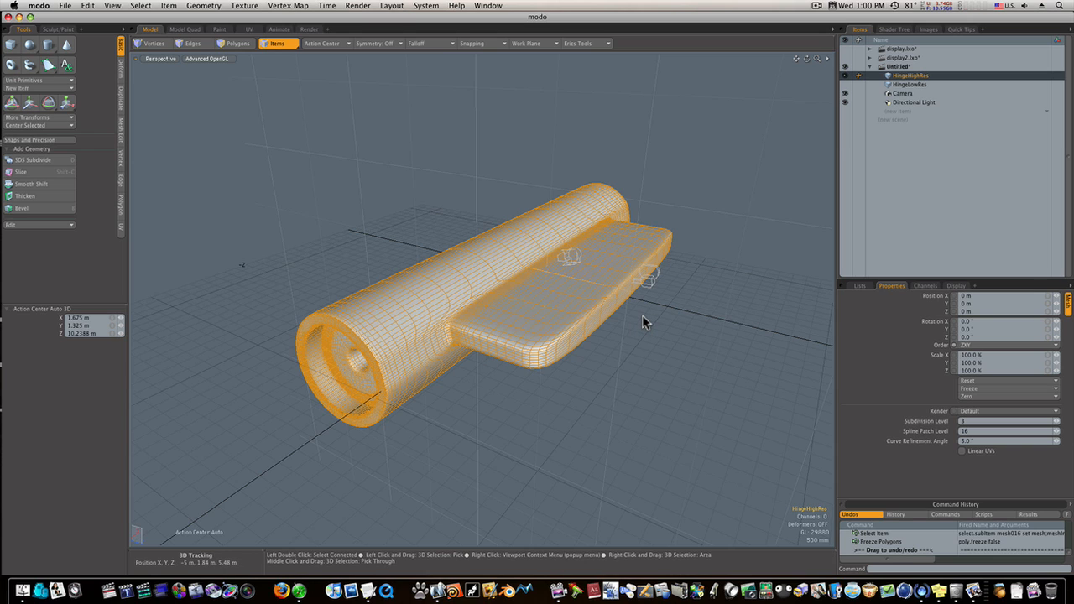
mouse_move(647, 303)
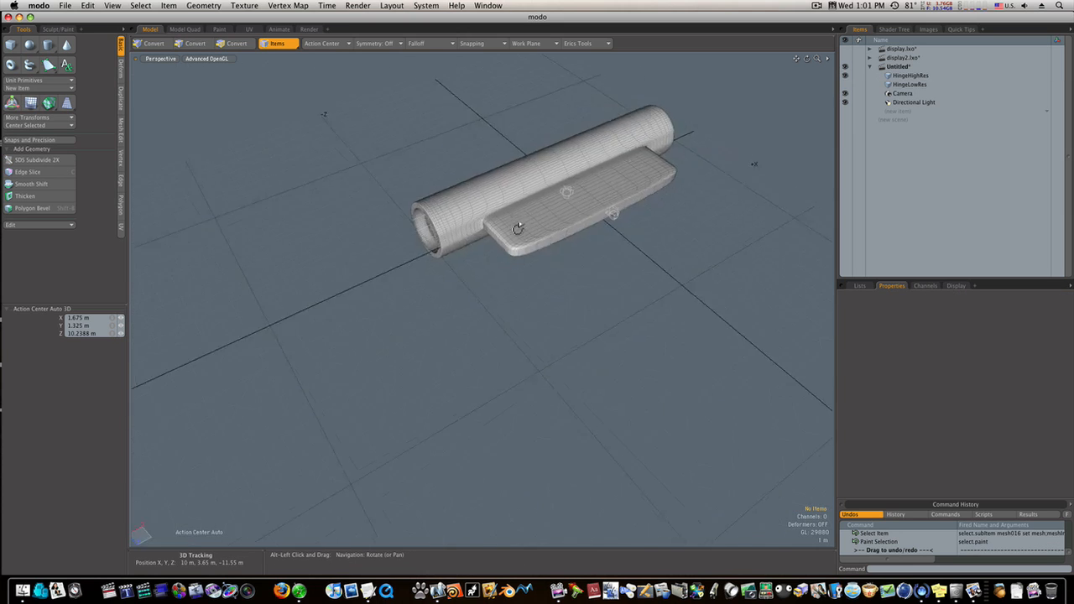
left_click_drag(518, 226, 608, 249)
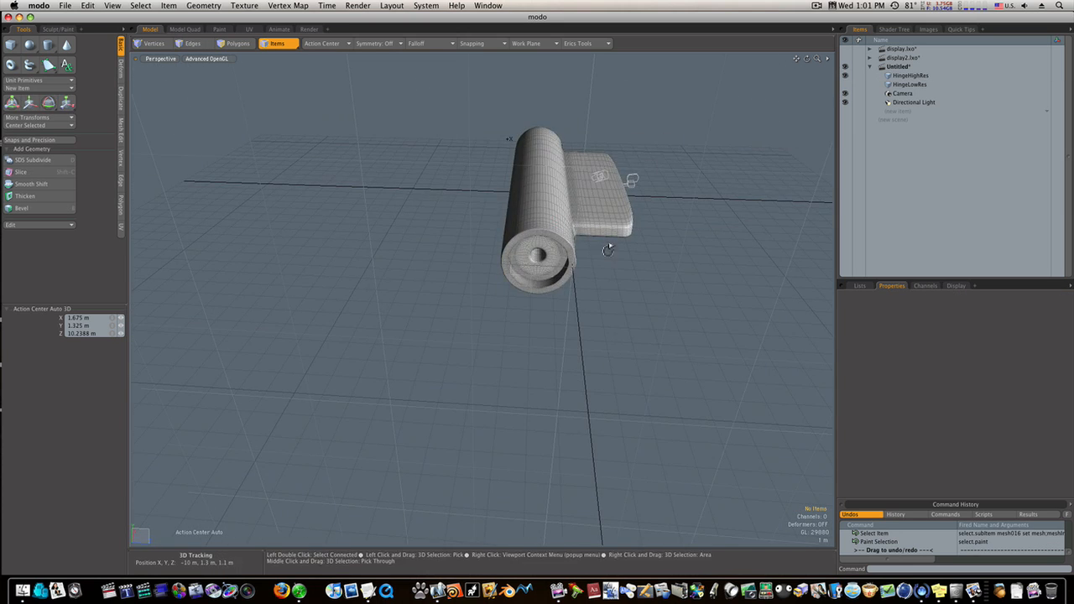